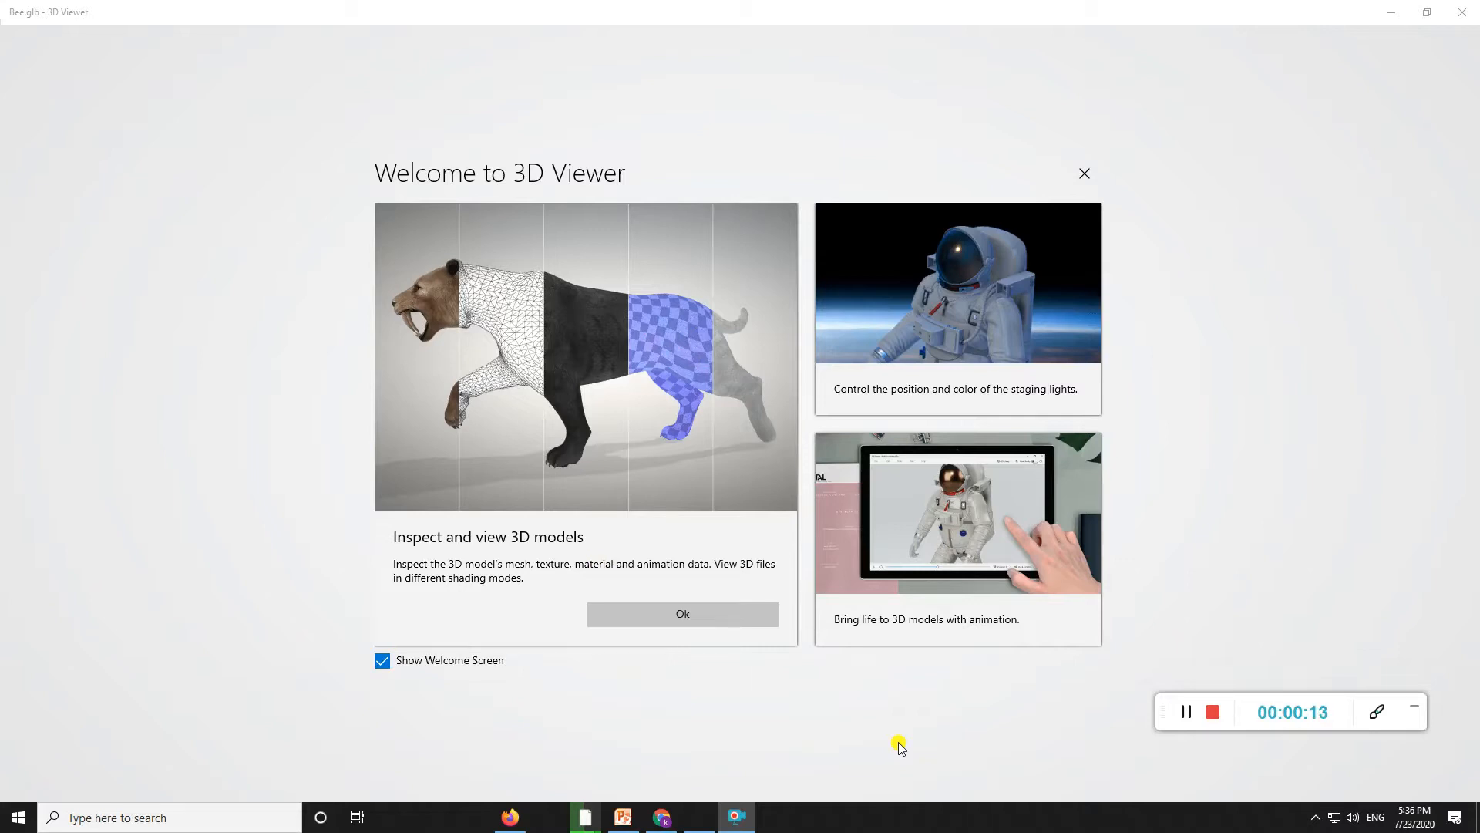
pyautogui.moveTo(681, 614)
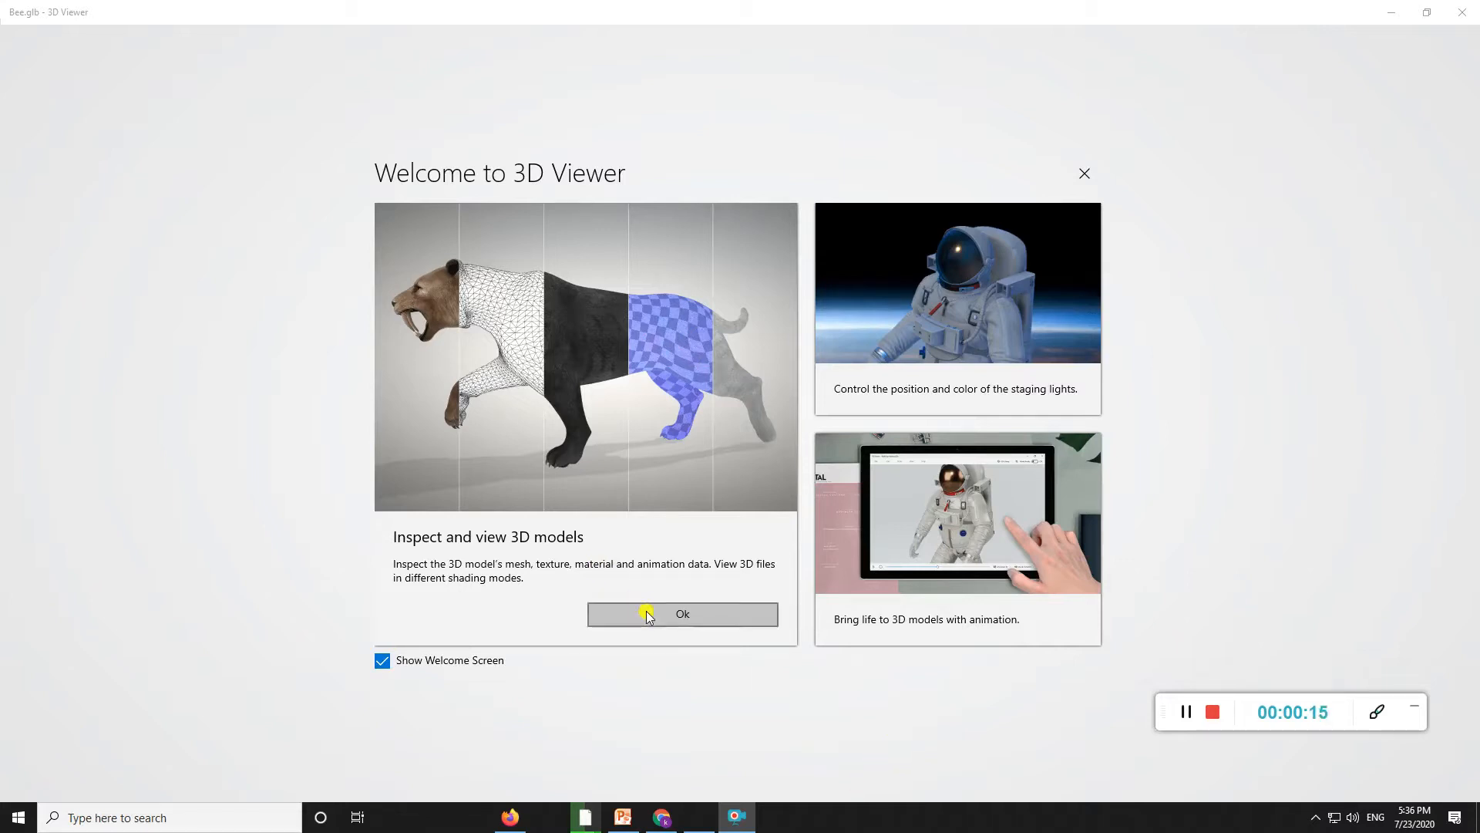
# Dismiss the Welcome to 3D Viewer screen to reveal the Bee model
pyautogui.click(682, 613)
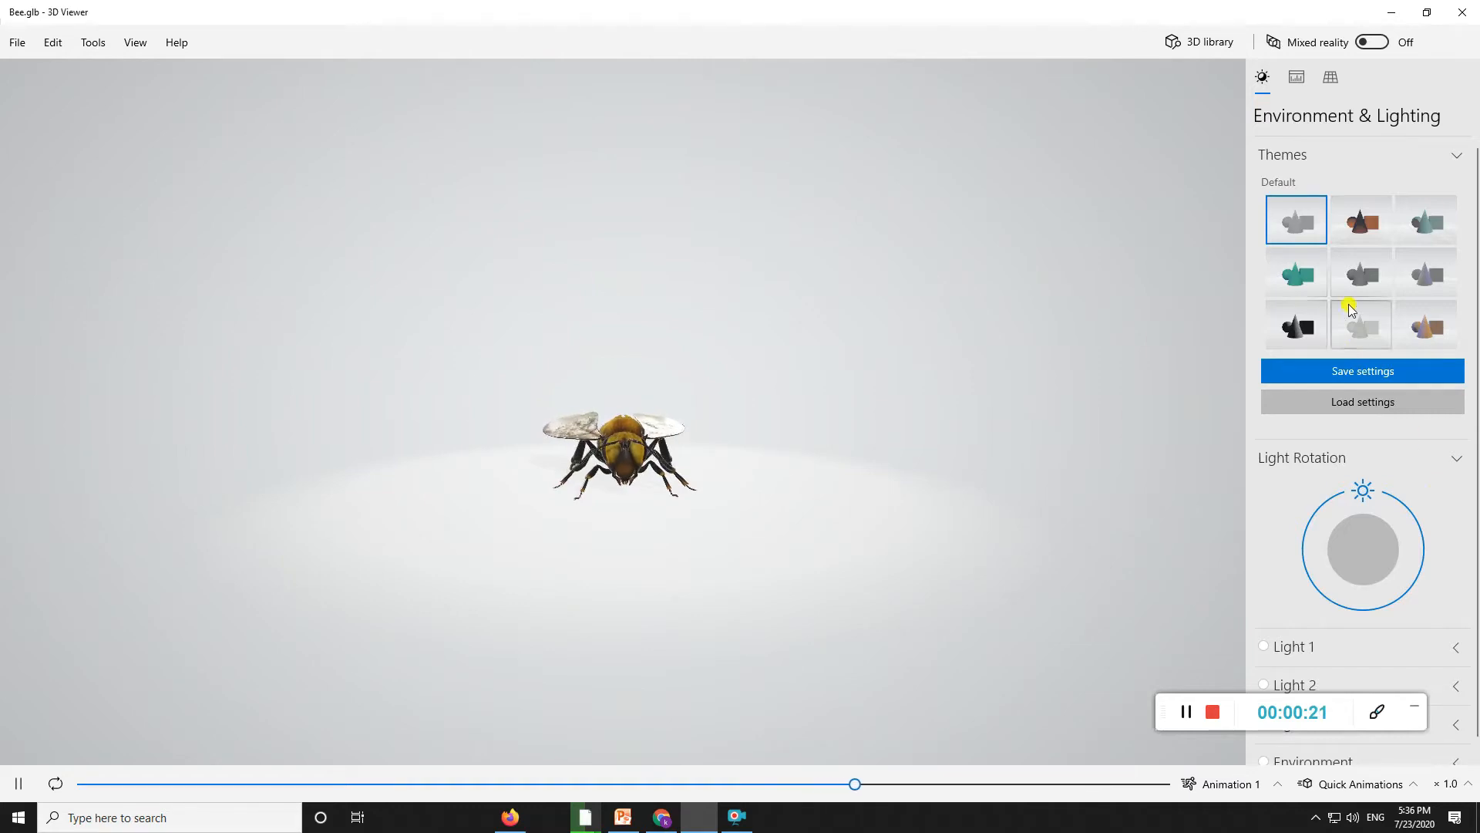
# Try a darker lighting theme on the bee, then a different theme
pyautogui.click(1360, 273)
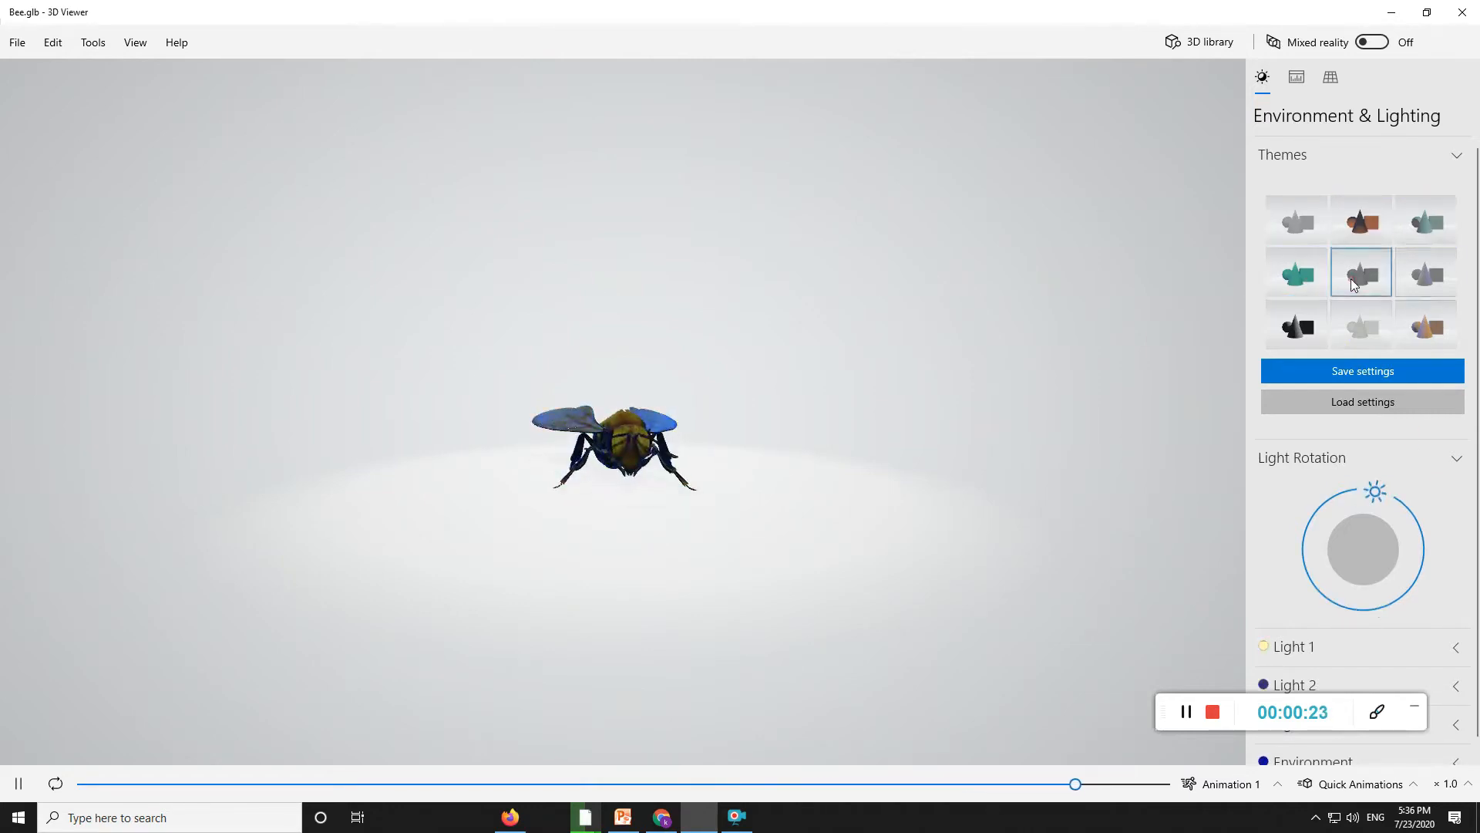
pyautogui.click(1425, 326)
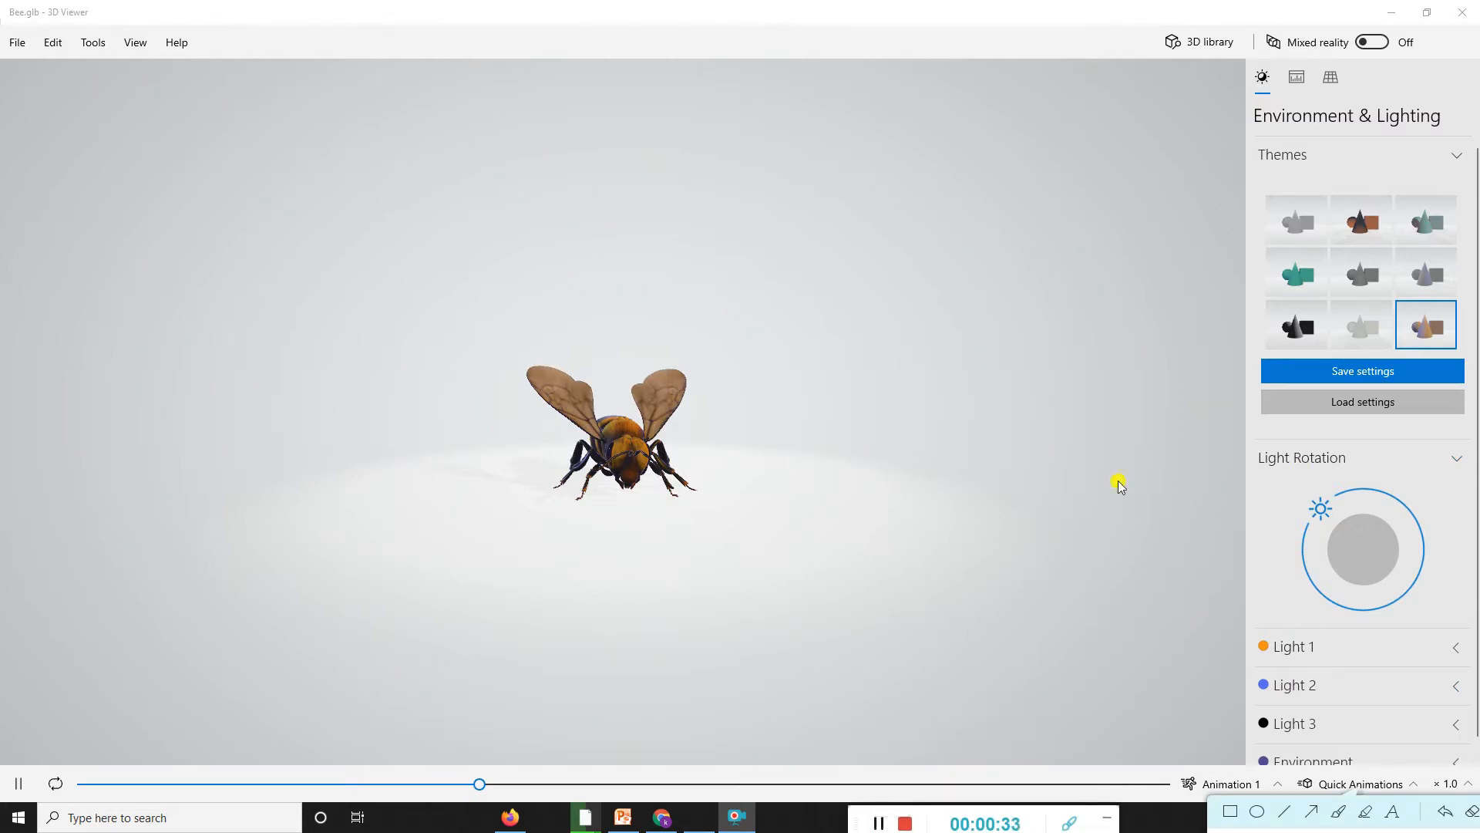
pyautogui.moveTo(1291, 459)
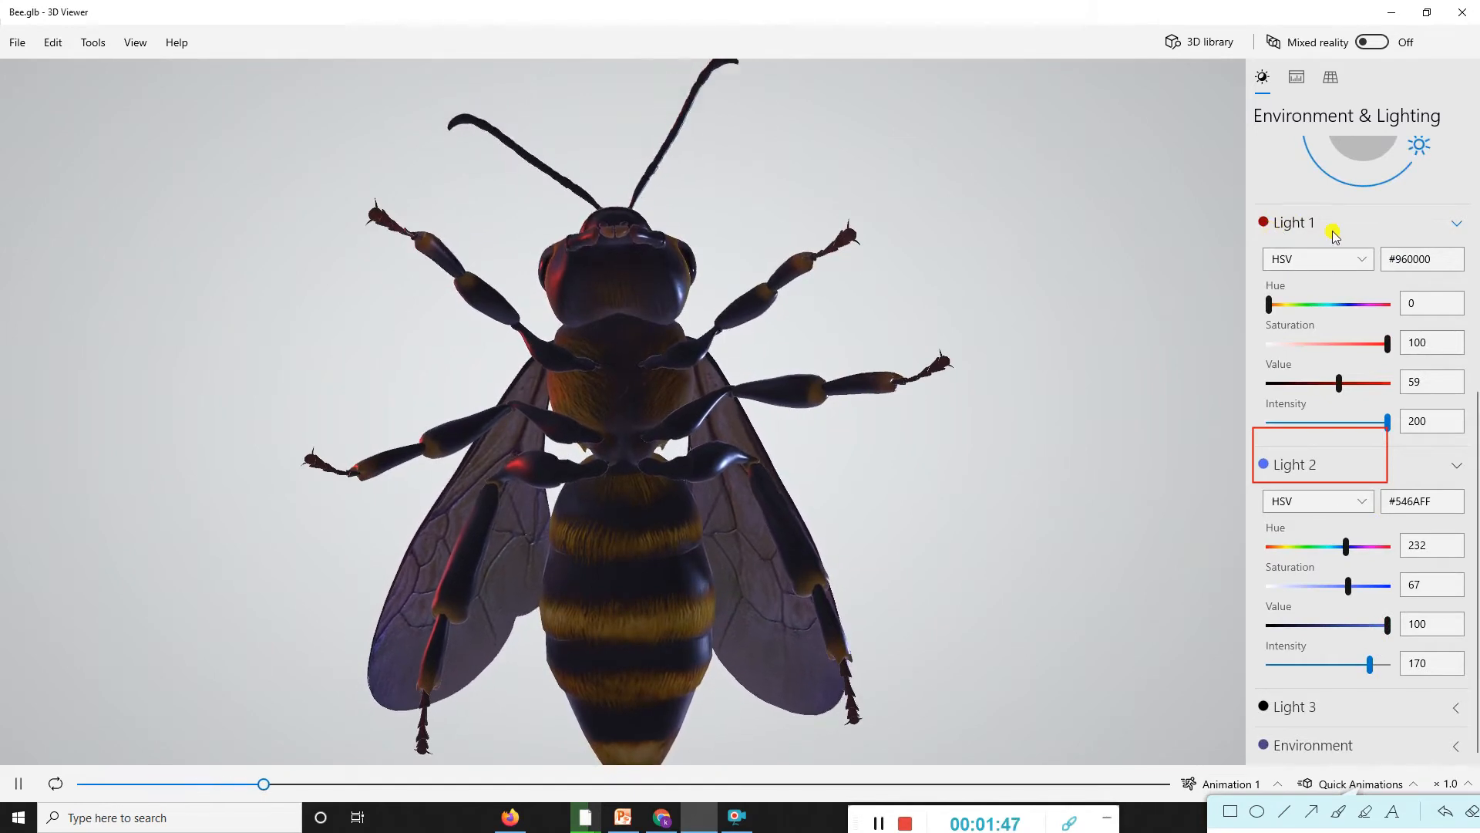
# Switch the second light's colour mode from HSV to RGB
pyautogui.click(1316, 502)
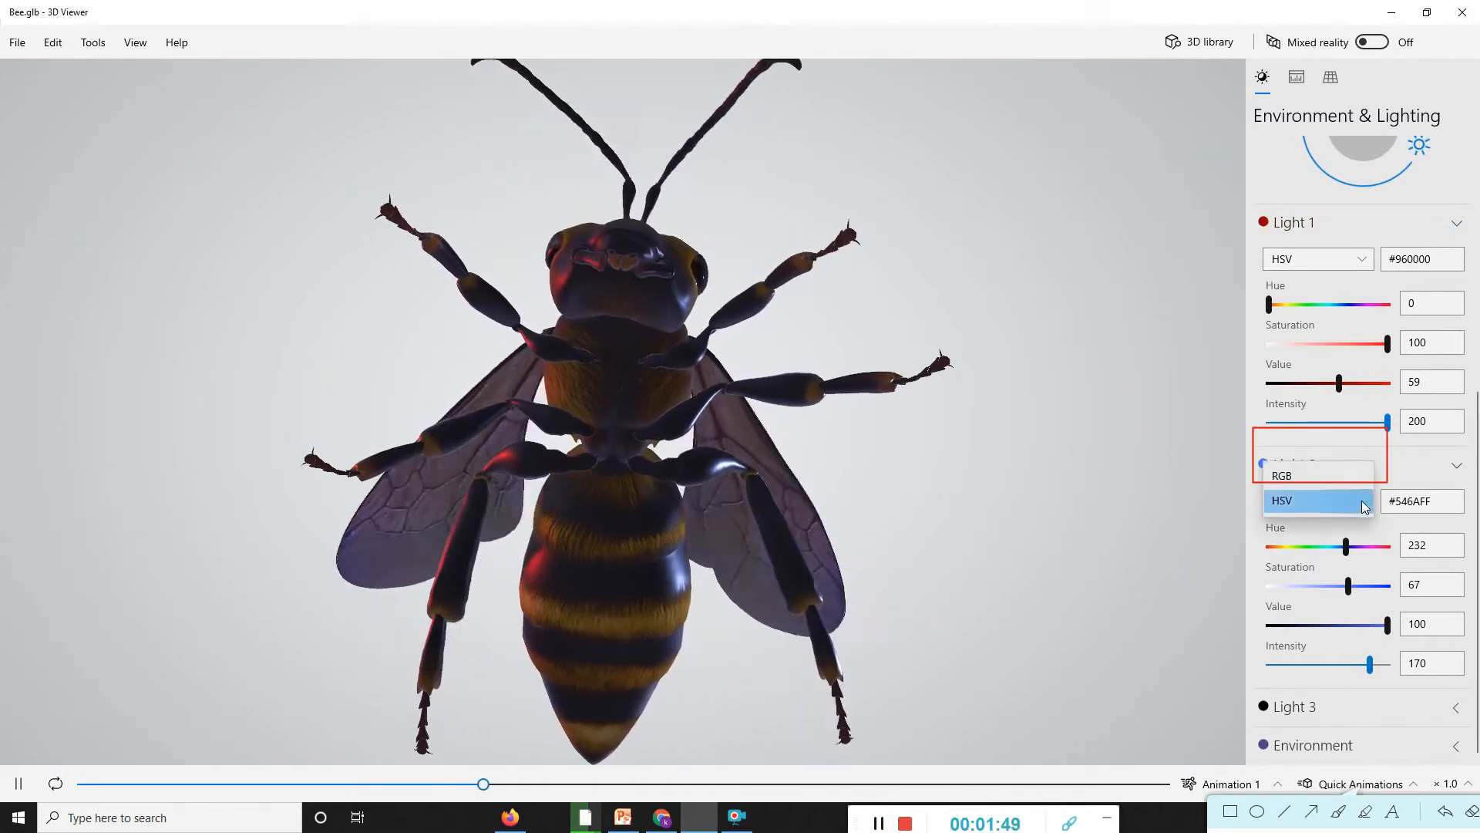
pyautogui.click(1282, 475)
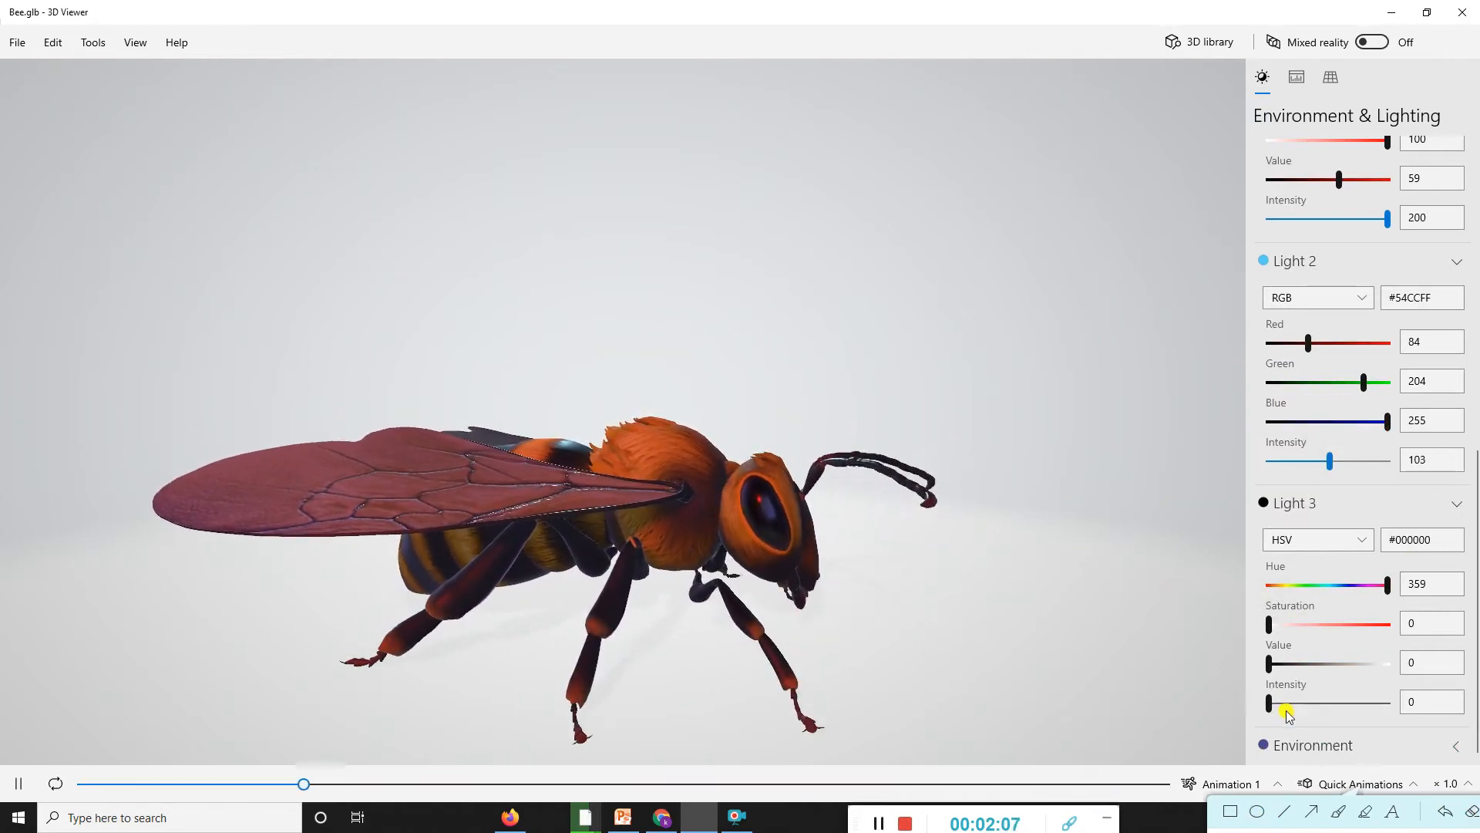
pyautogui.scroll(3)
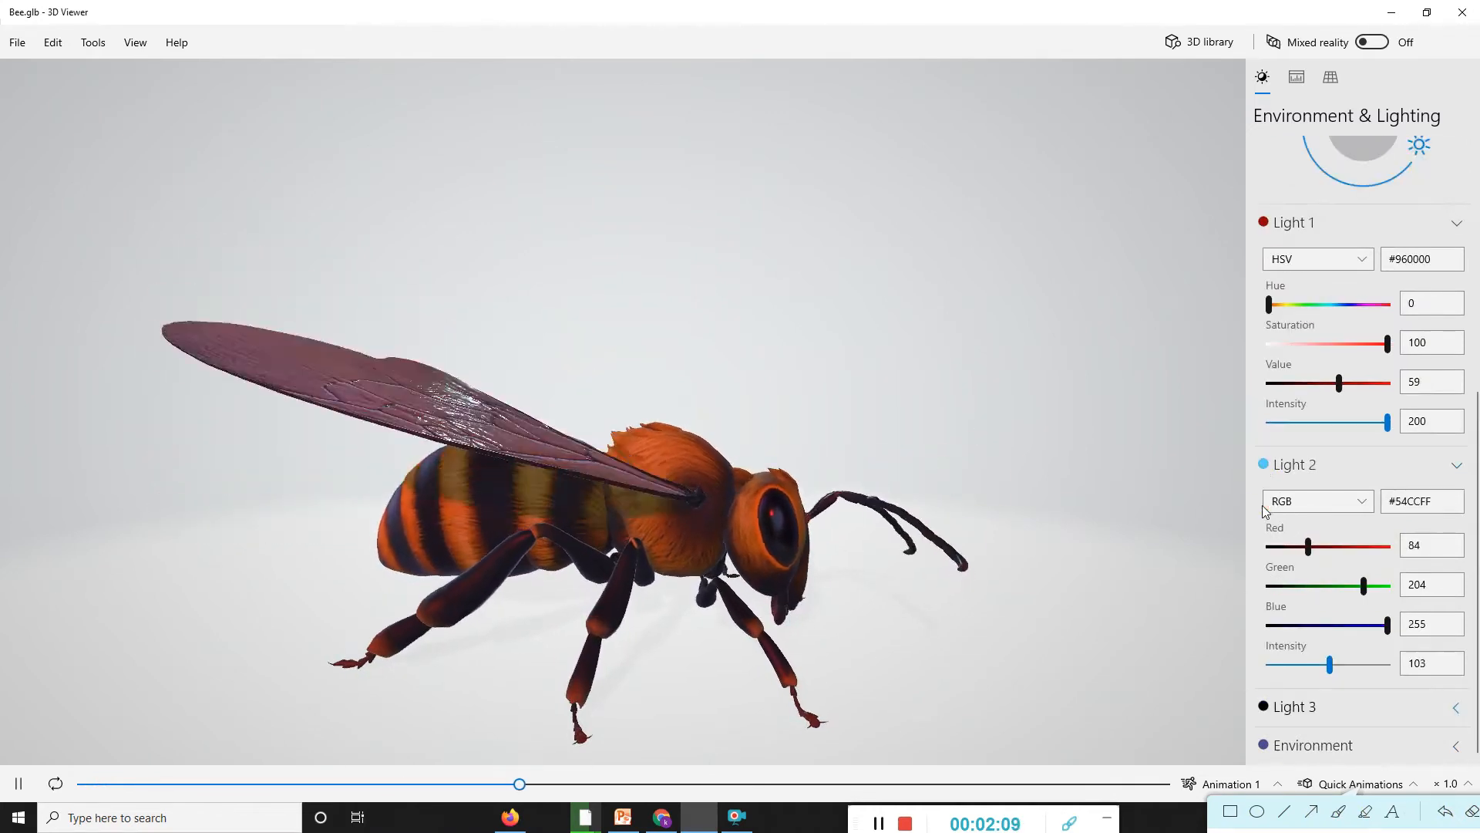
pyautogui.scroll(3)
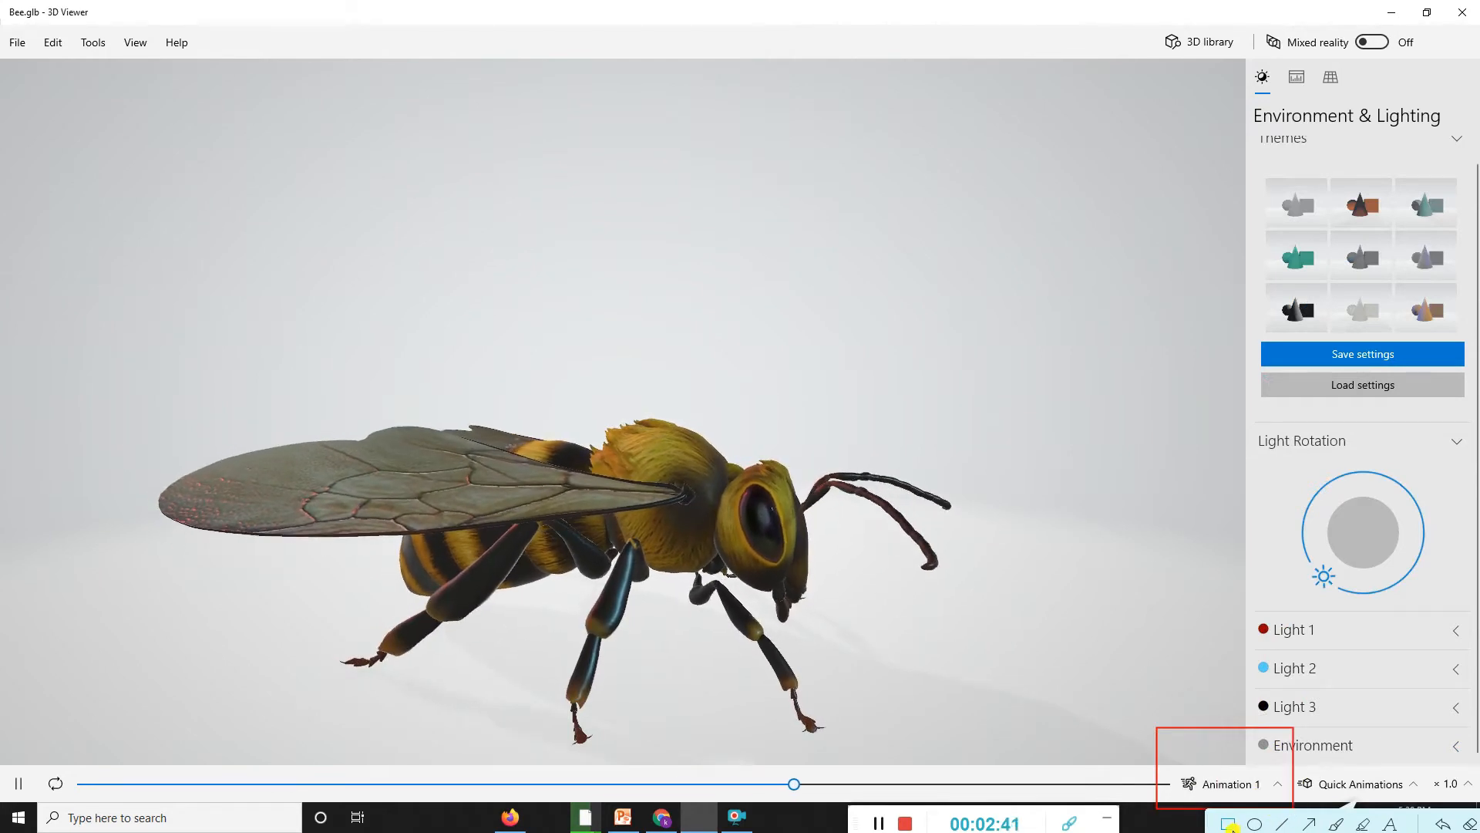
# Play the bee's second animation and apply the teal lighting theme
pyautogui.click(1276, 783)
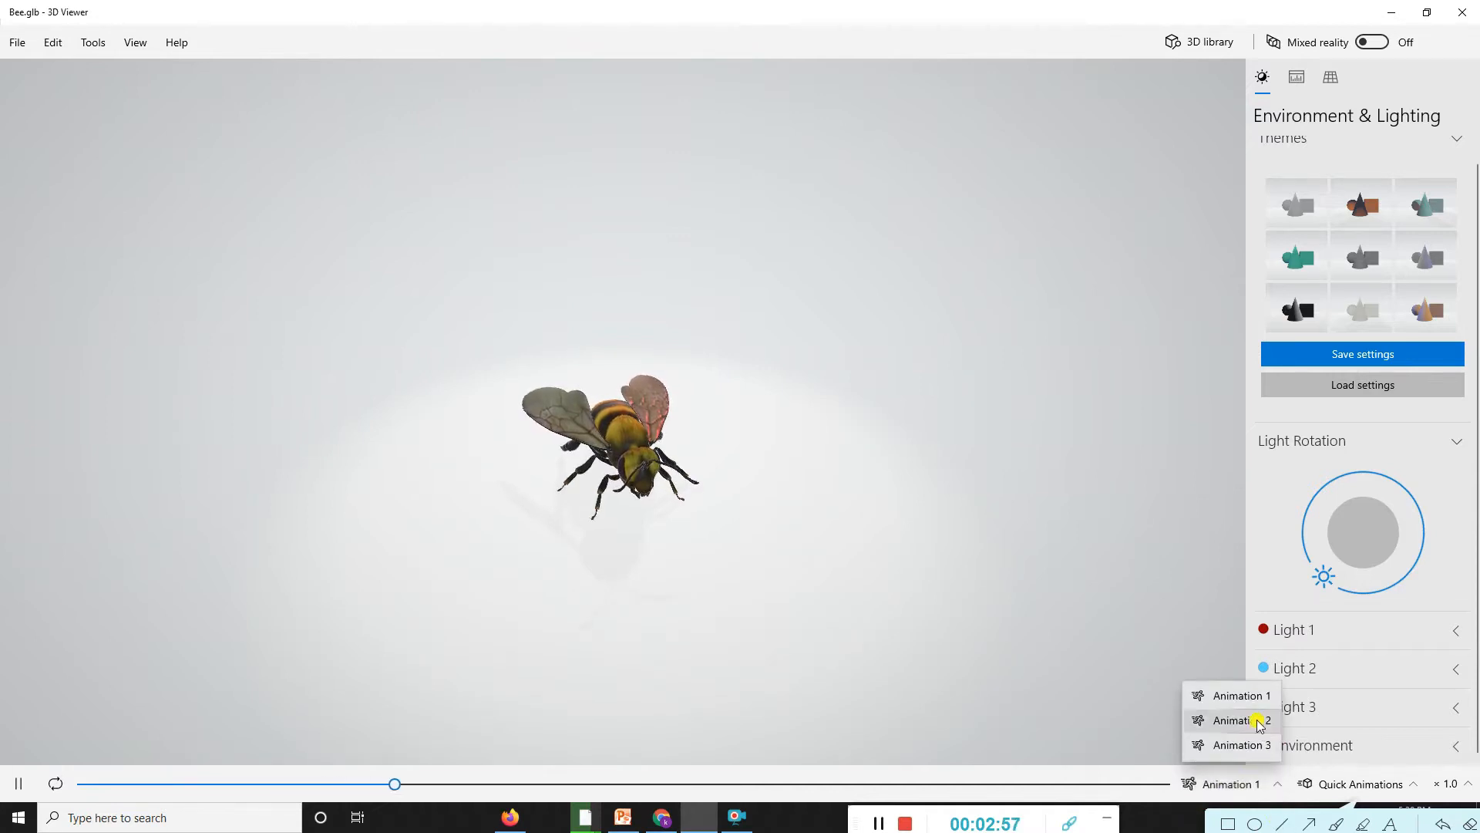
pyautogui.click(1237, 720)
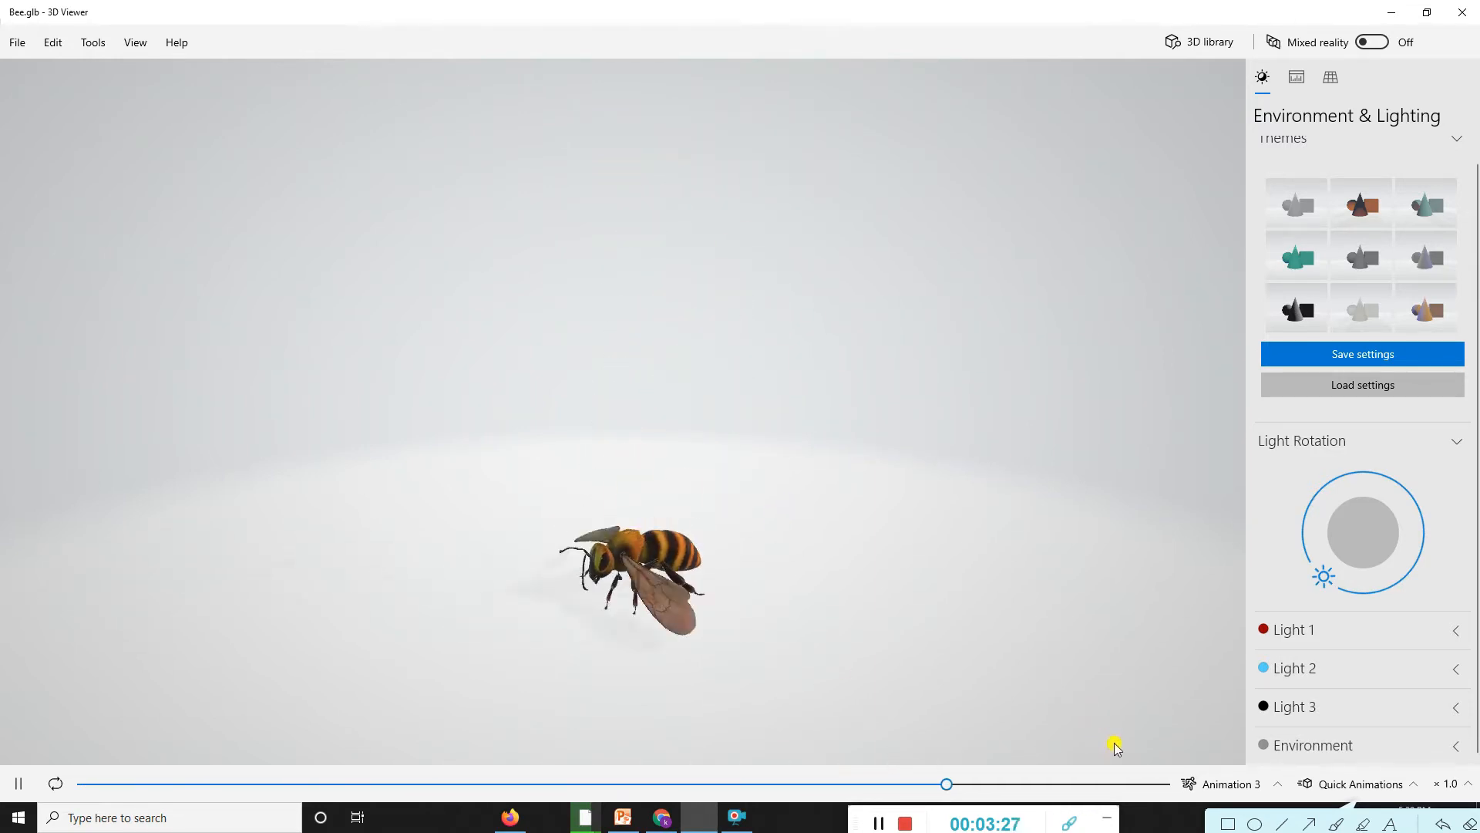
pyautogui.click(1295, 256)
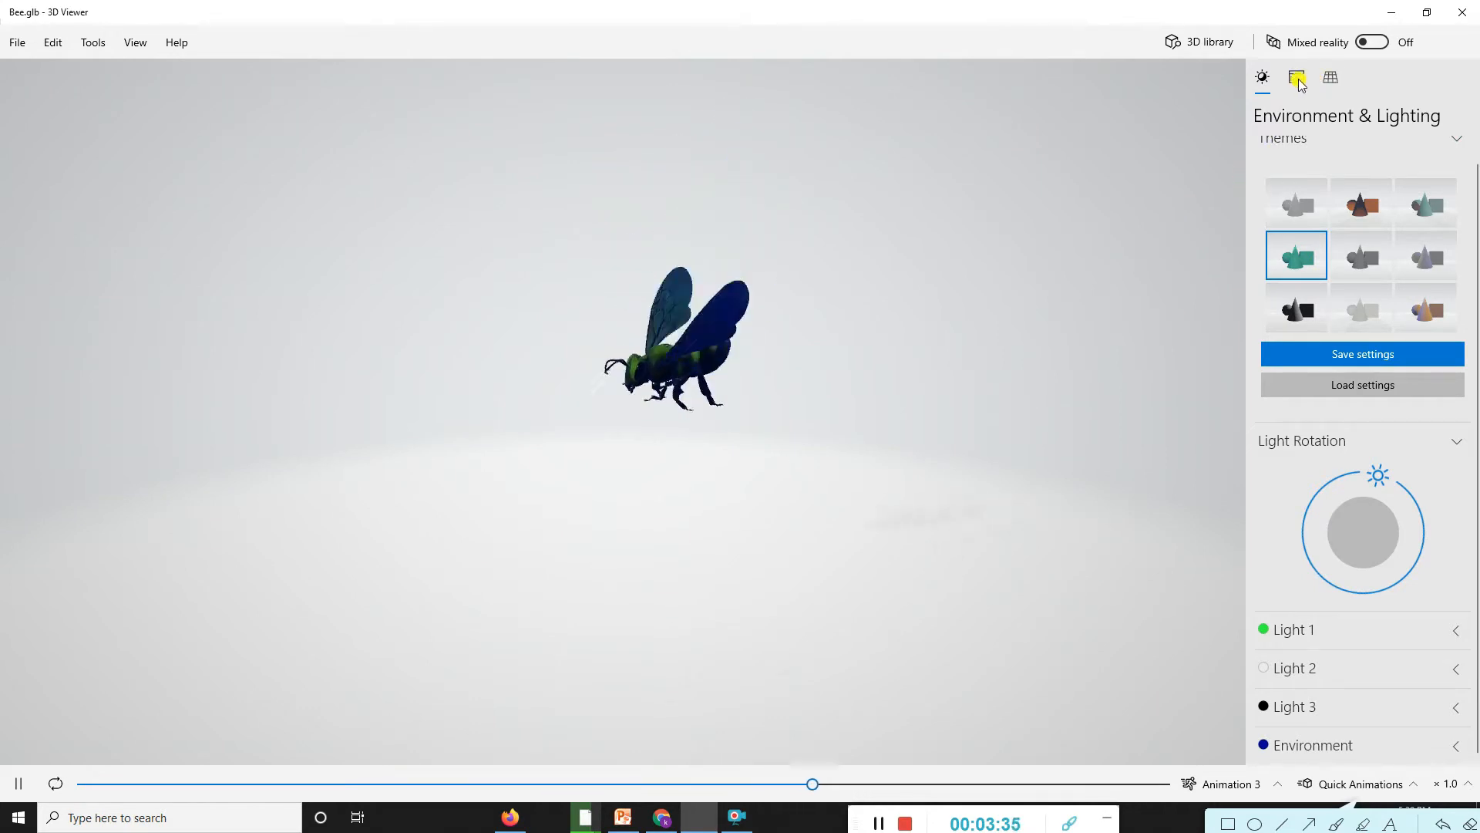
# Open Stats & Shading, shade the bee by vertices, and replay Animation 2
pyautogui.click(1296, 77)
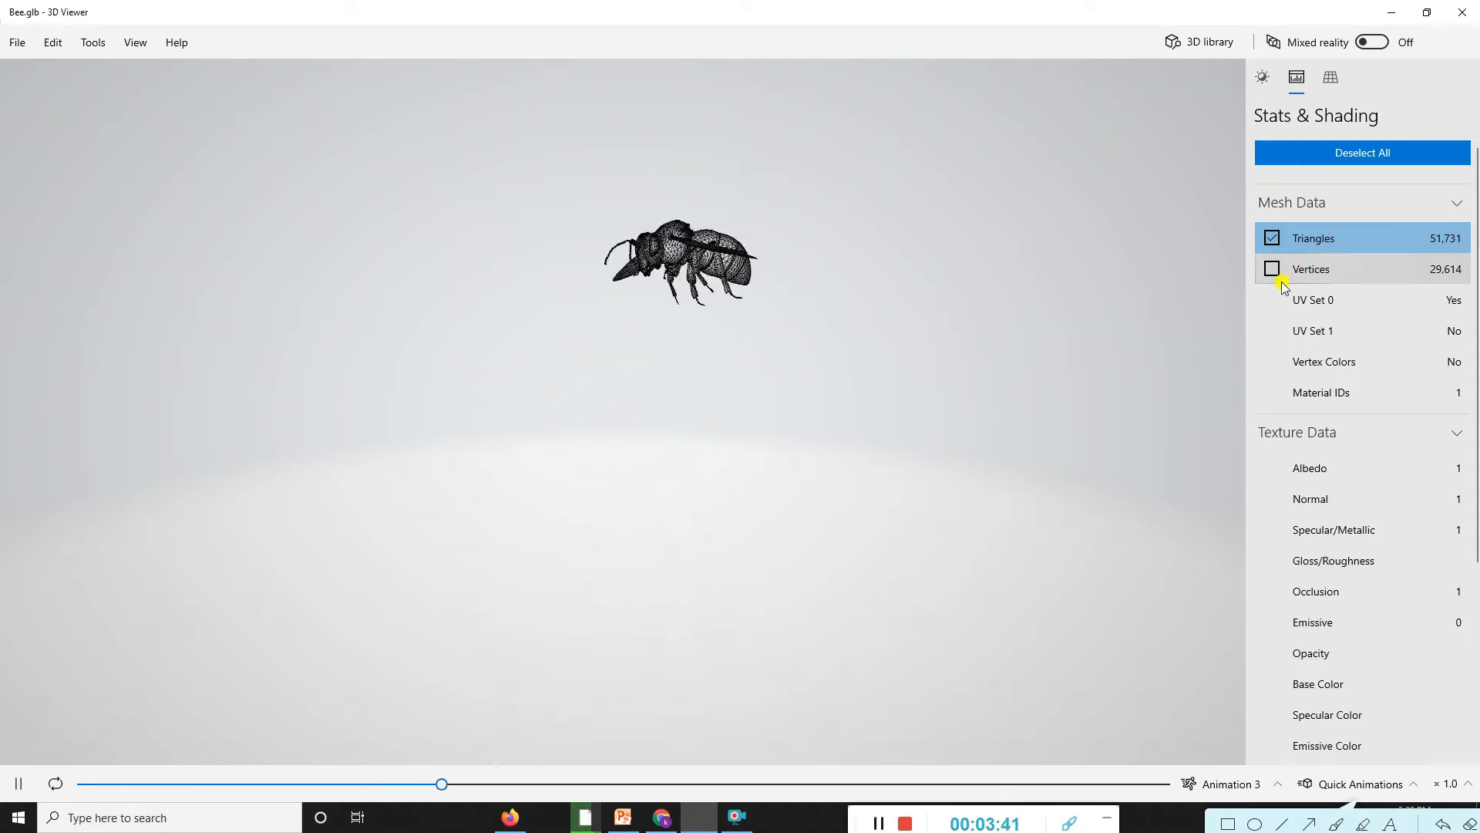
pyautogui.click(1271, 269)
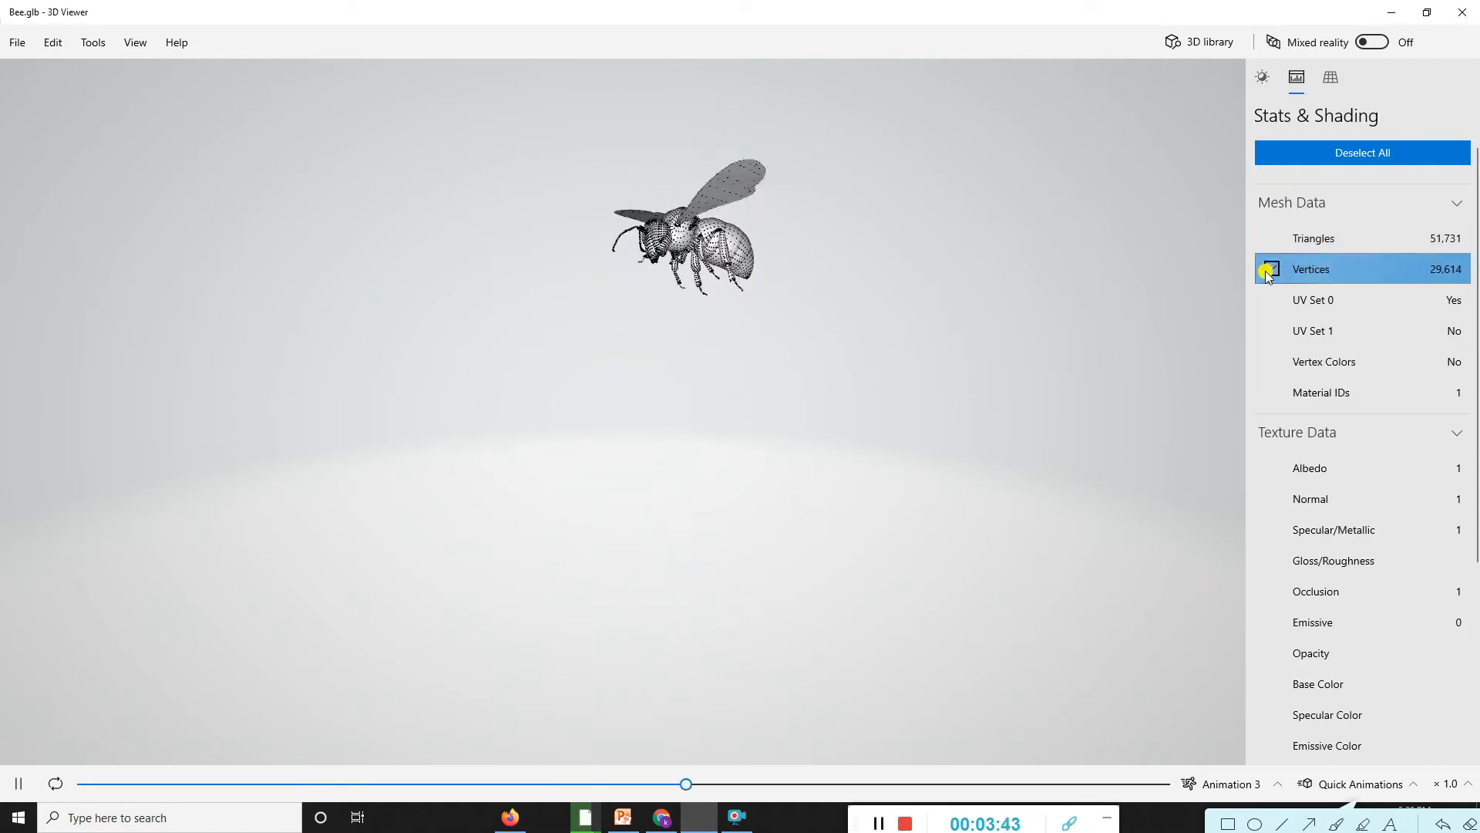
pyautogui.click(1271, 299)
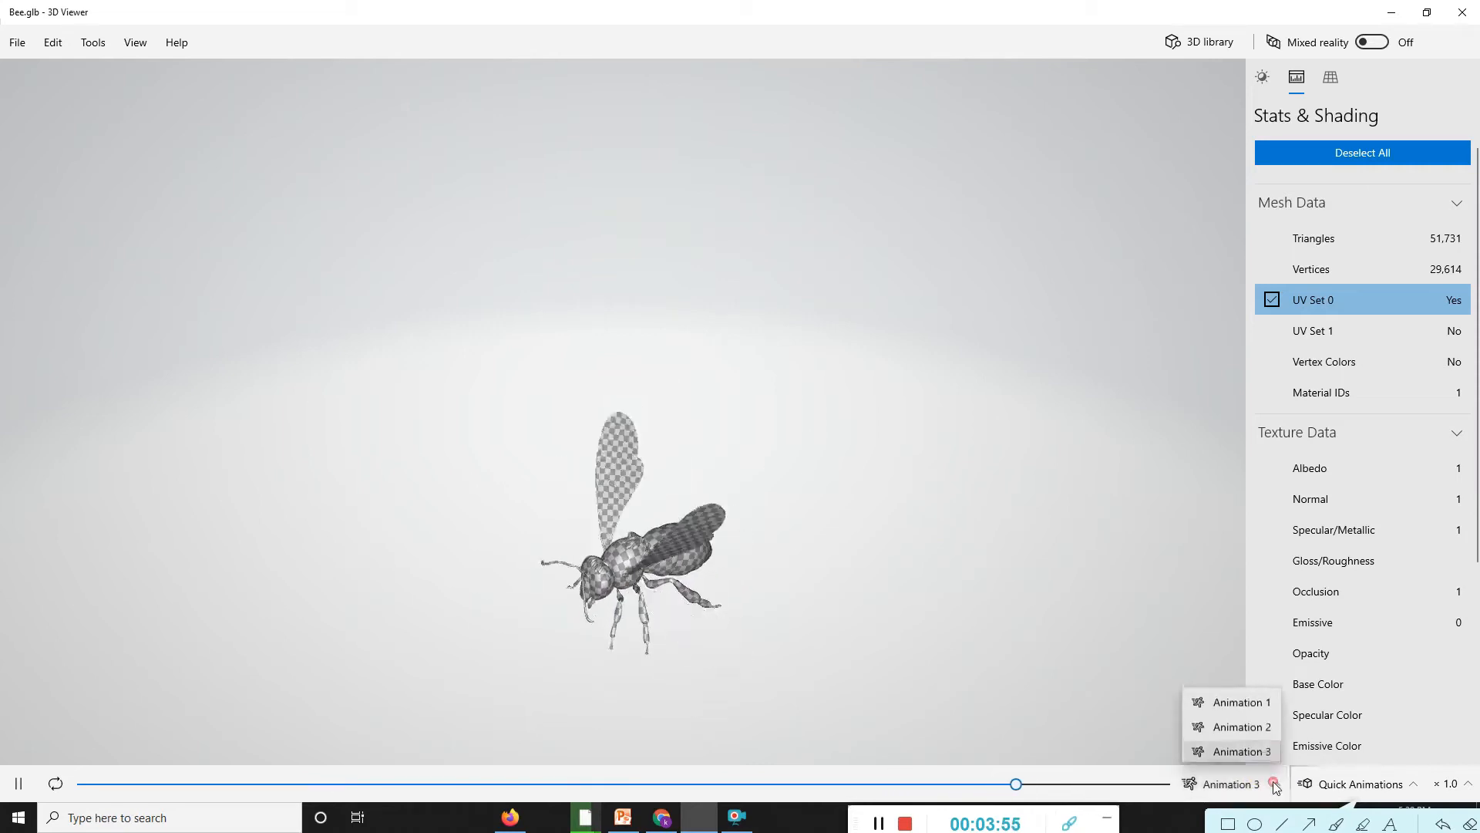
pyautogui.click(1239, 726)
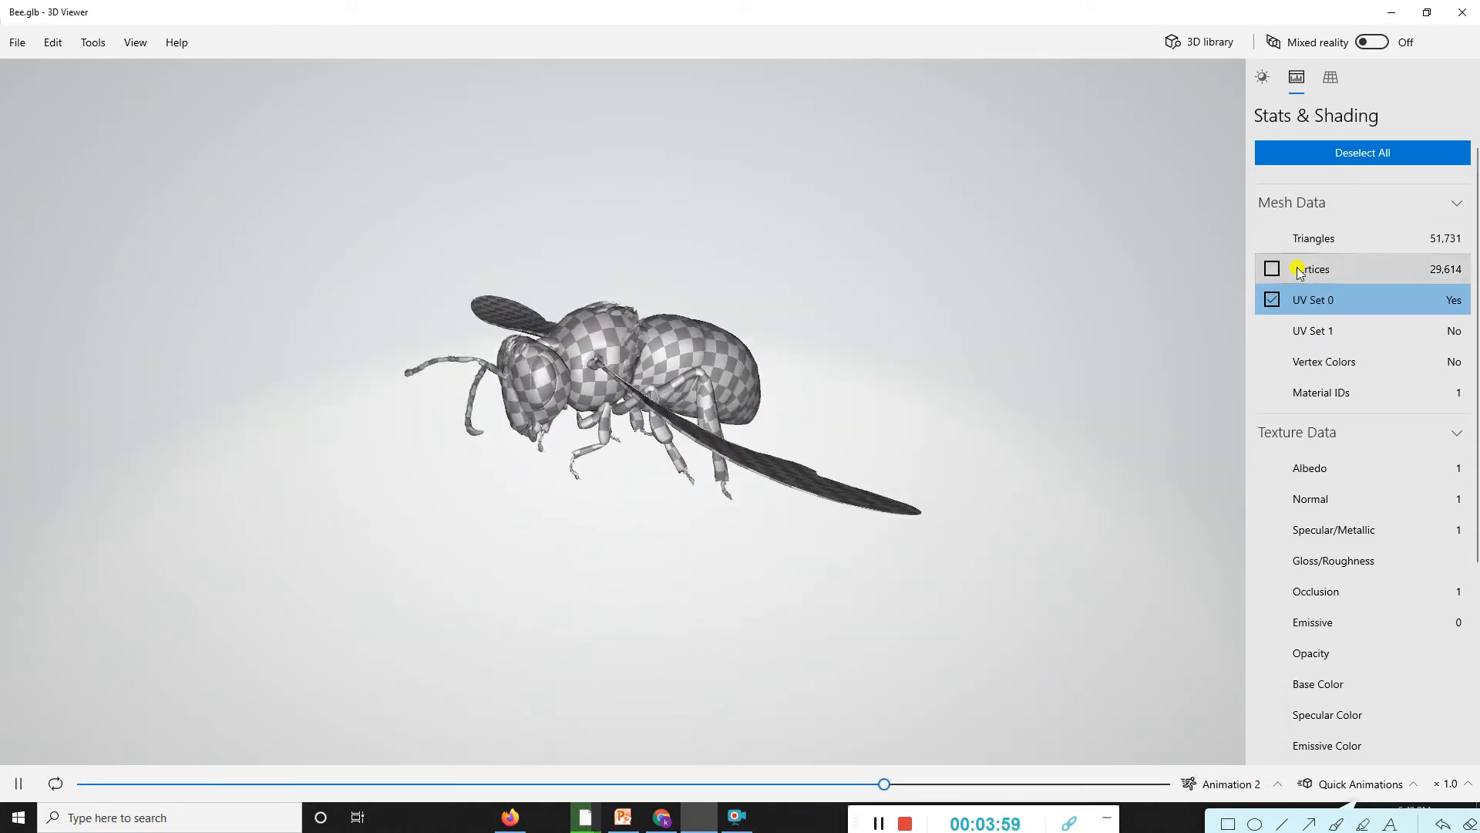
# Cycle through vertex, UV set and vertex colour shading, ending on Material IDs
pyautogui.click(1271, 269)
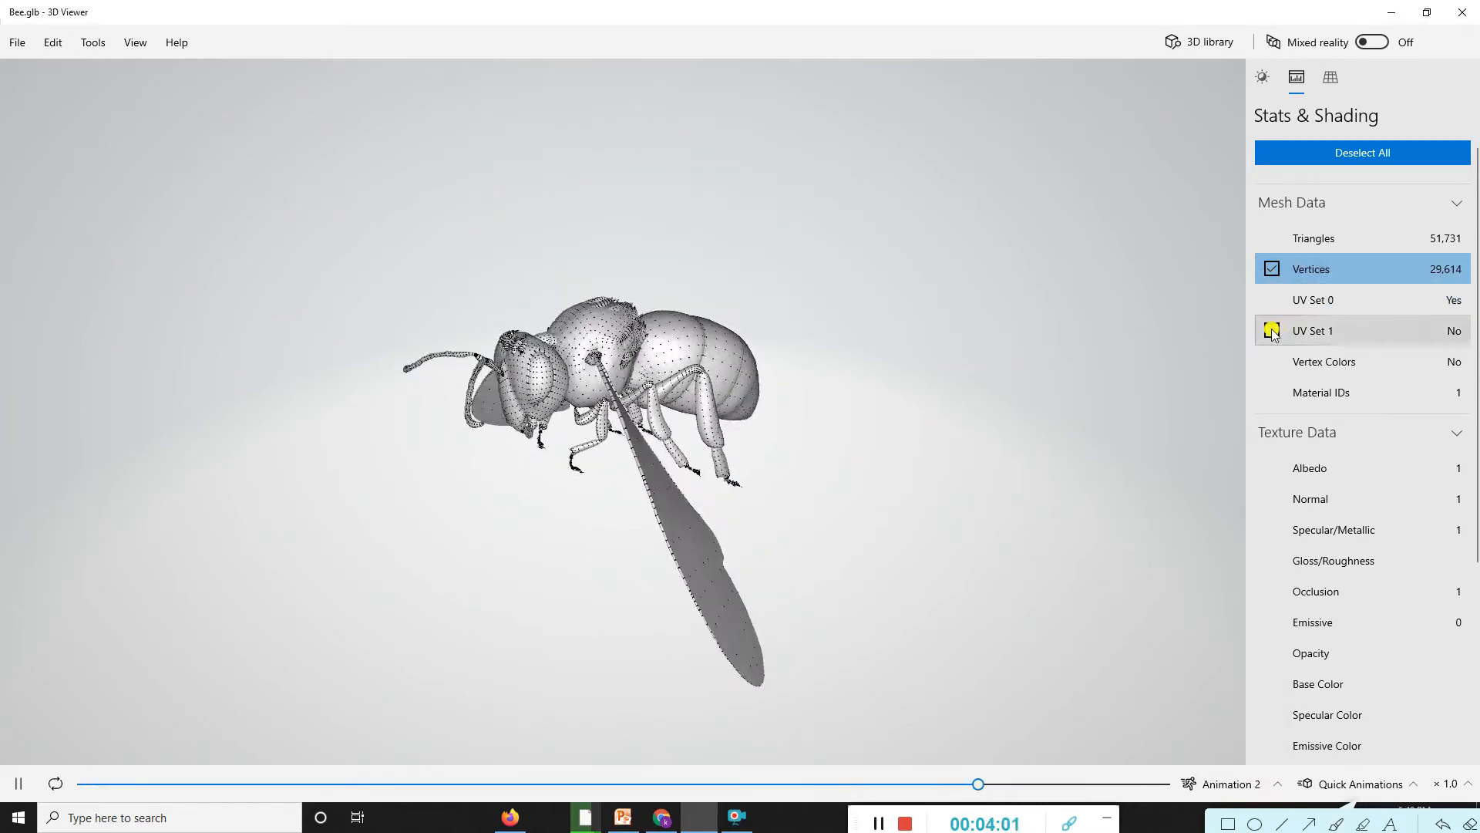
pyautogui.click(1272, 331)
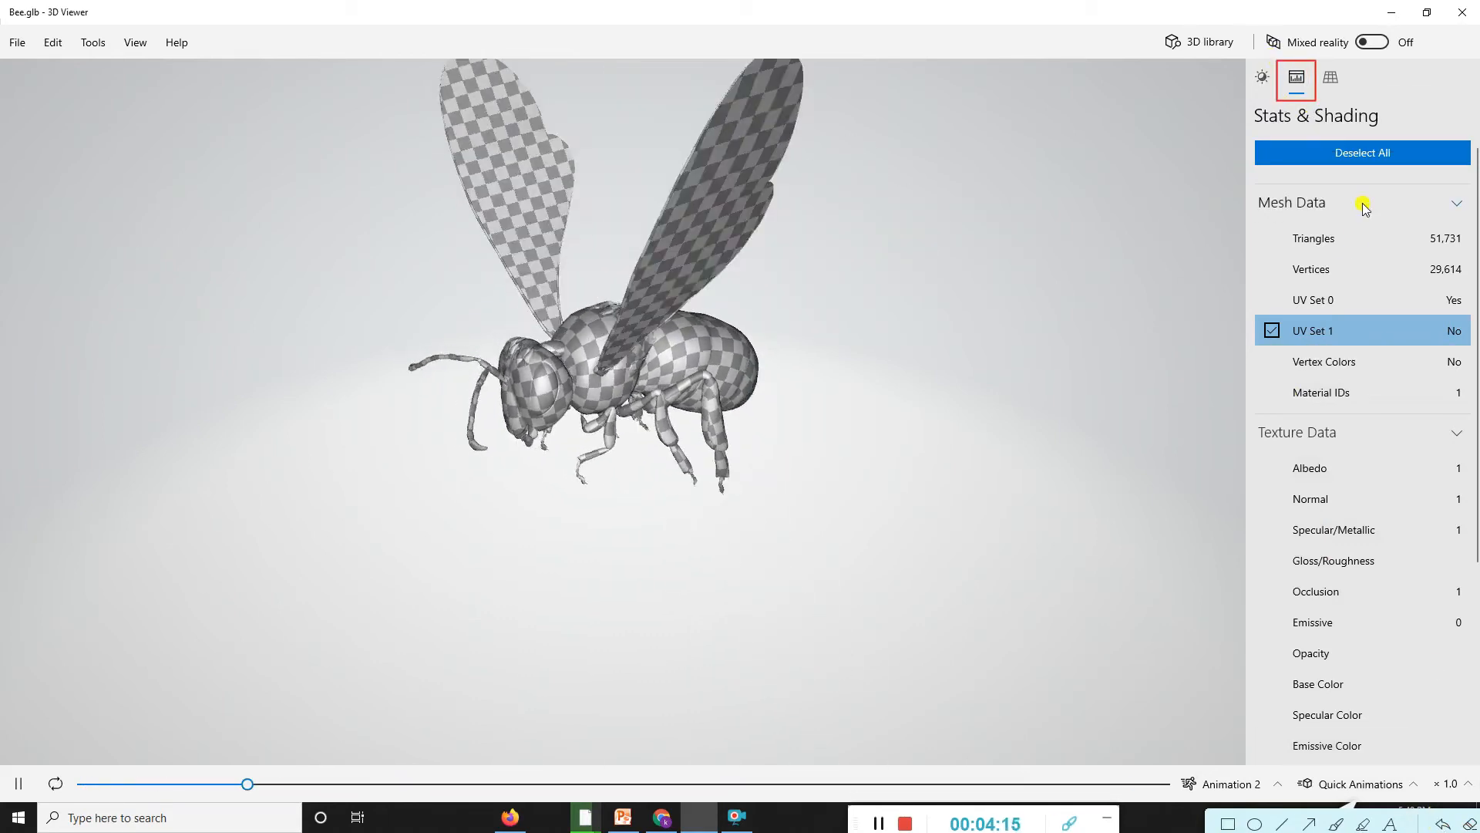
pyautogui.click(1313, 238)
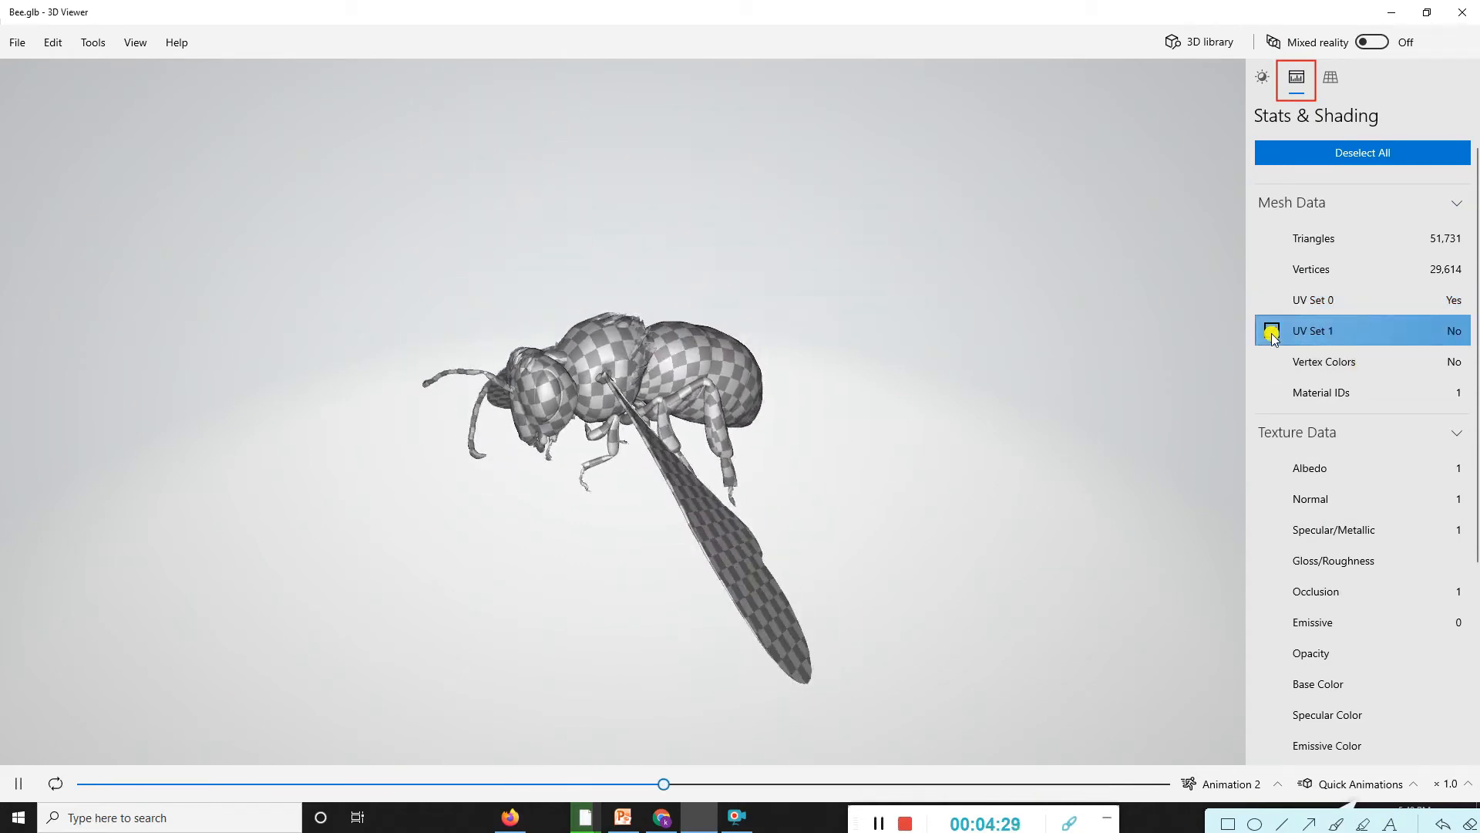
pyautogui.click(1322, 361)
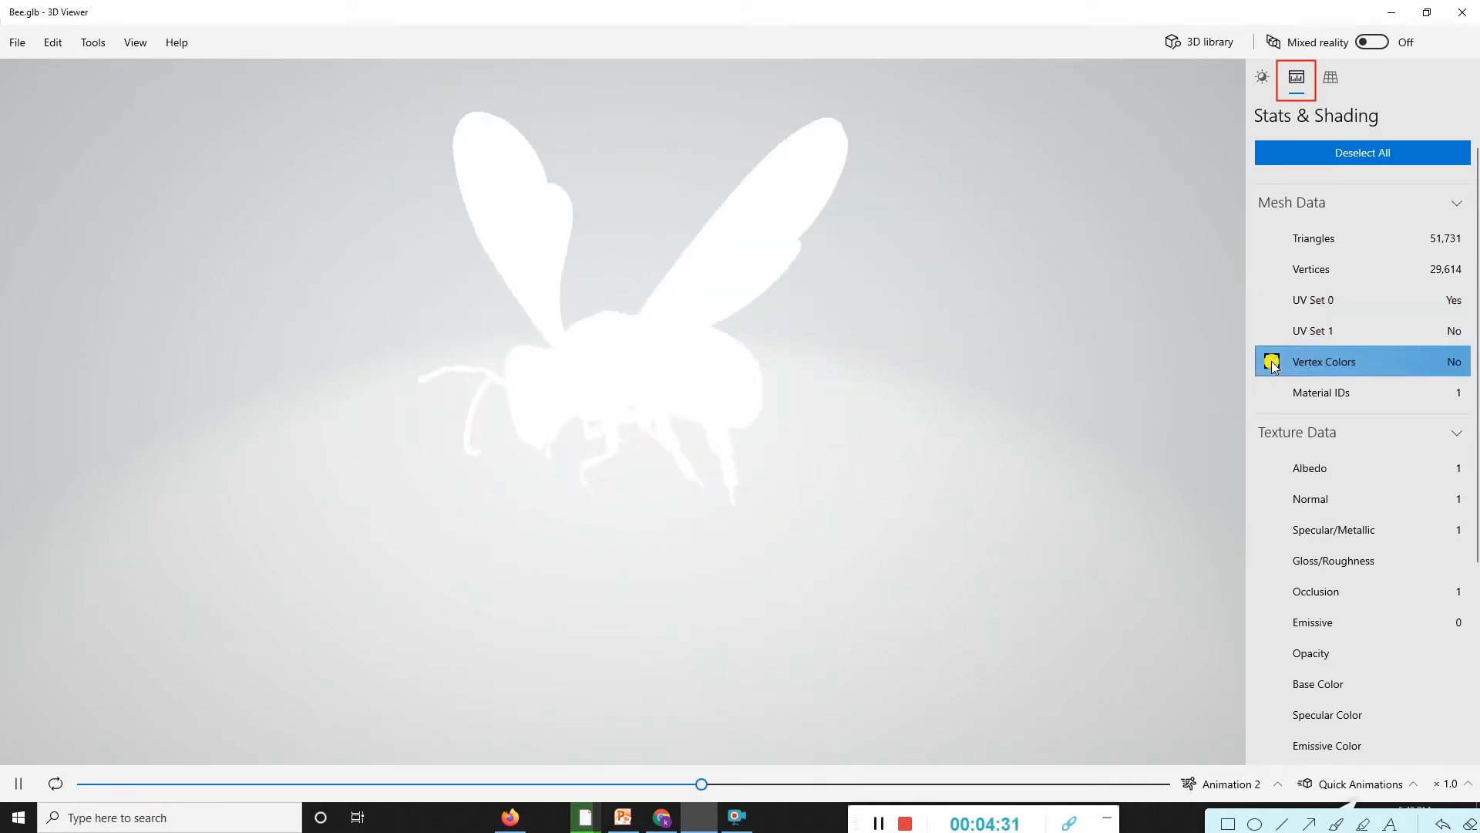
pyautogui.click(1360, 392)
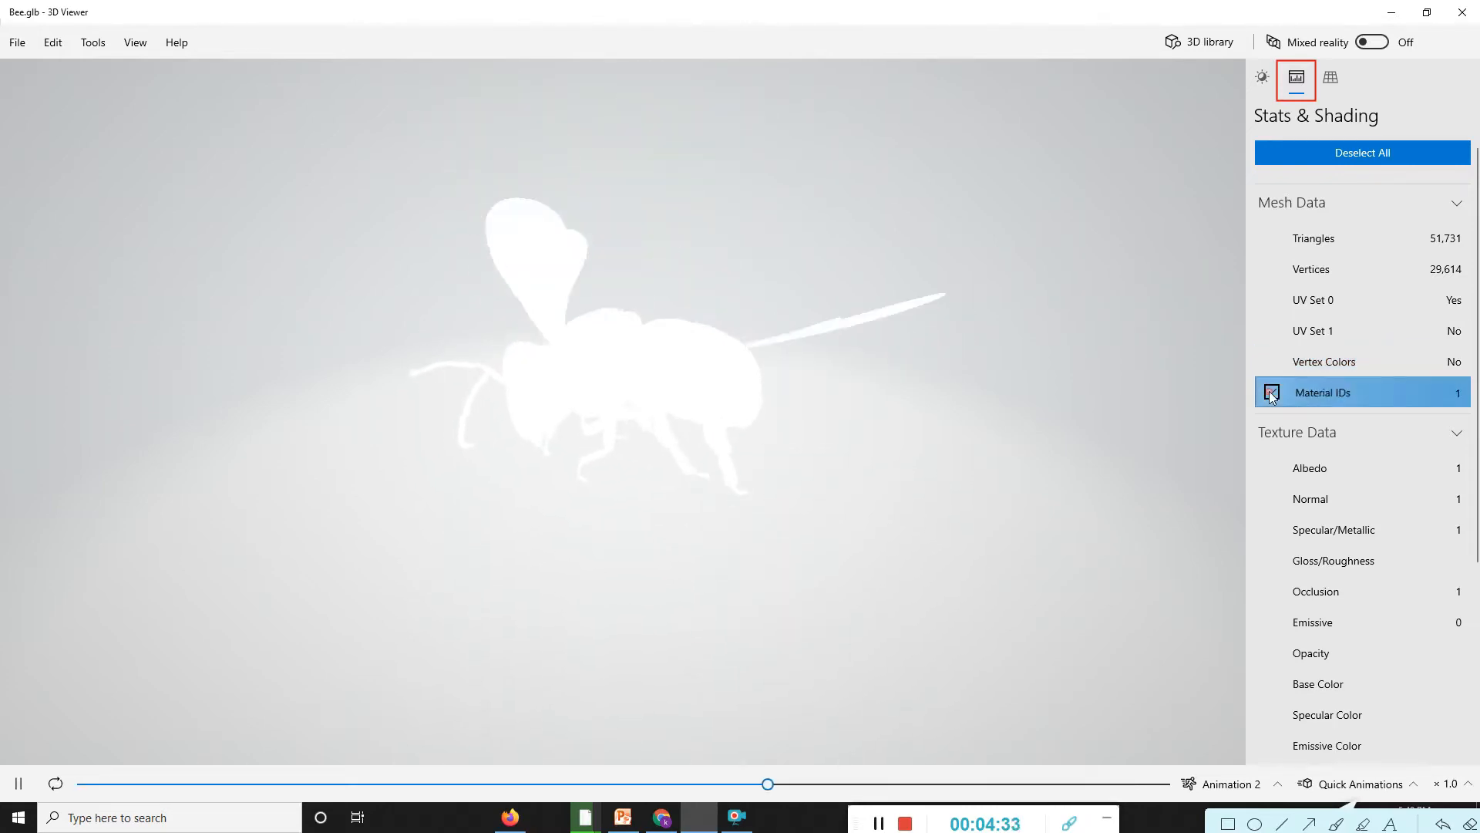
pyautogui.click(1271, 392)
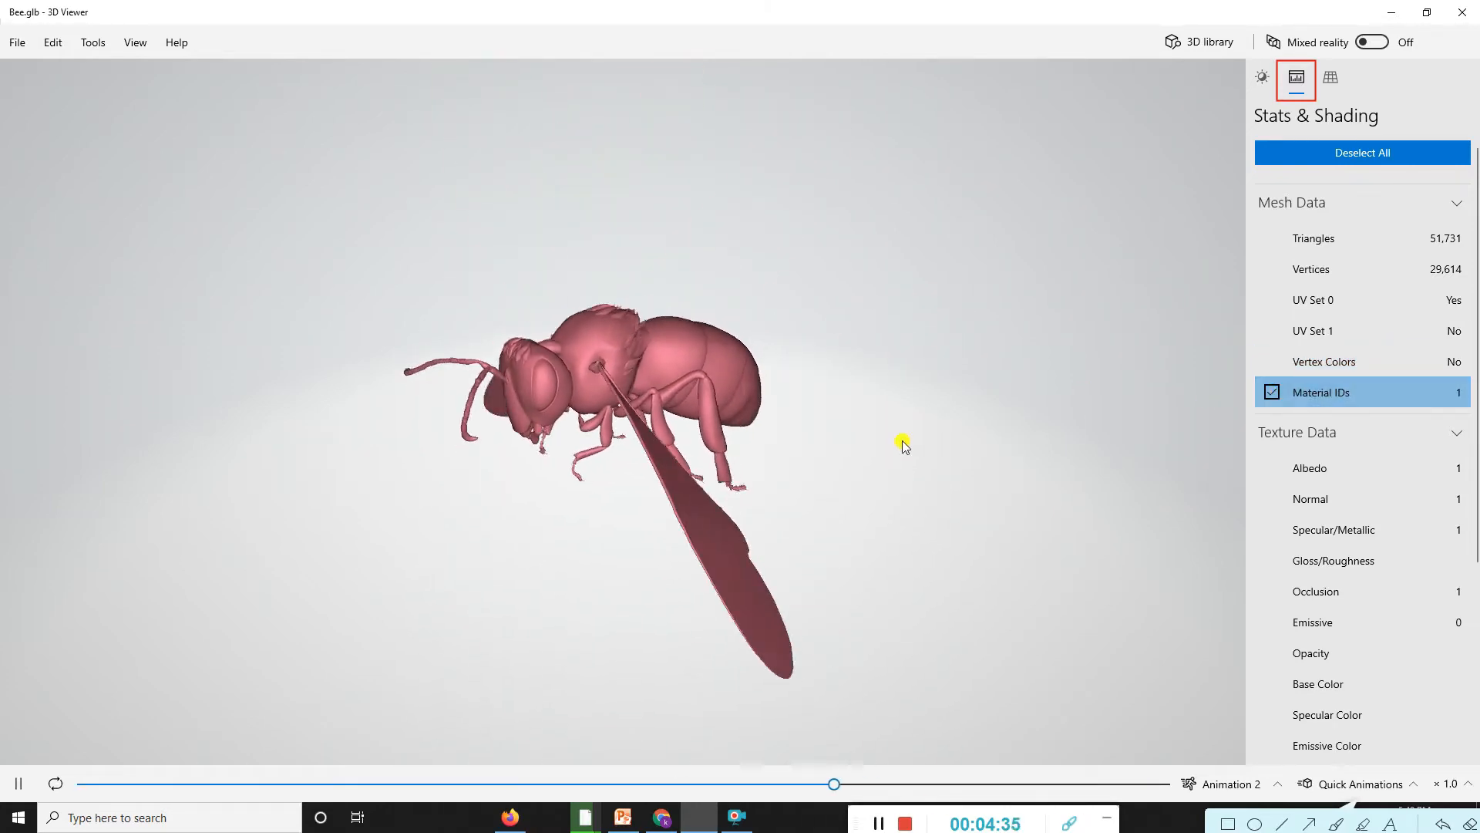
# Preview the bee's albedo, normal map and Specular/Metallic textures
pyautogui.click(1311, 467)
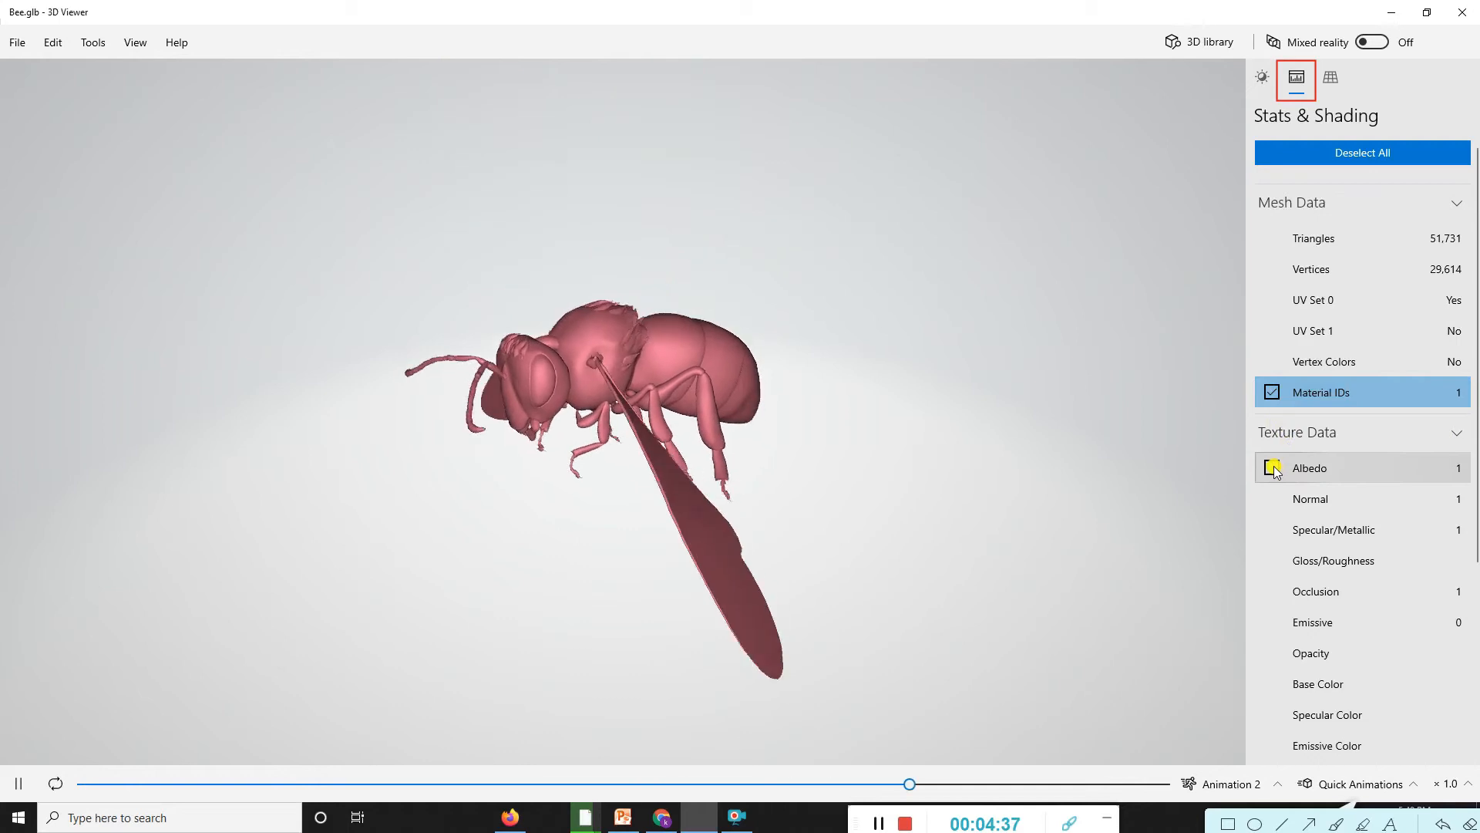
pyautogui.click(1273, 468)
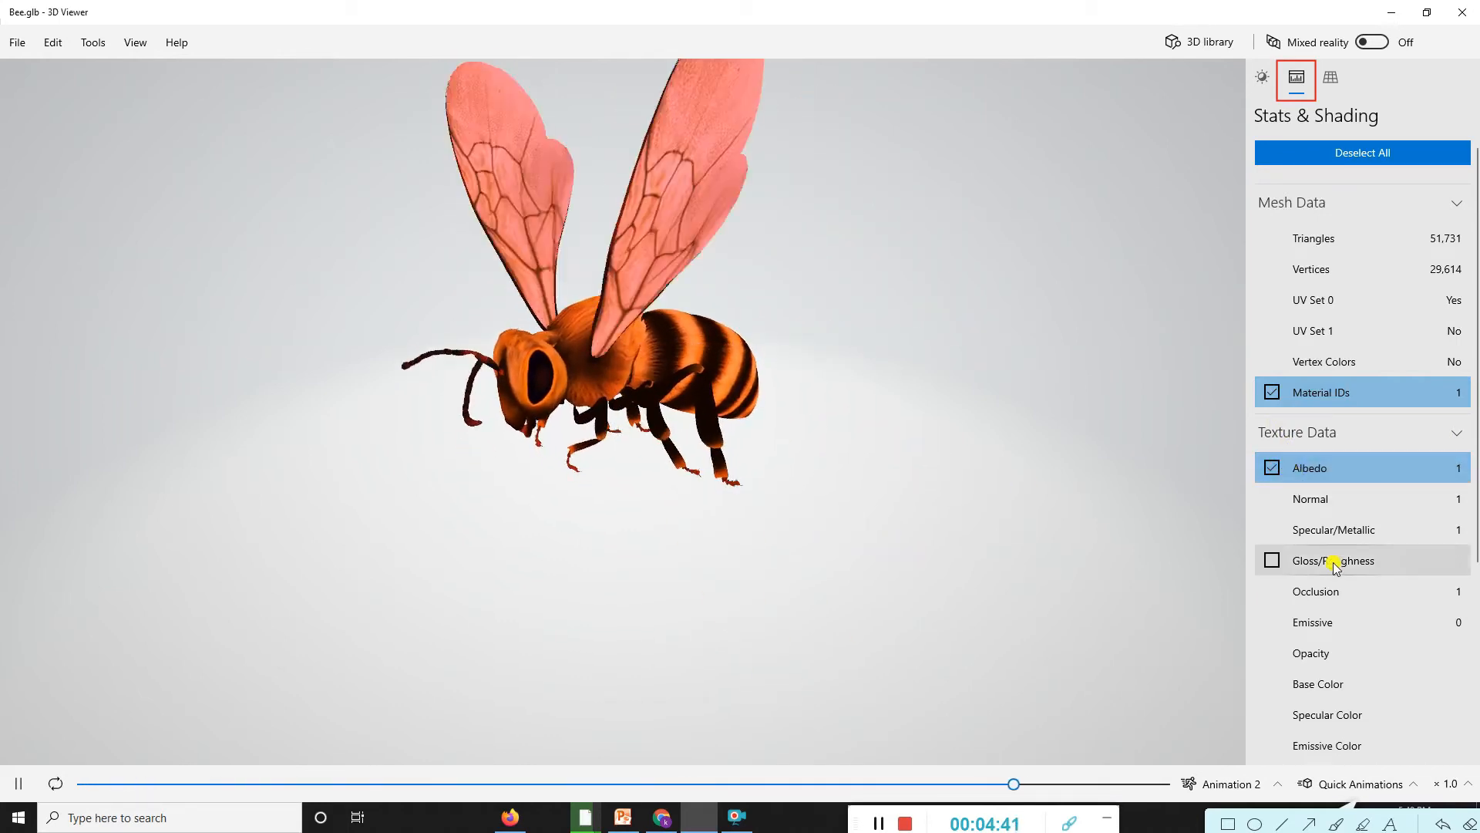
pyautogui.click(1311, 499)
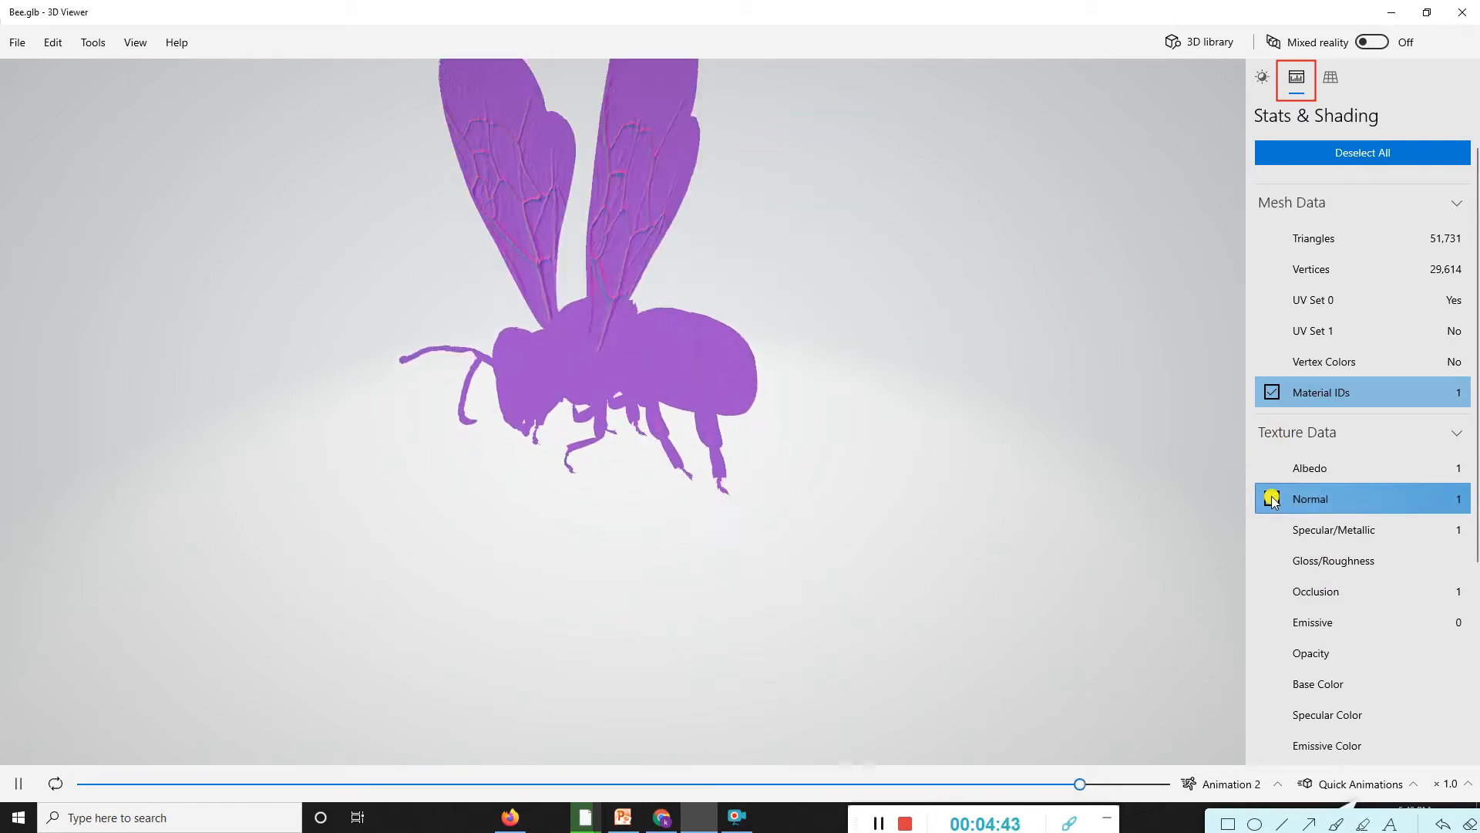
pyautogui.click(1359, 530)
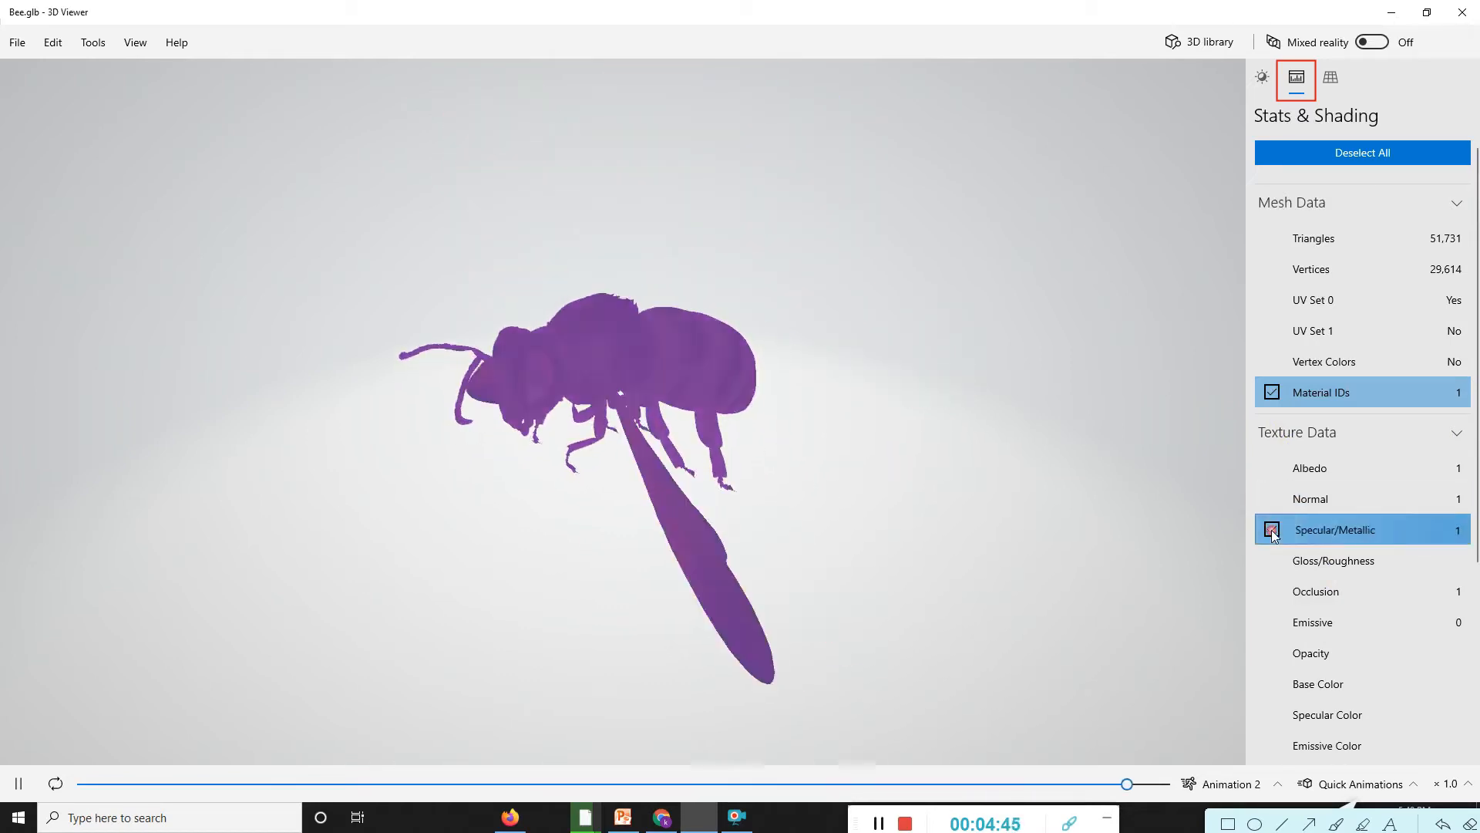
pyautogui.click(1273, 559)
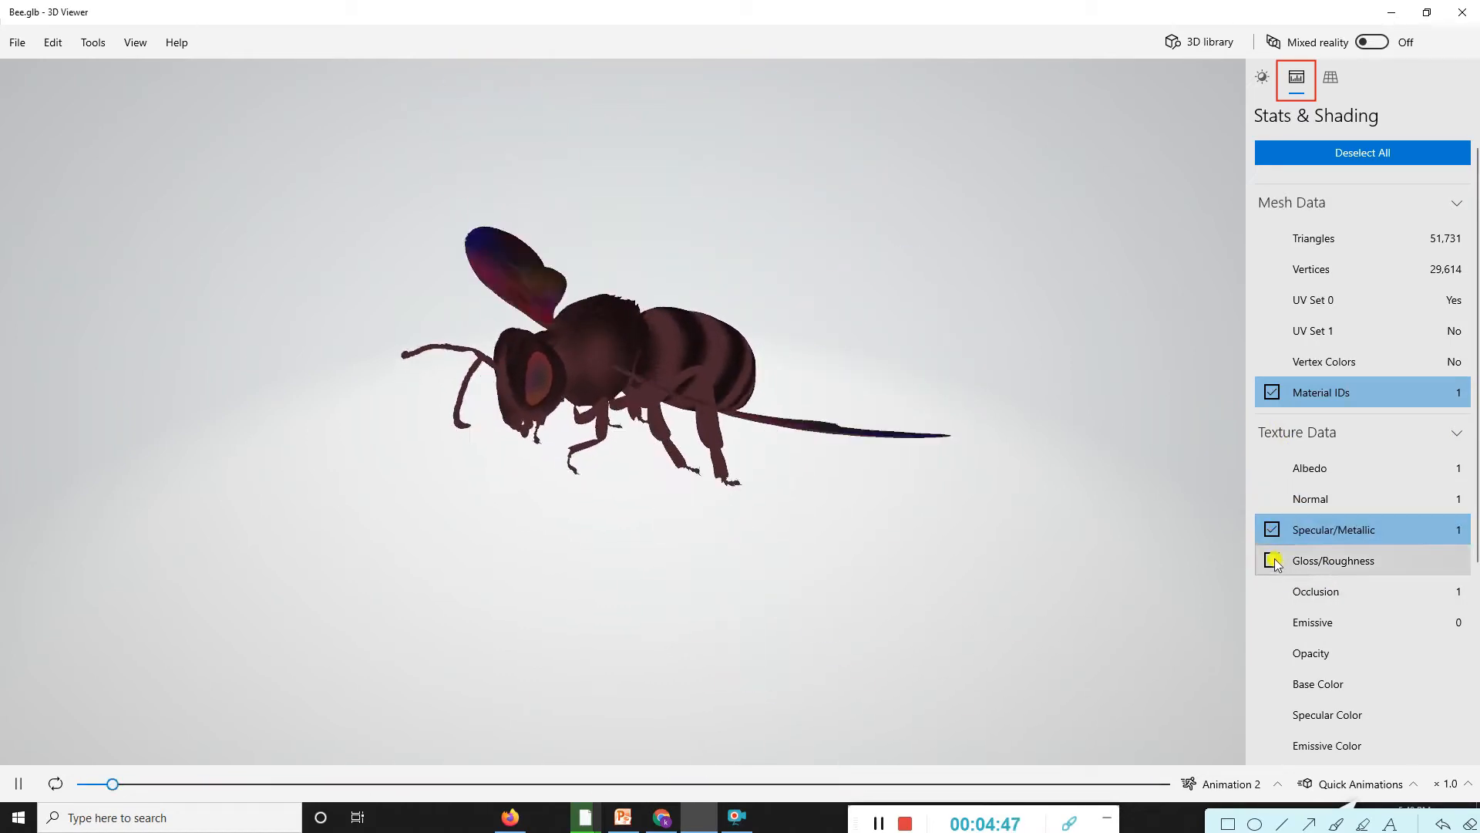
# Step through Gloss/Roughness, Occlusion, Emissive, Opacity and Base Color channels, ending on Albedo
pyautogui.click(1271, 560)
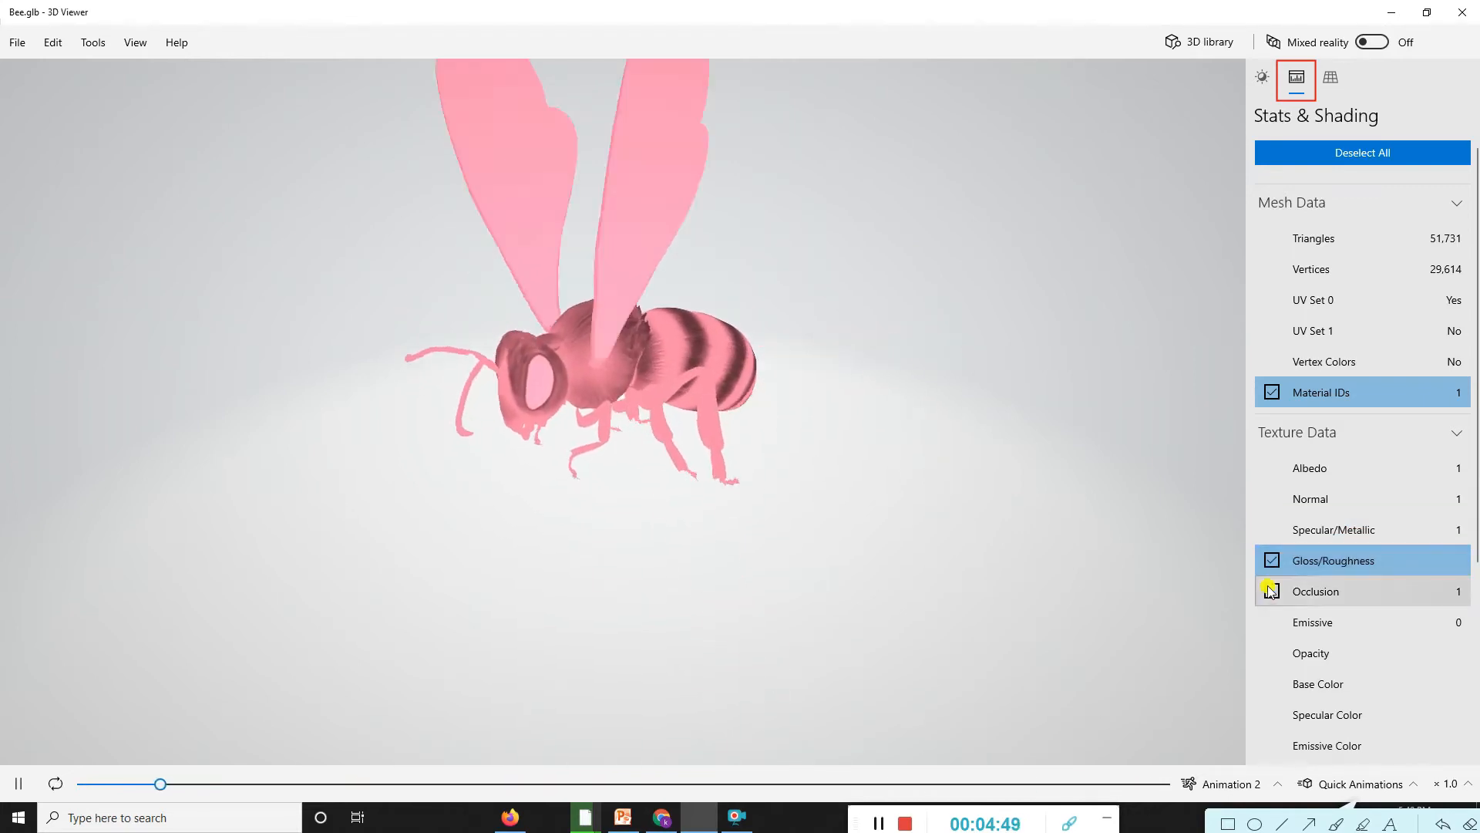
pyautogui.click(1315, 592)
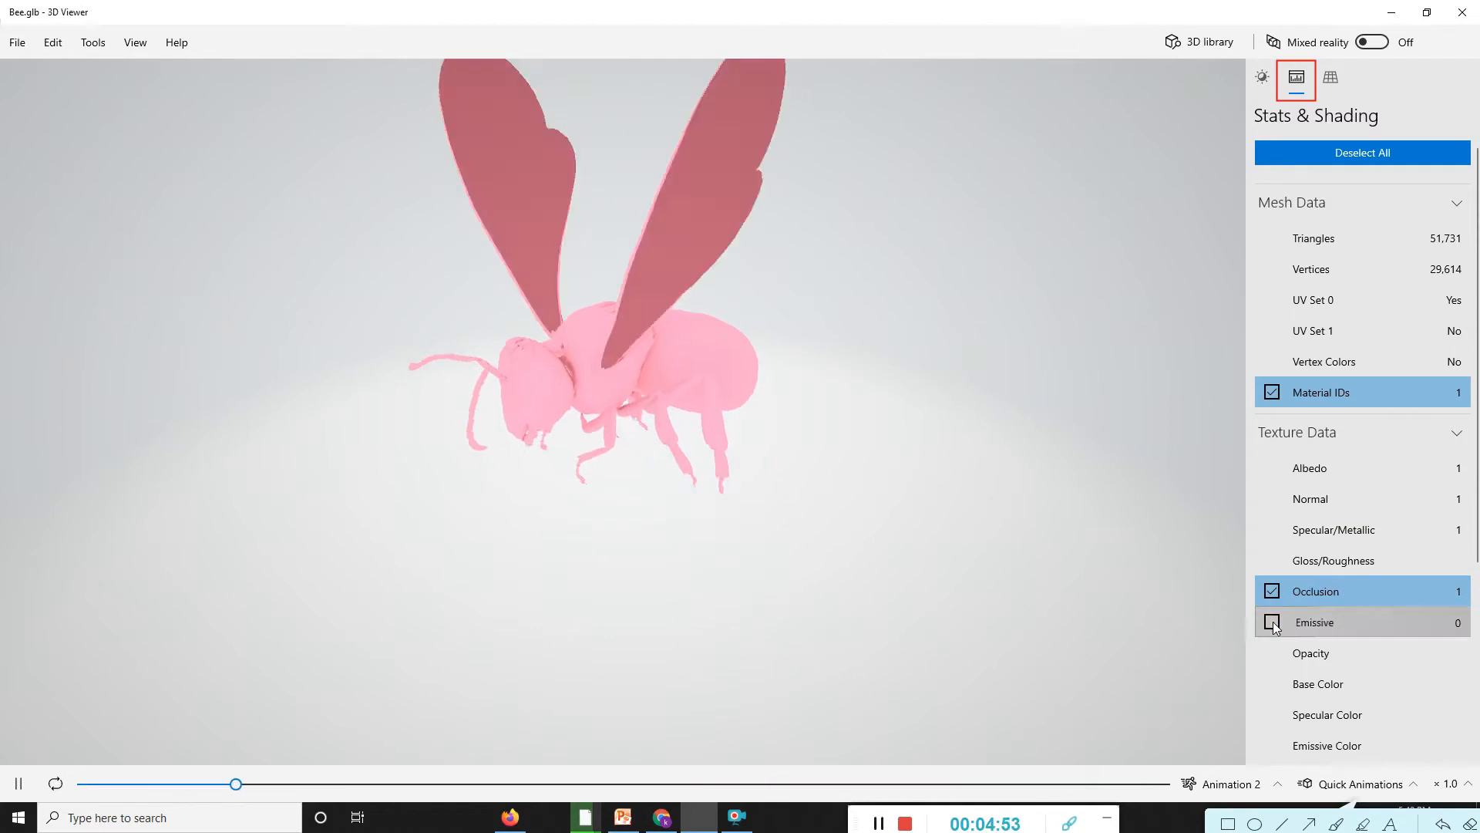
pyautogui.click(1271, 622)
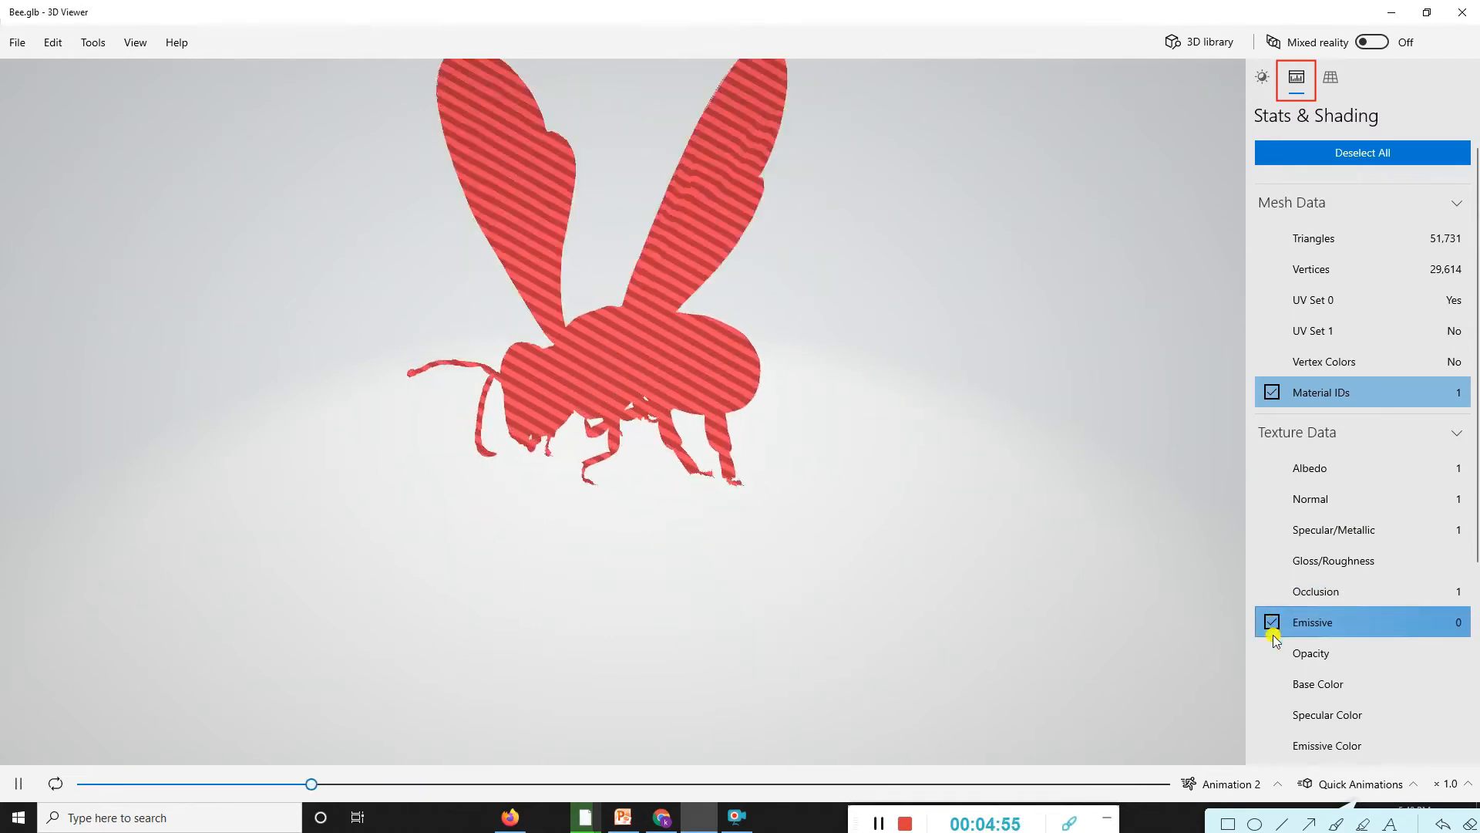
pyautogui.click(1273, 652)
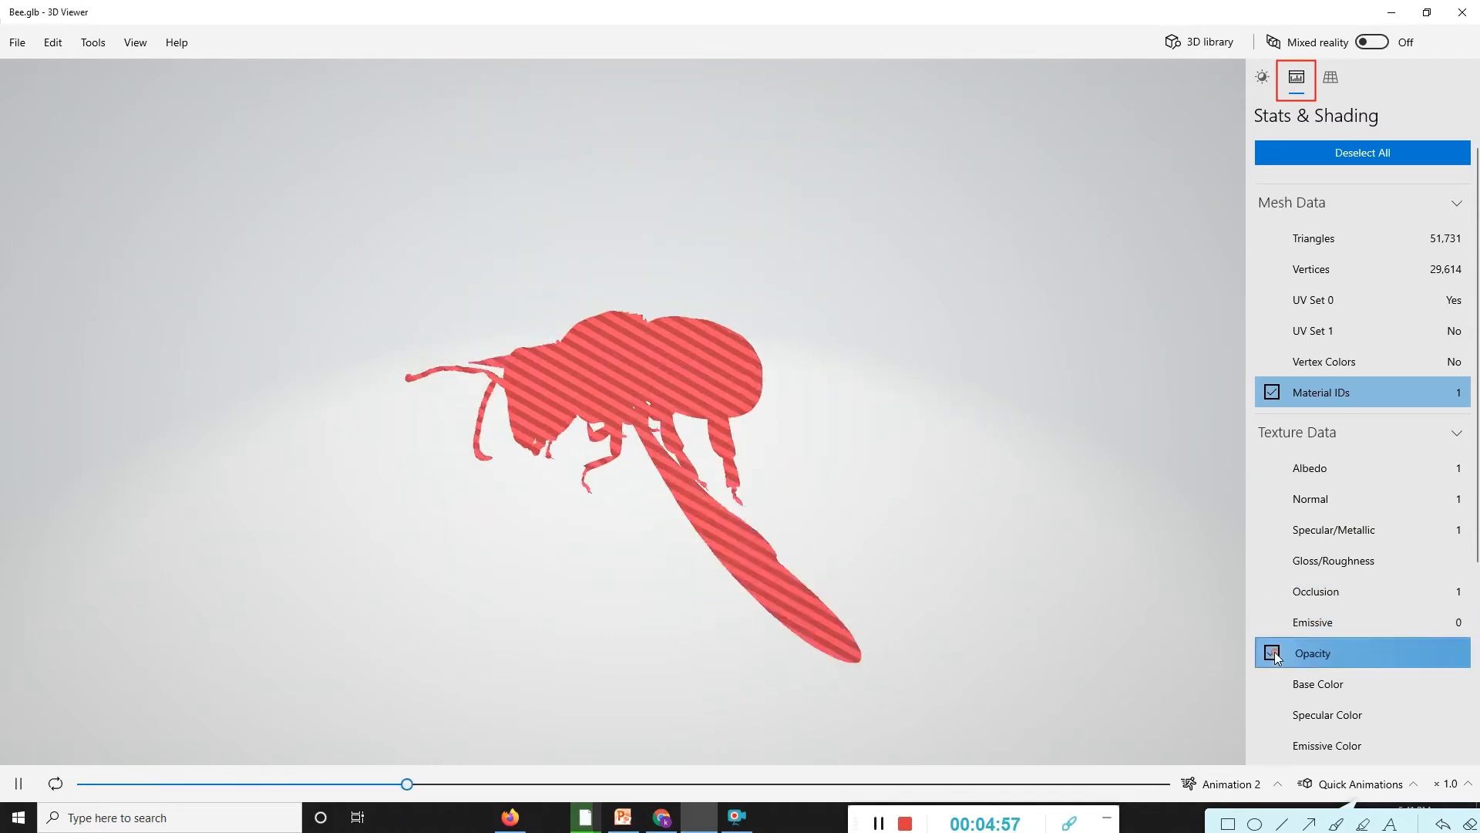
pyautogui.click(1273, 652)
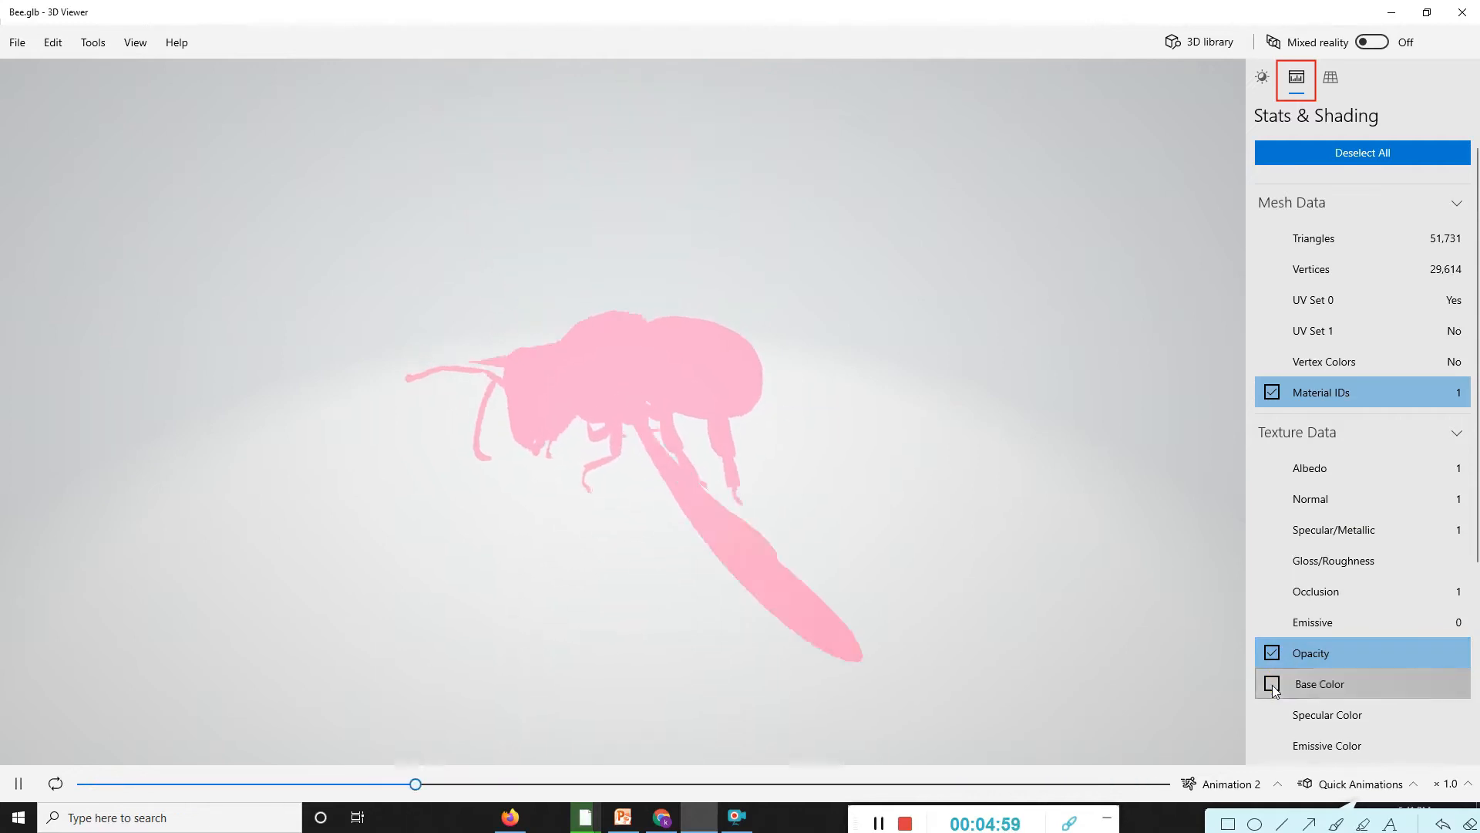
pyautogui.click(1273, 683)
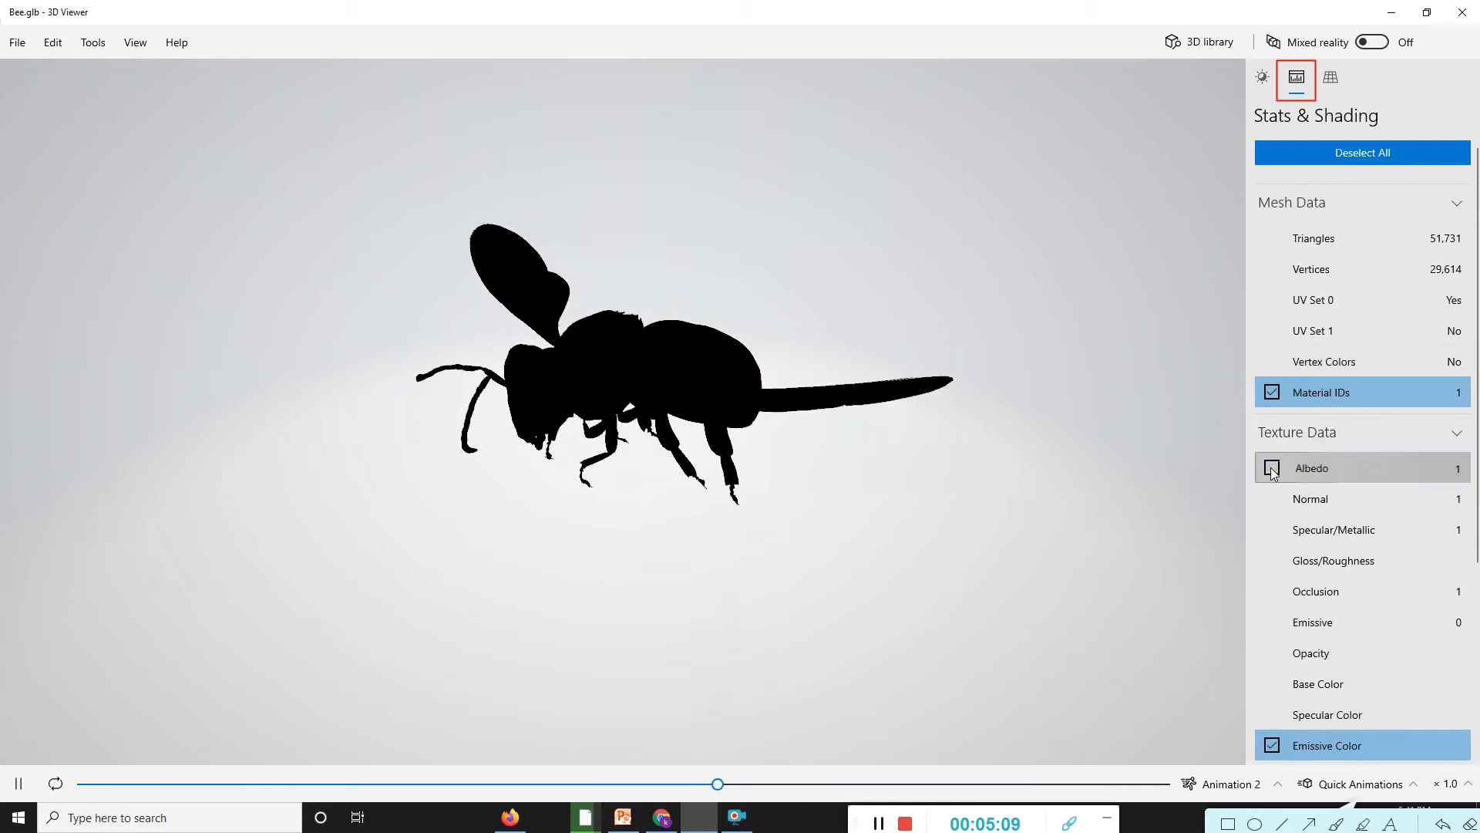
pyautogui.click(1271, 467)
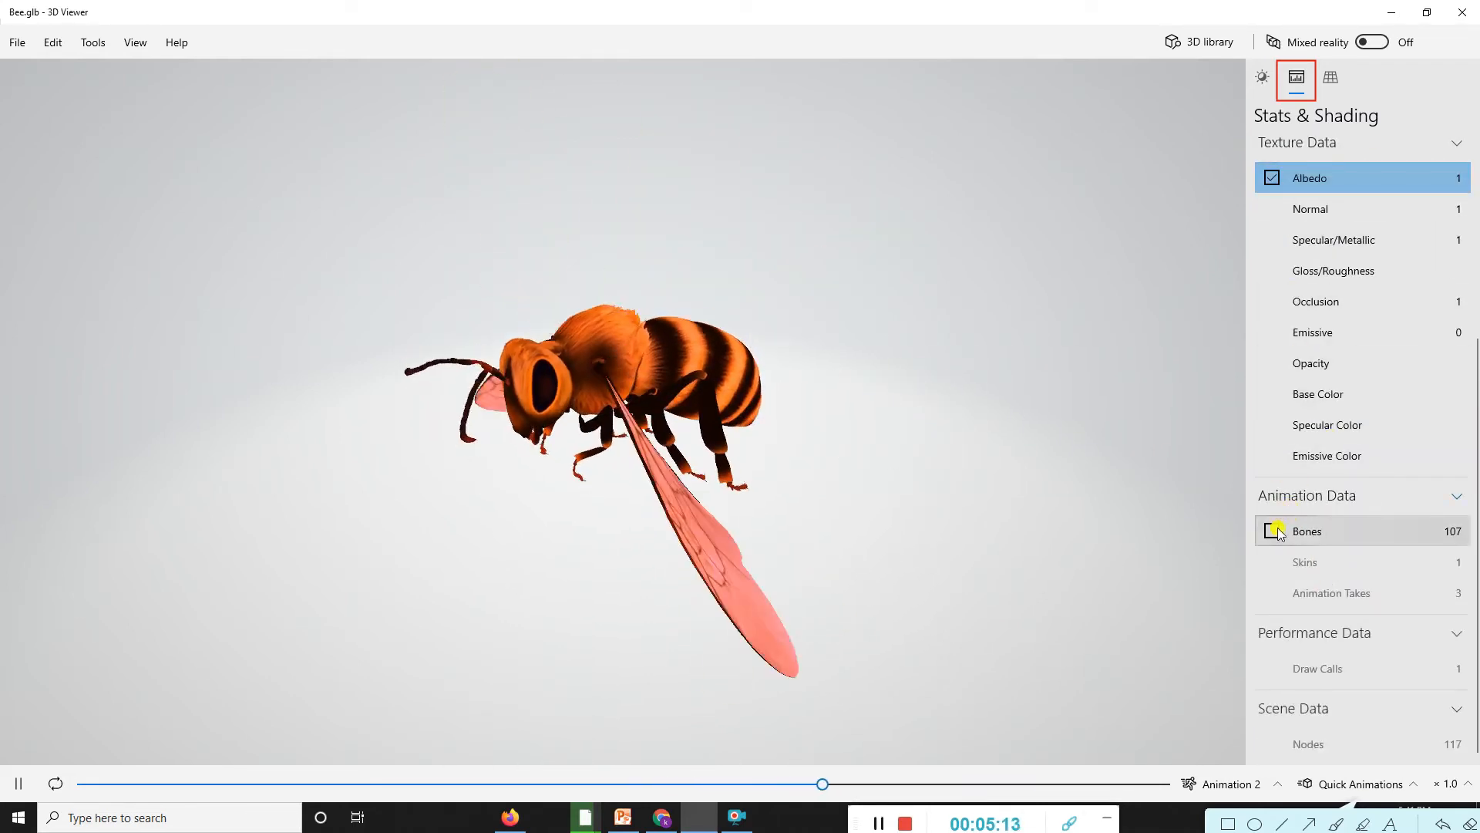
pyautogui.click(1271, 530)
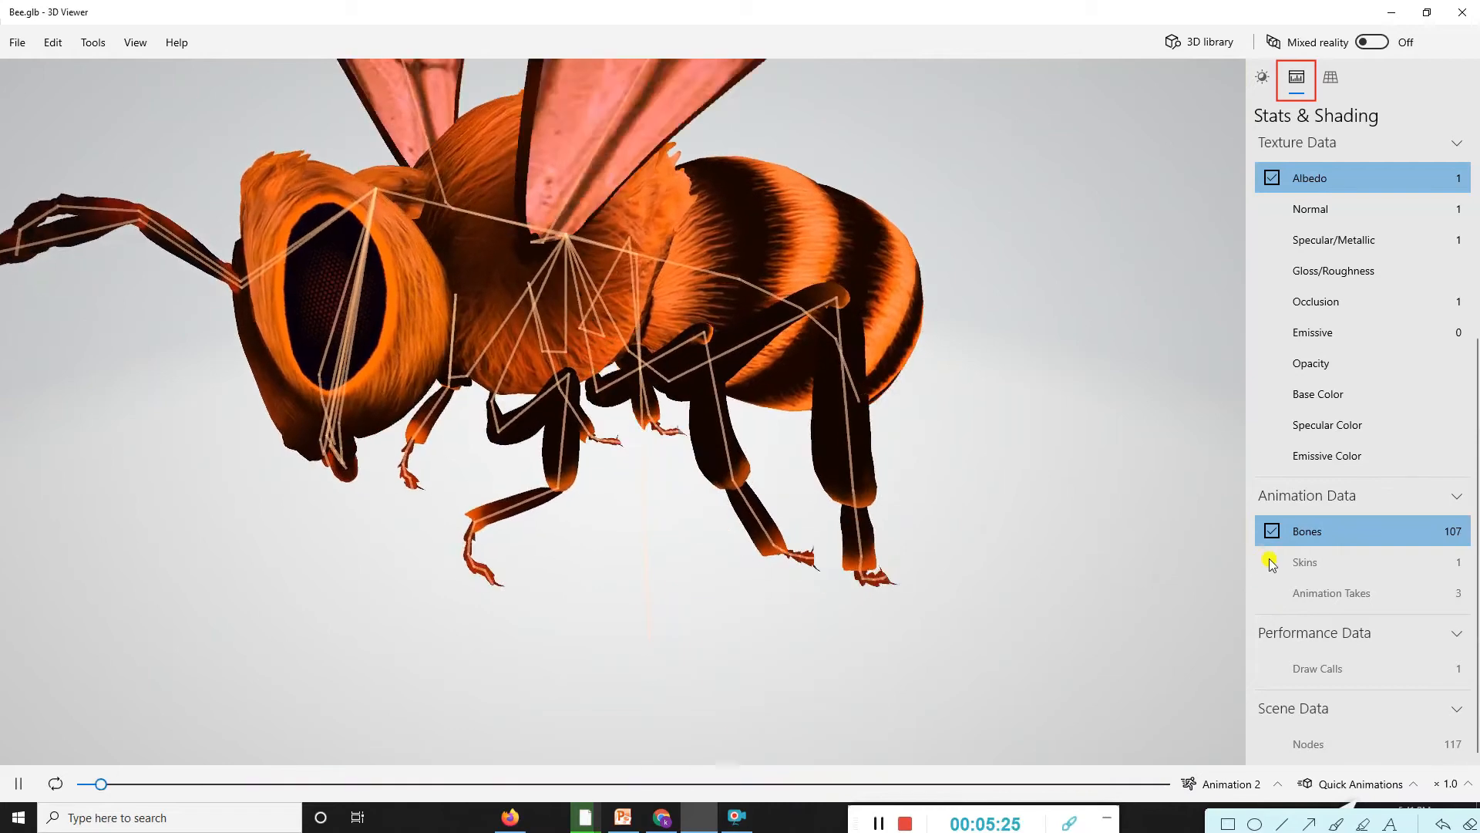
pyautogui.click(1272, 531)
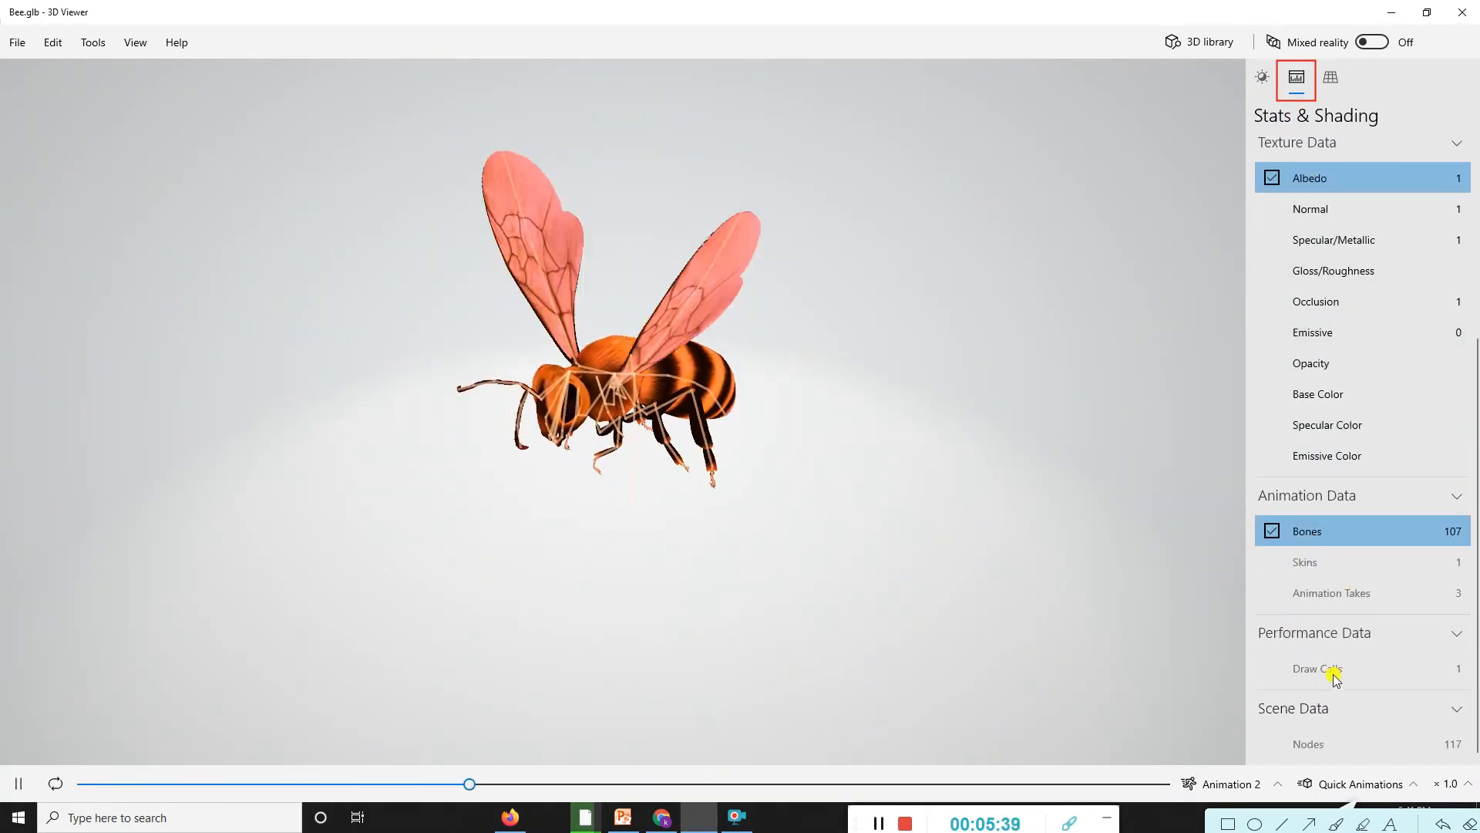
pyautogui.click(1272, 530)
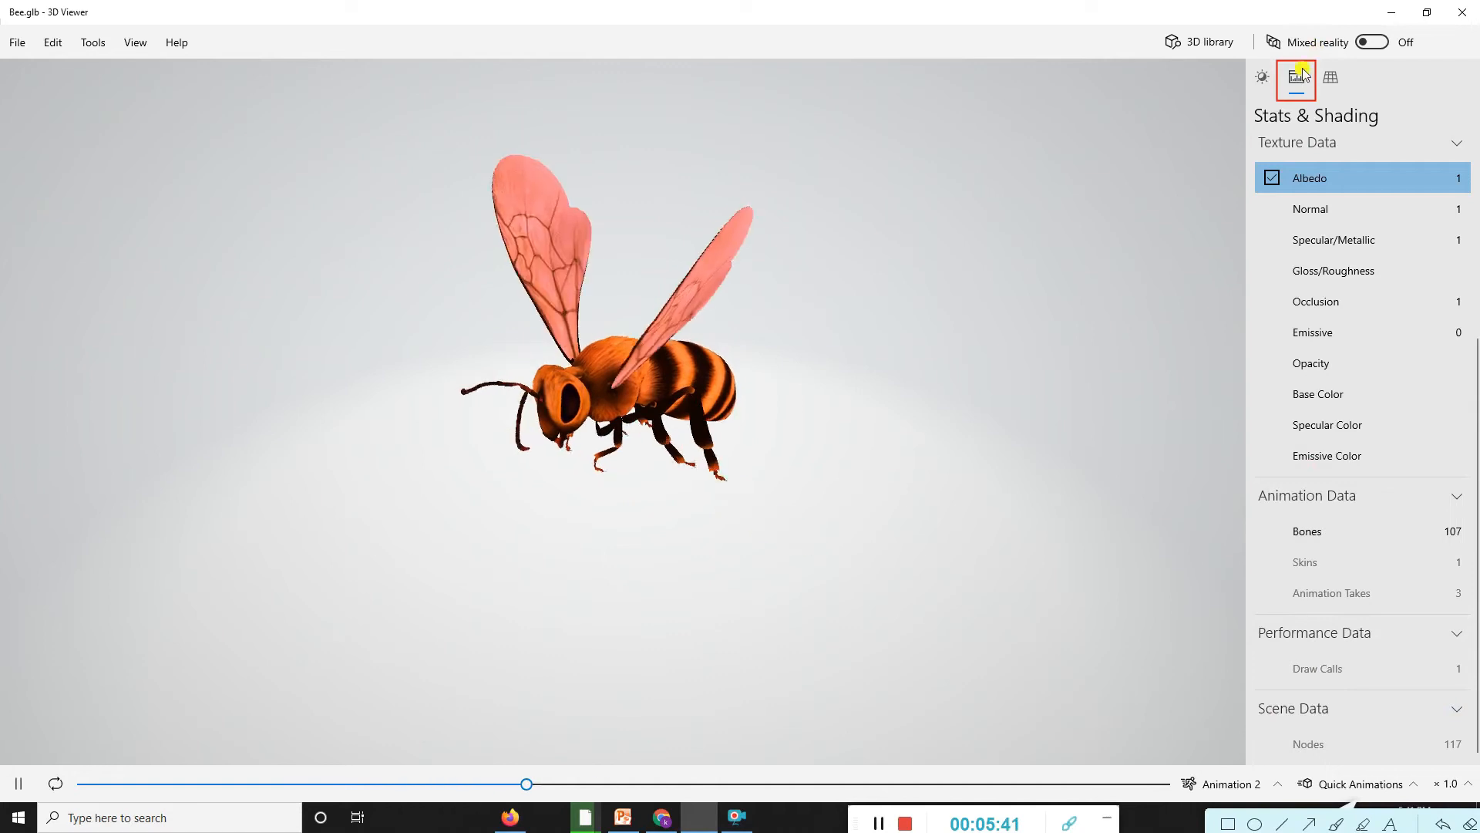
# Rotate the bee's view, then step through Isometric, Cavalier and Military (right) presets
pyautogui.click(1329, 79)
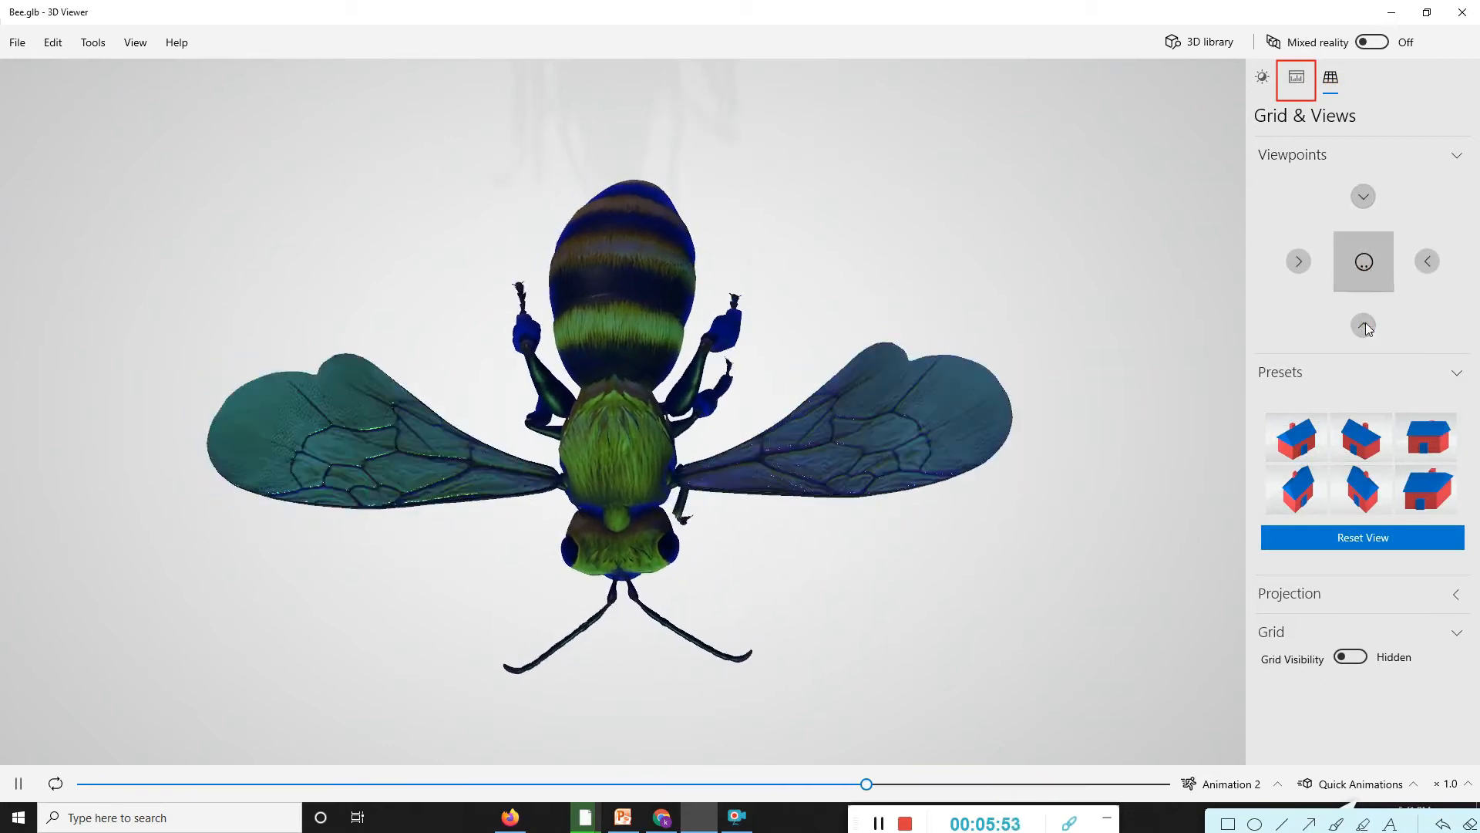
pyautogui.click(1362, 325)
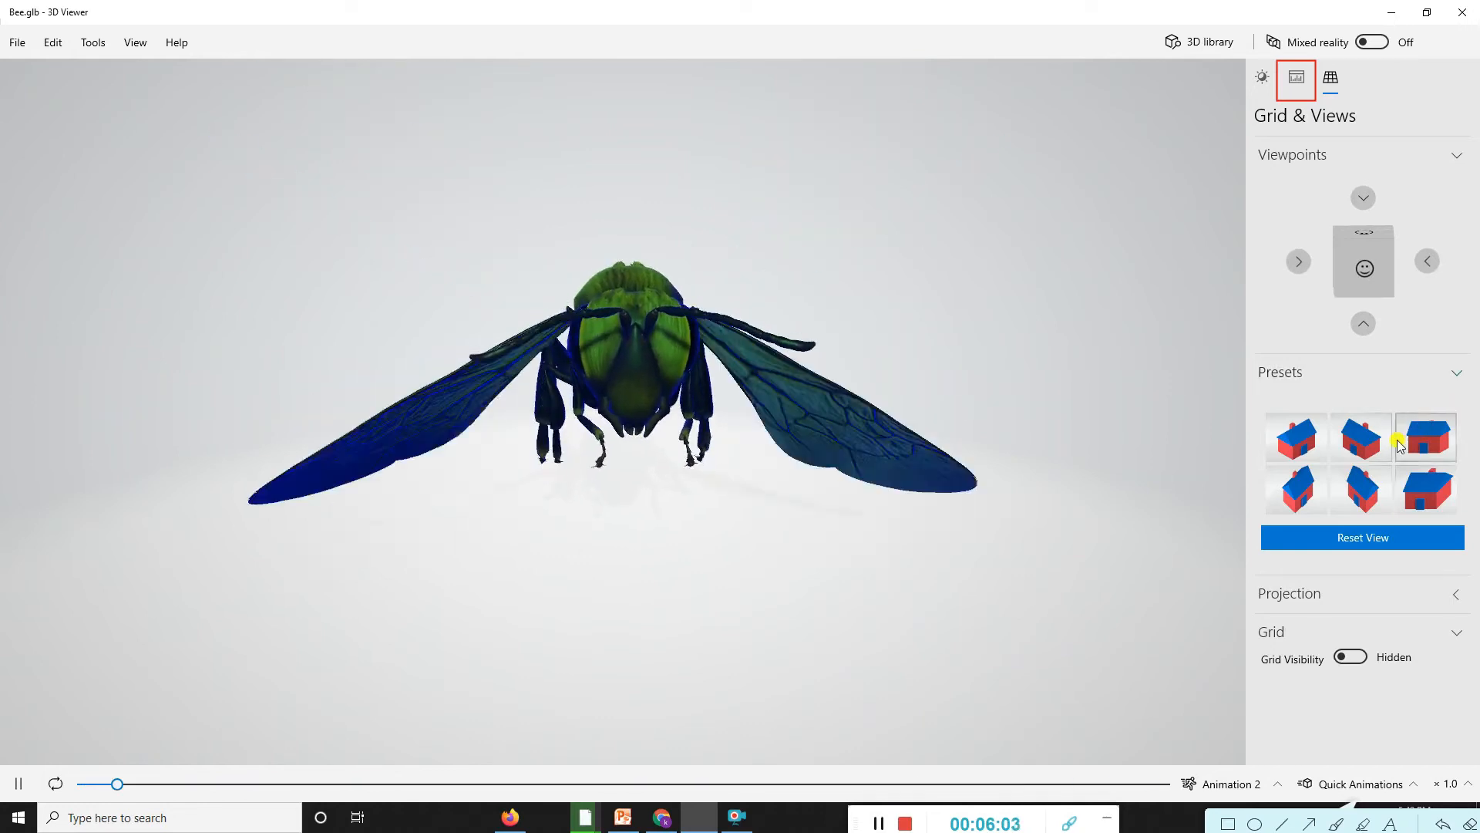
pyautogui.click(1361, 439)
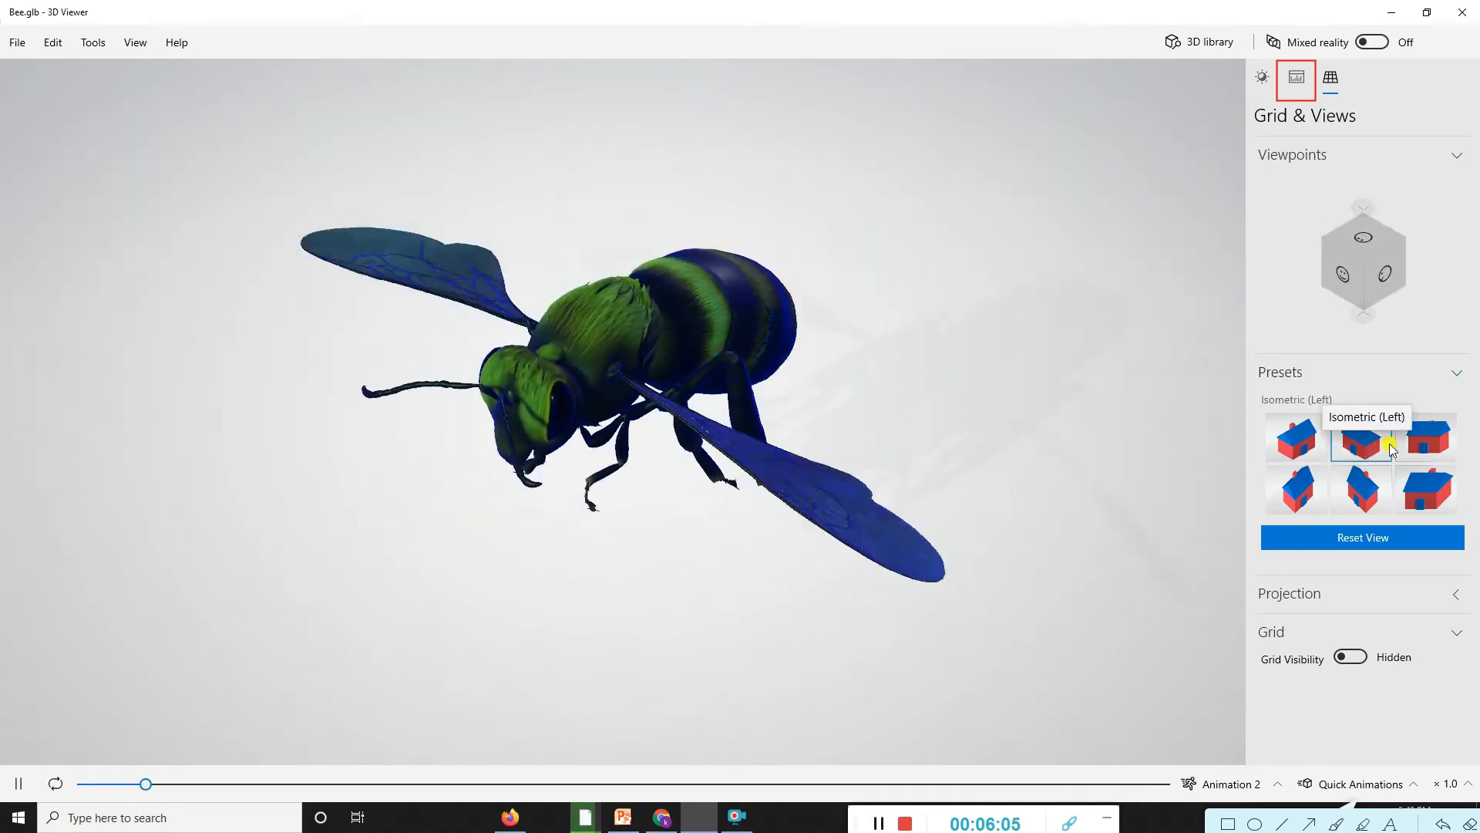
pyautogui.click(1426, 489)
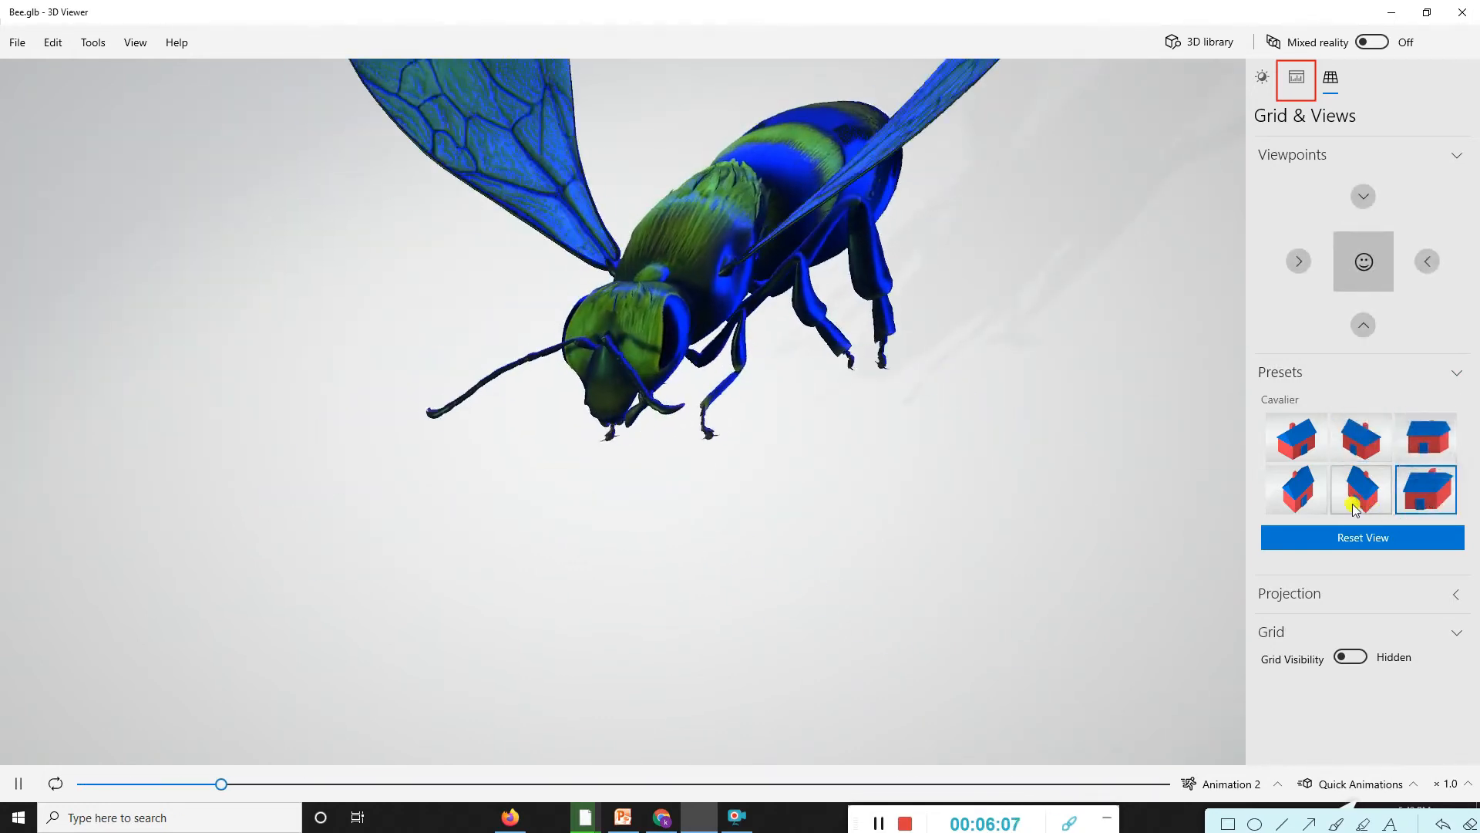
pyautogui.click(1296, 487)
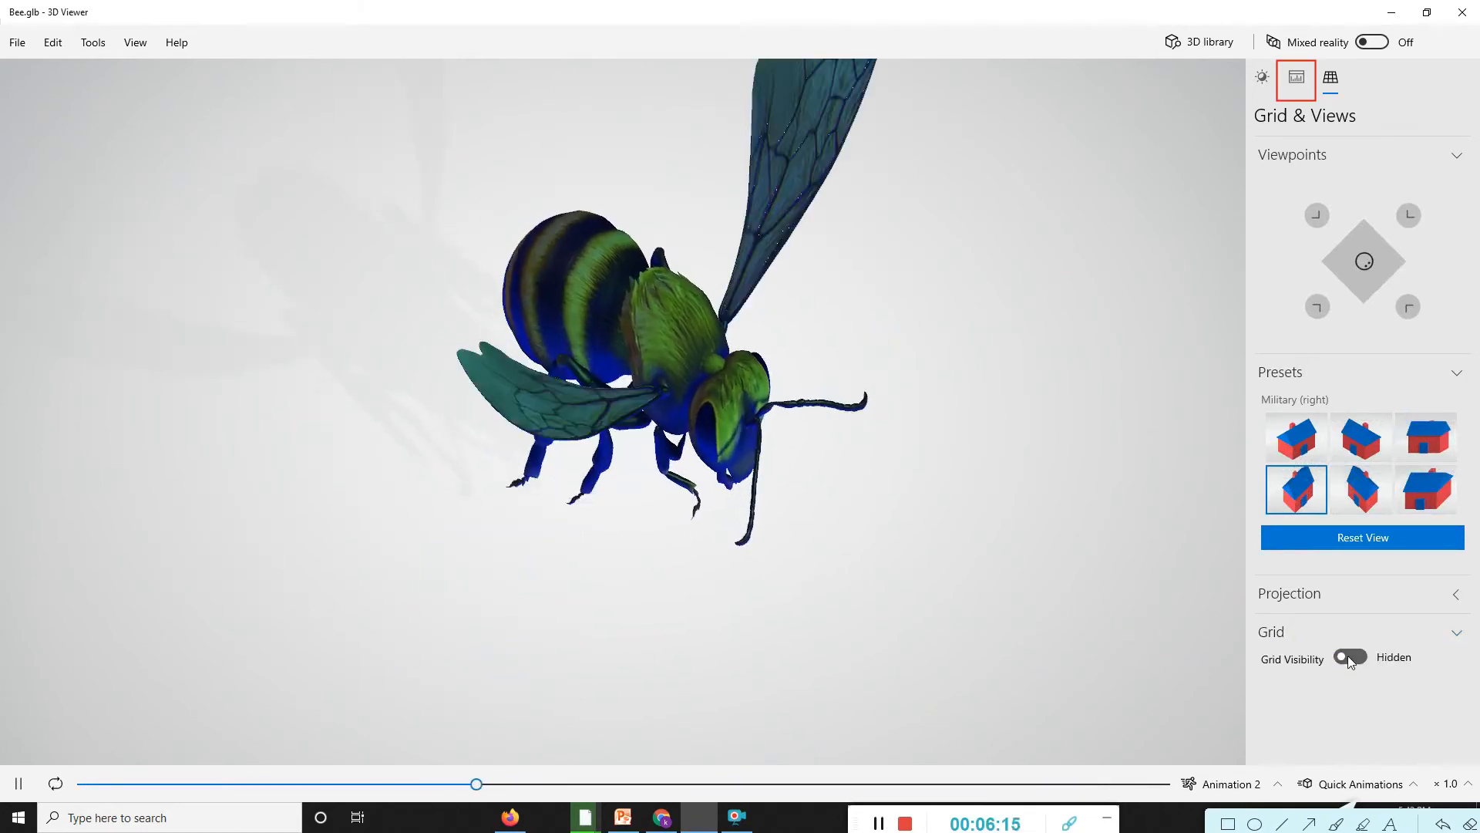
# Show the ground grid beneath the bee with automatic spacing
pyautogui.click(1350, 657)
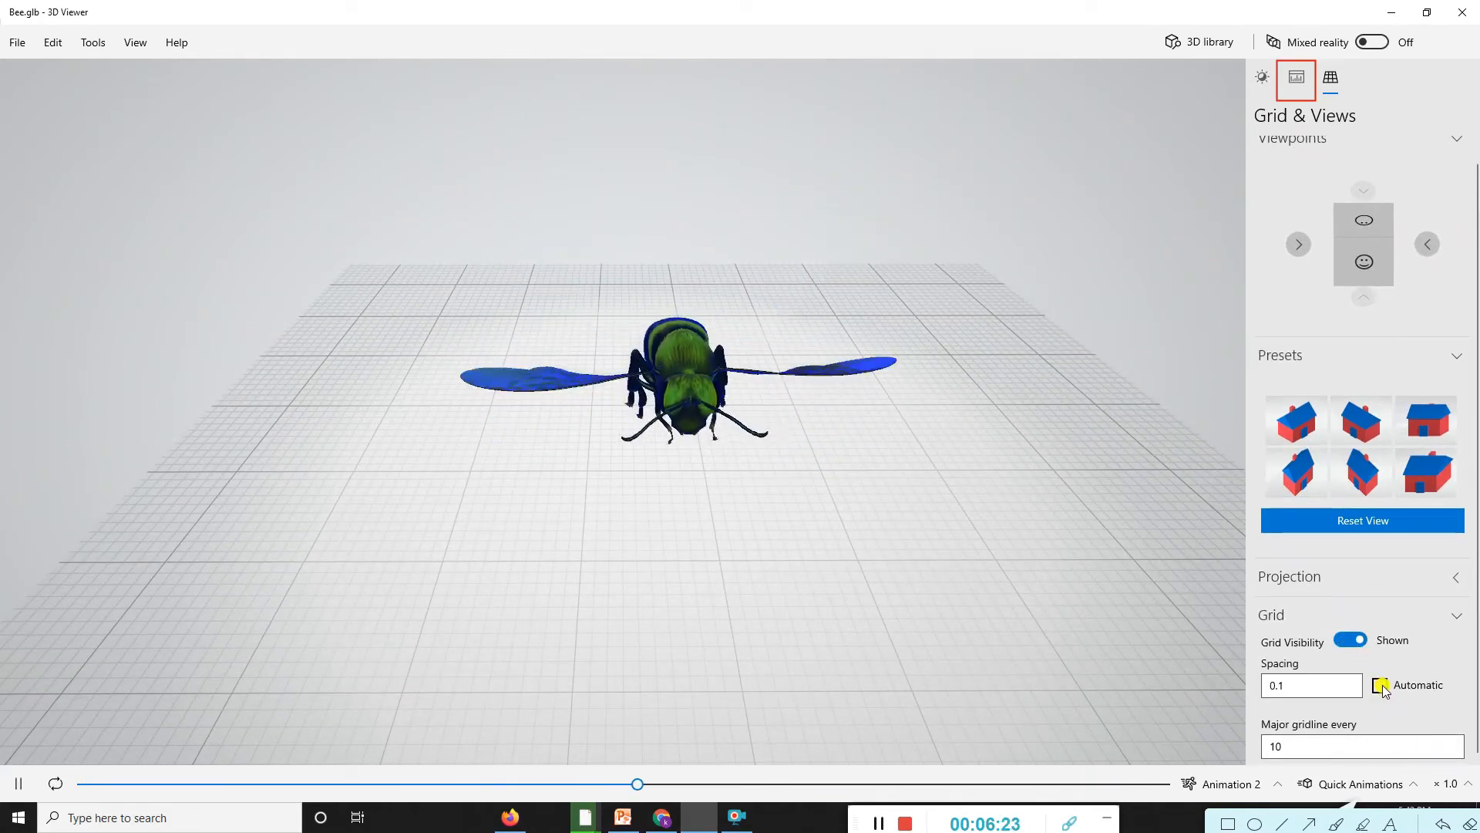
pyautogui.click(1379, 685)
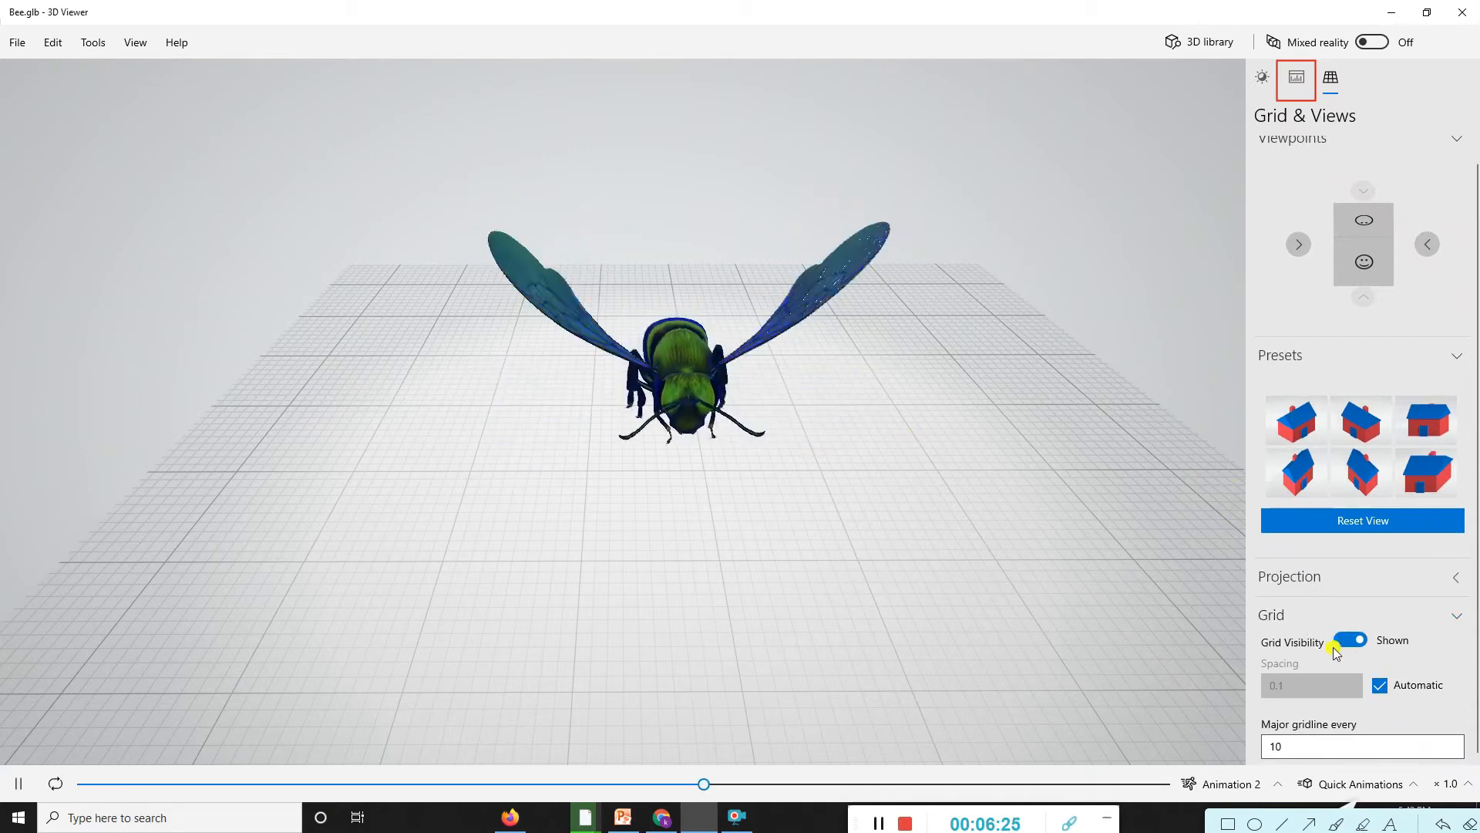
pyautogui.click(1359, 784)
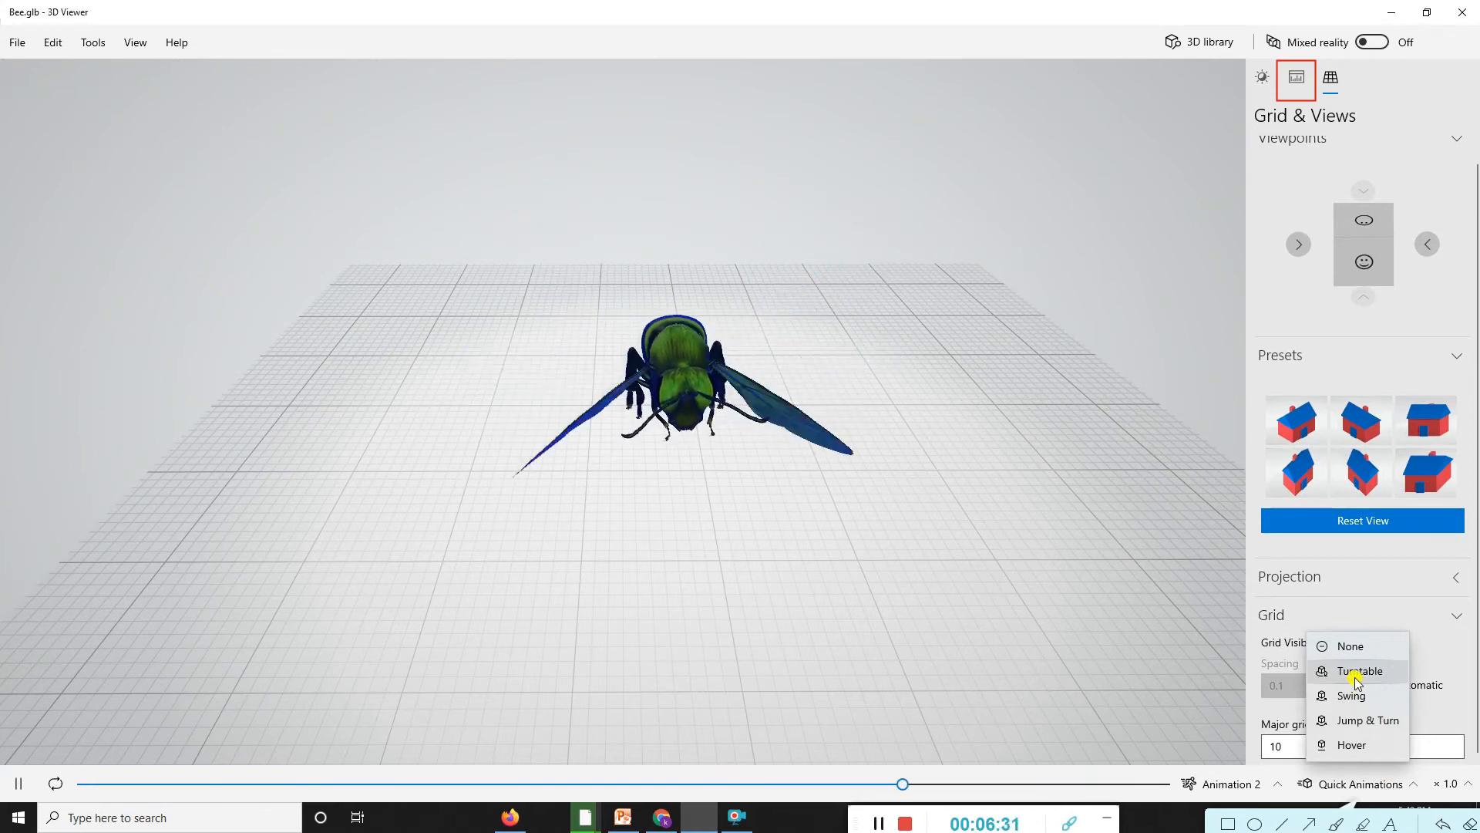
# Cycle the bee through Turntable, swing and Hover quick animations, ending on Turntable
pyautogui.click(1360, 670)
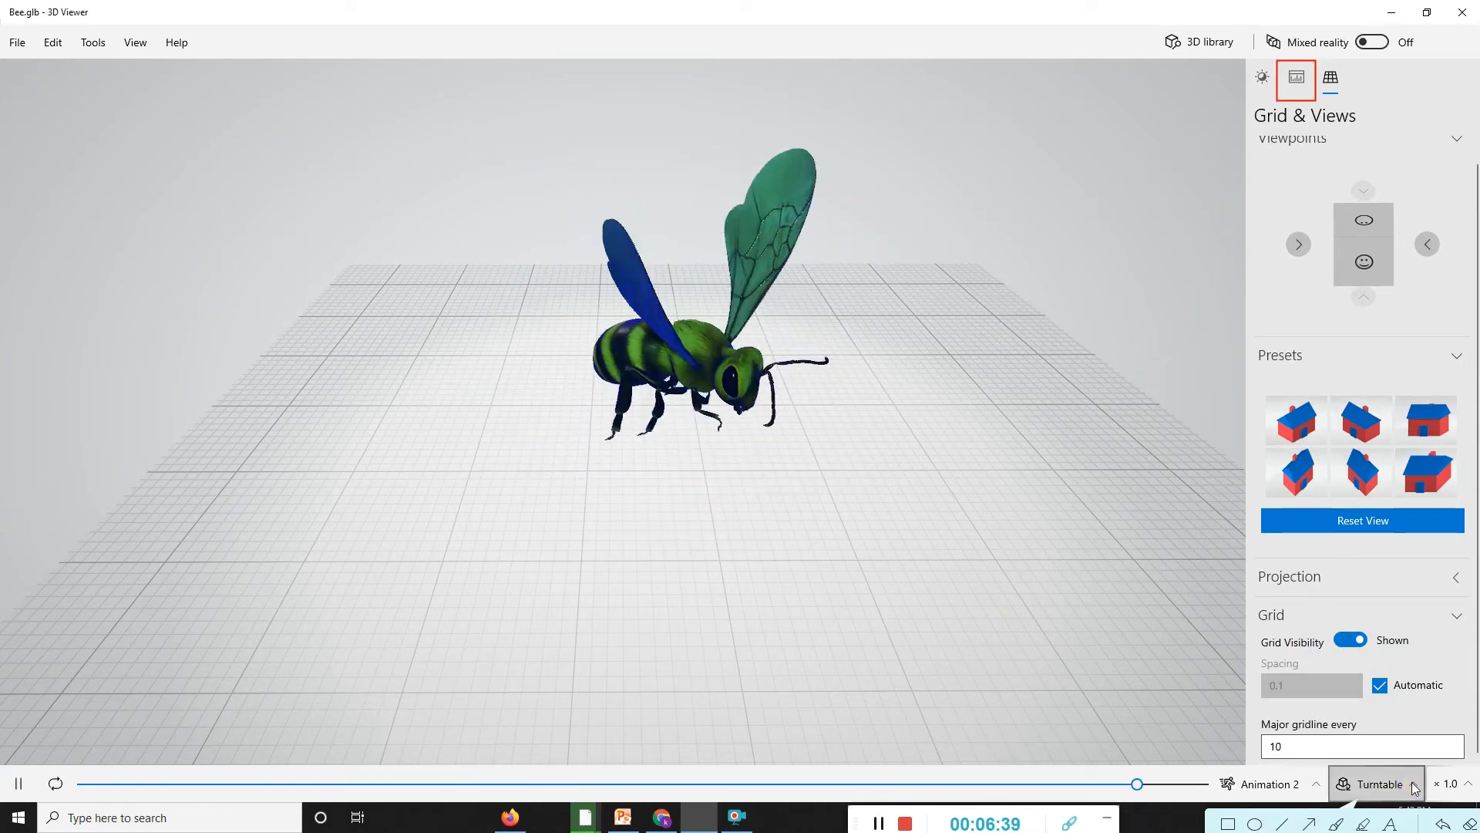
pyautogui.click(1375, 783)
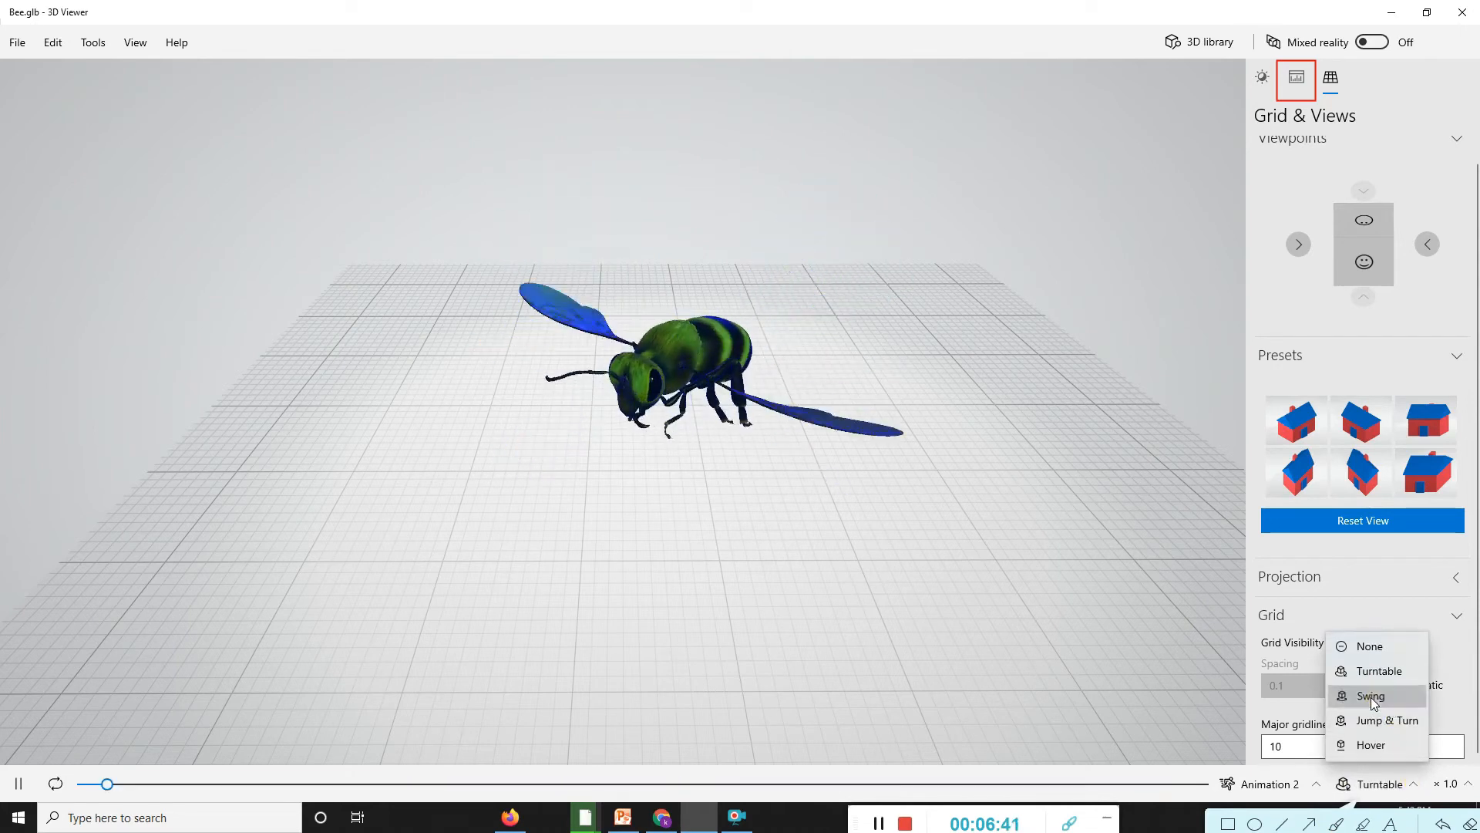
pyautogui.click(1371, 695)
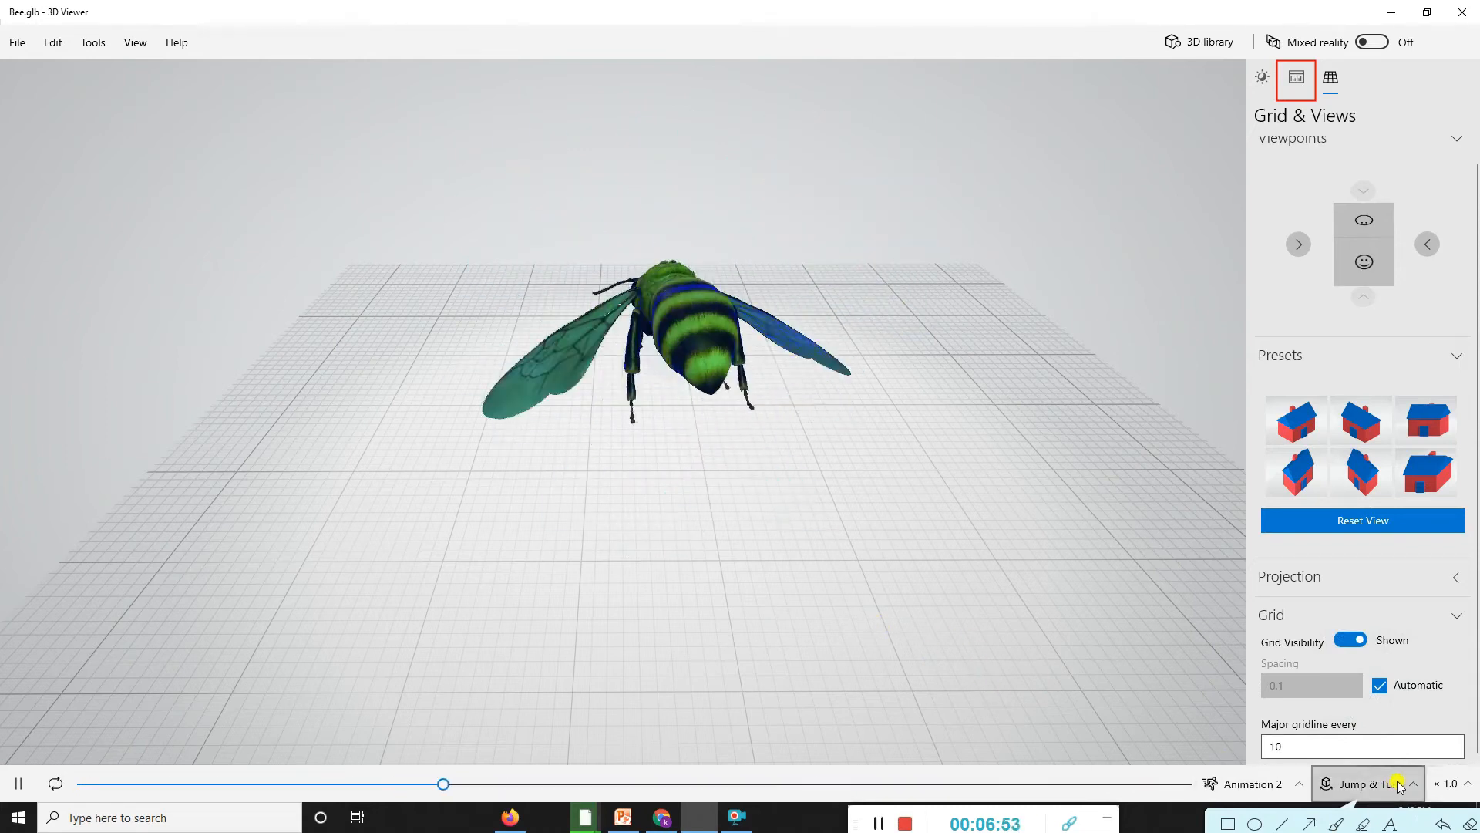
pyautogui.click(1367, 783)
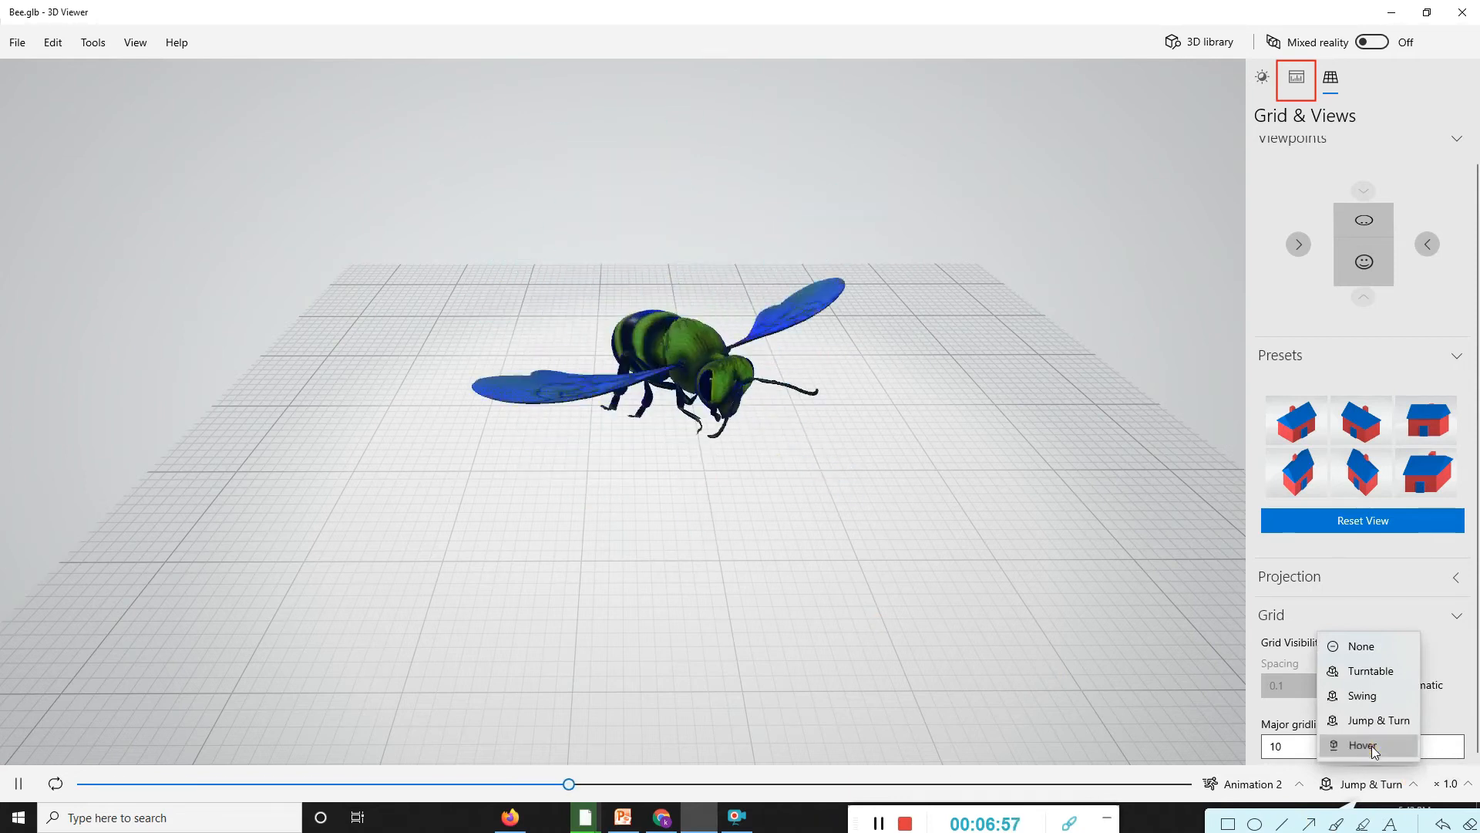
pyautogui.click(1364, 745)
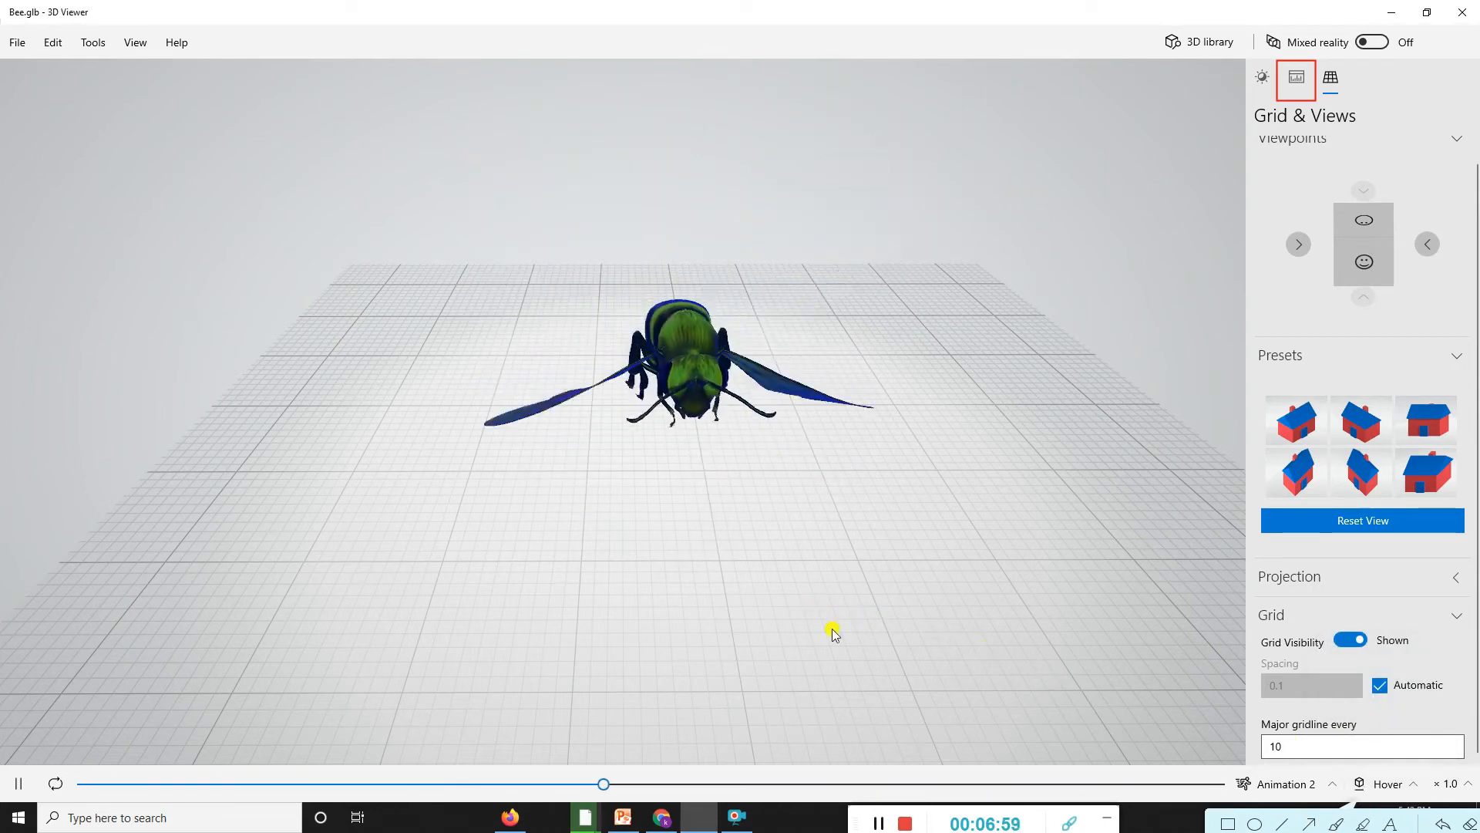
pyautogui.click(1388, 783)
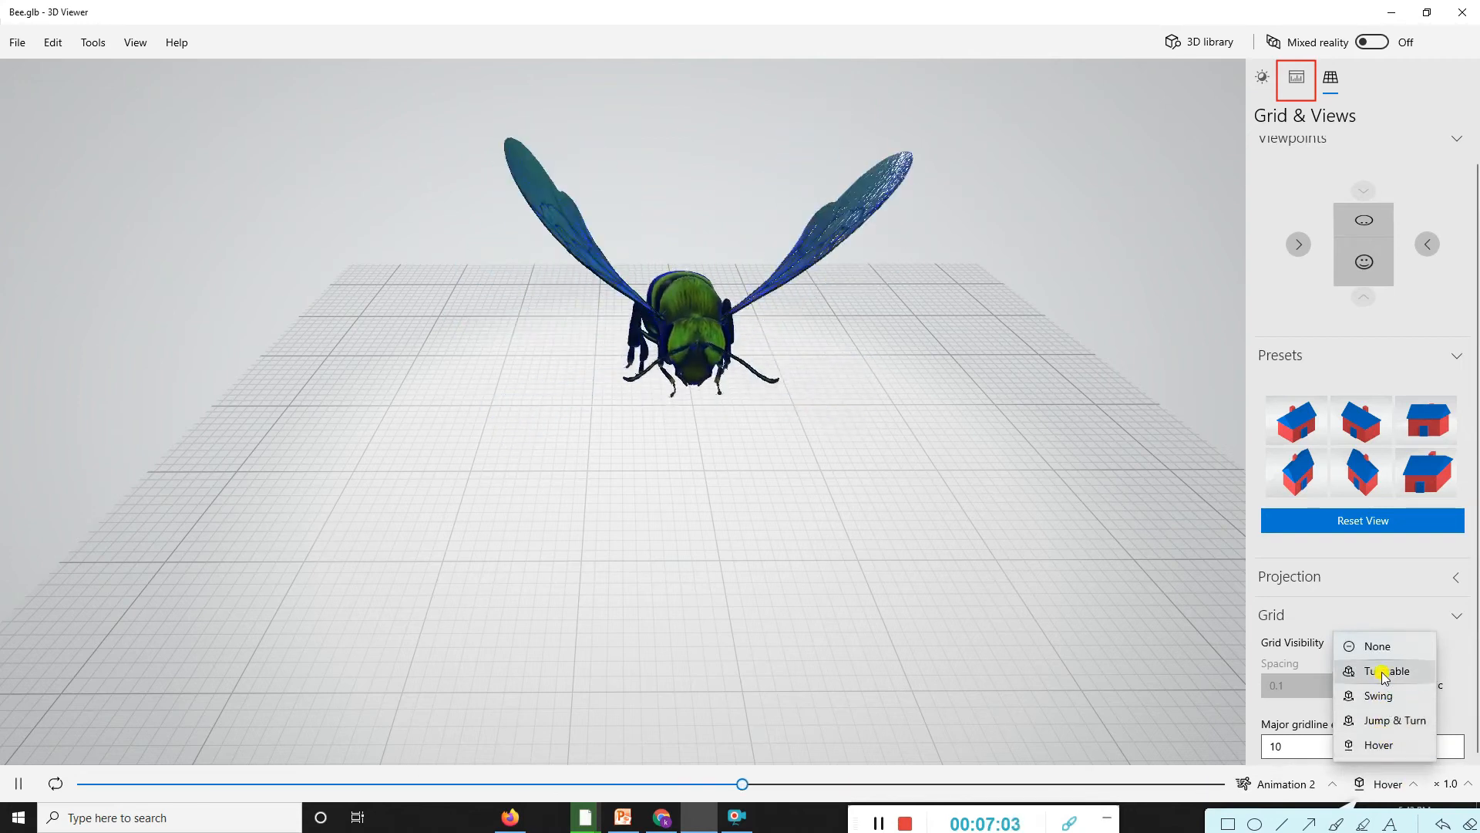
pyautogui.click(1389, 670)
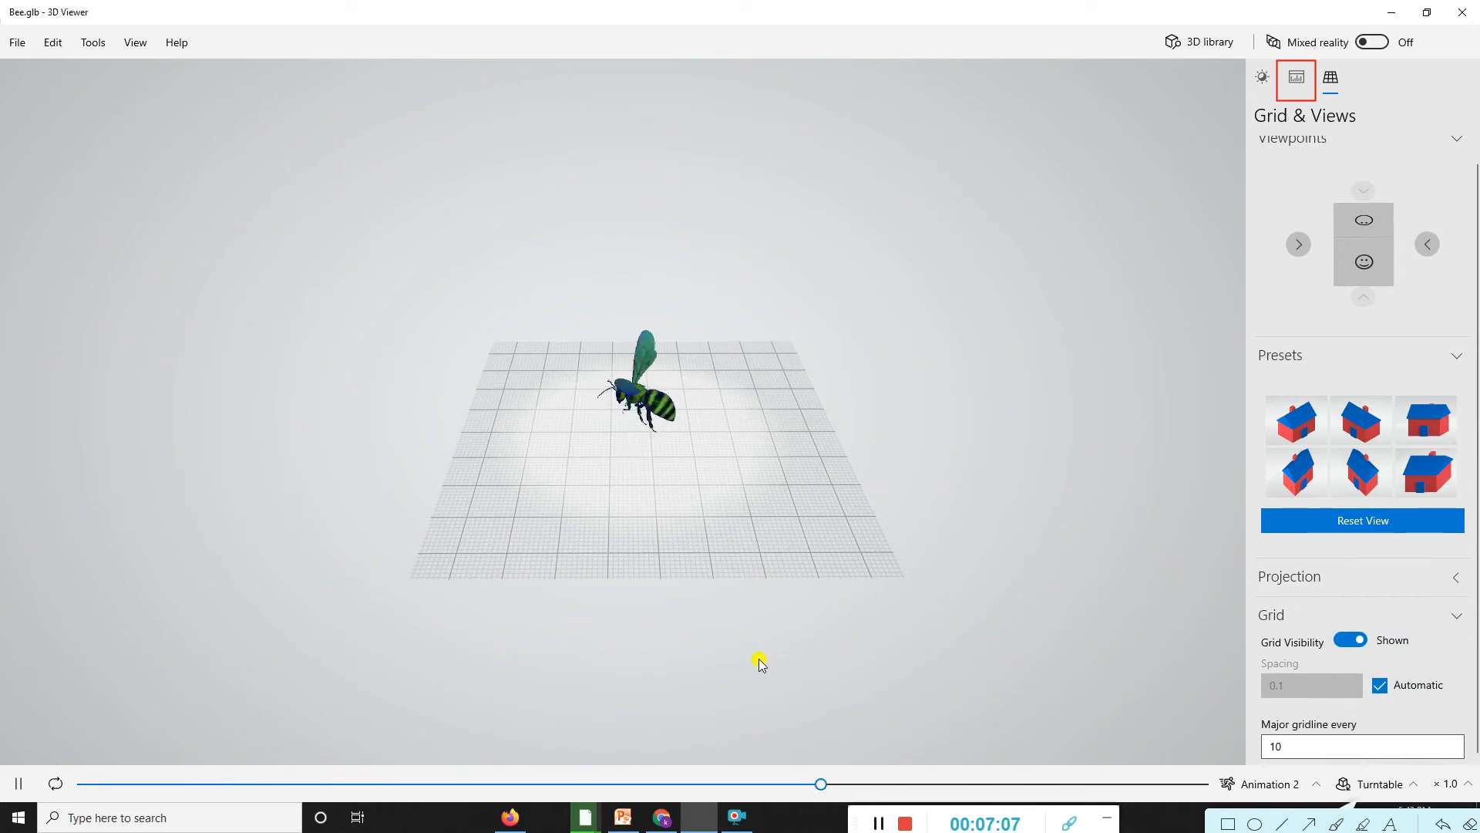
pyautogui.click(1426, 243)
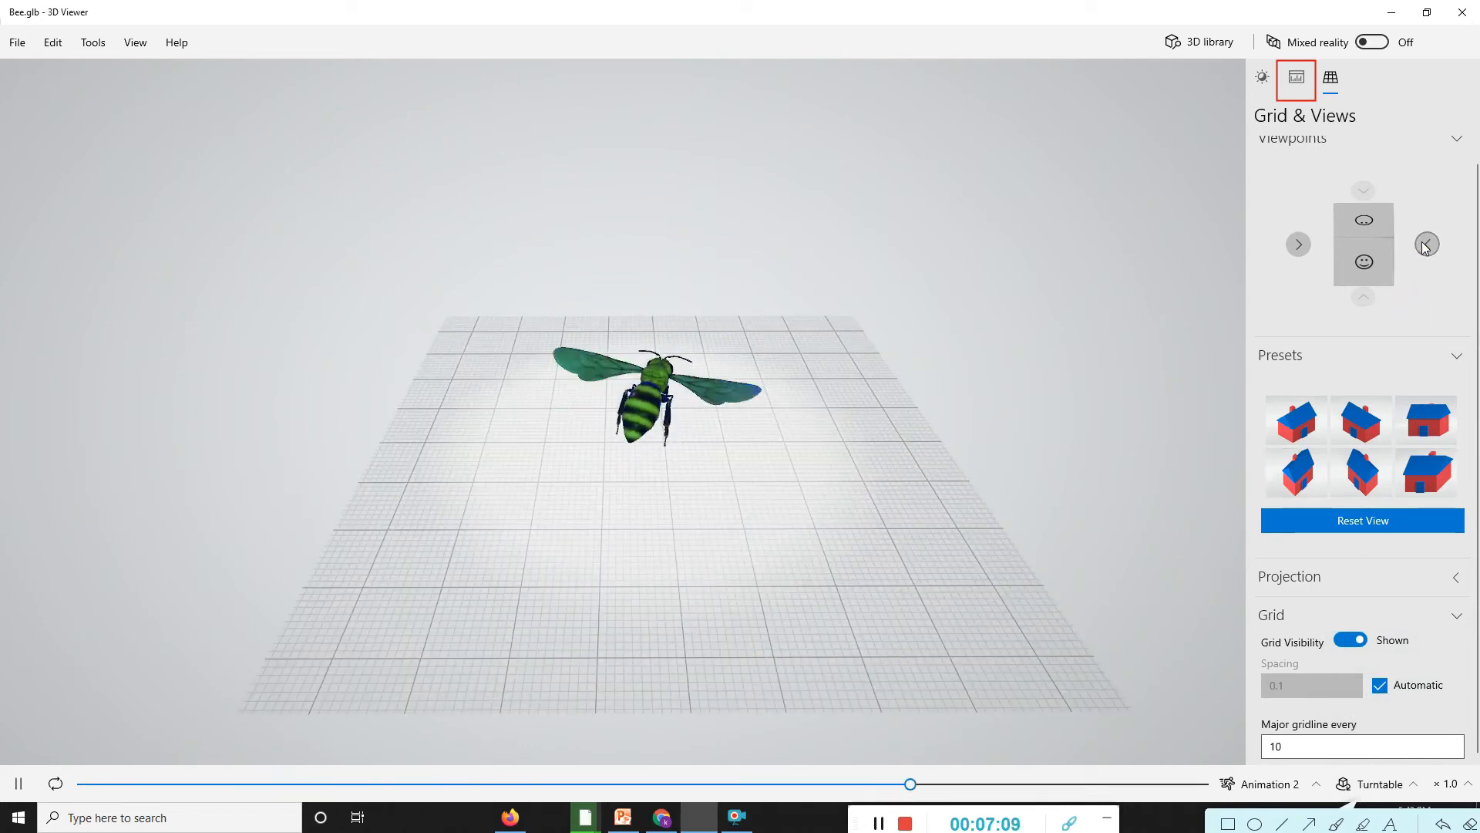
pyautogui.click(1362, 262)
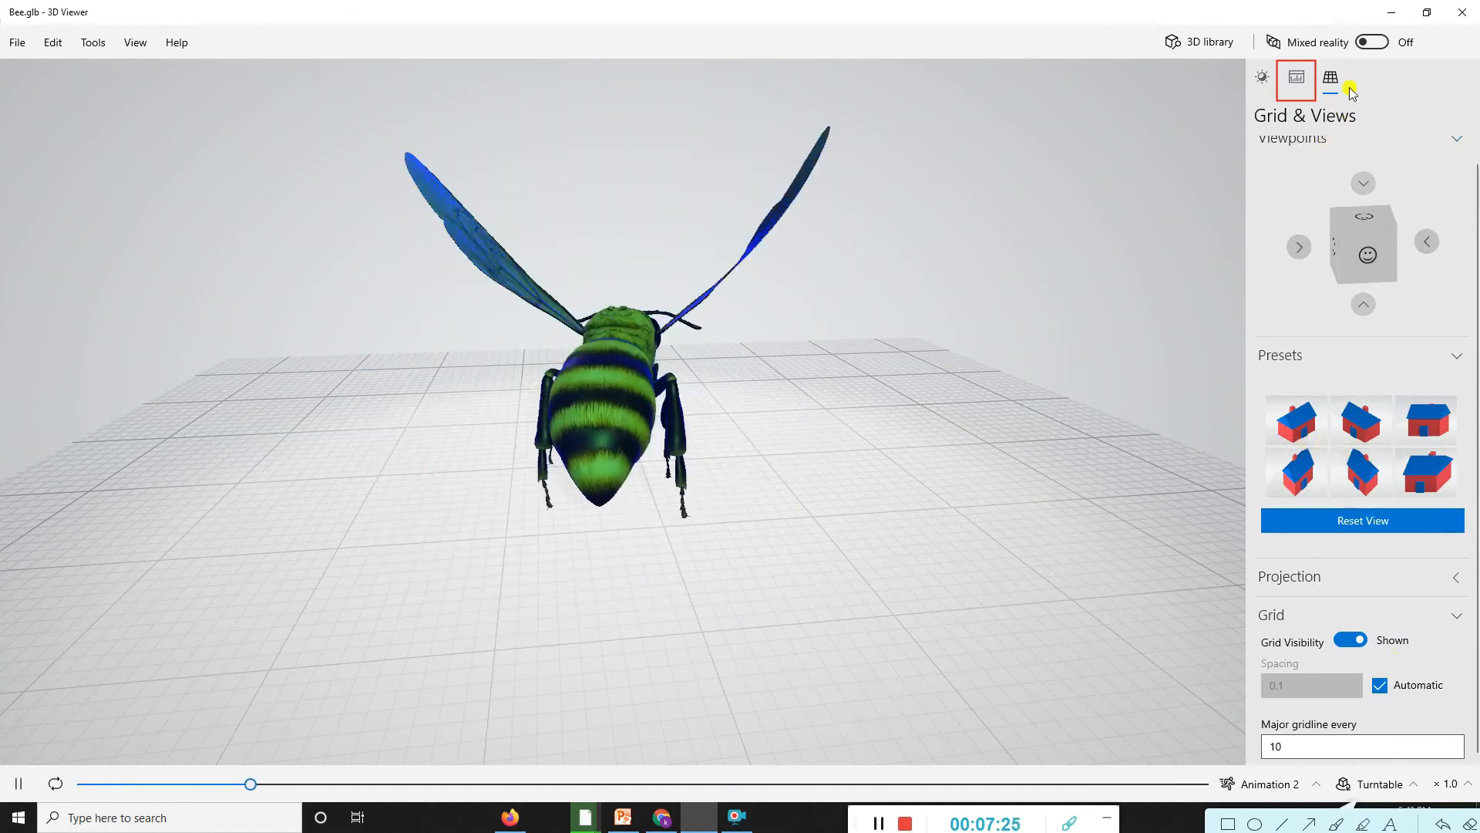
# Glance at the bee's texture statistics, then return to Environment & Lighting
pyautogui.click(1261, 77)
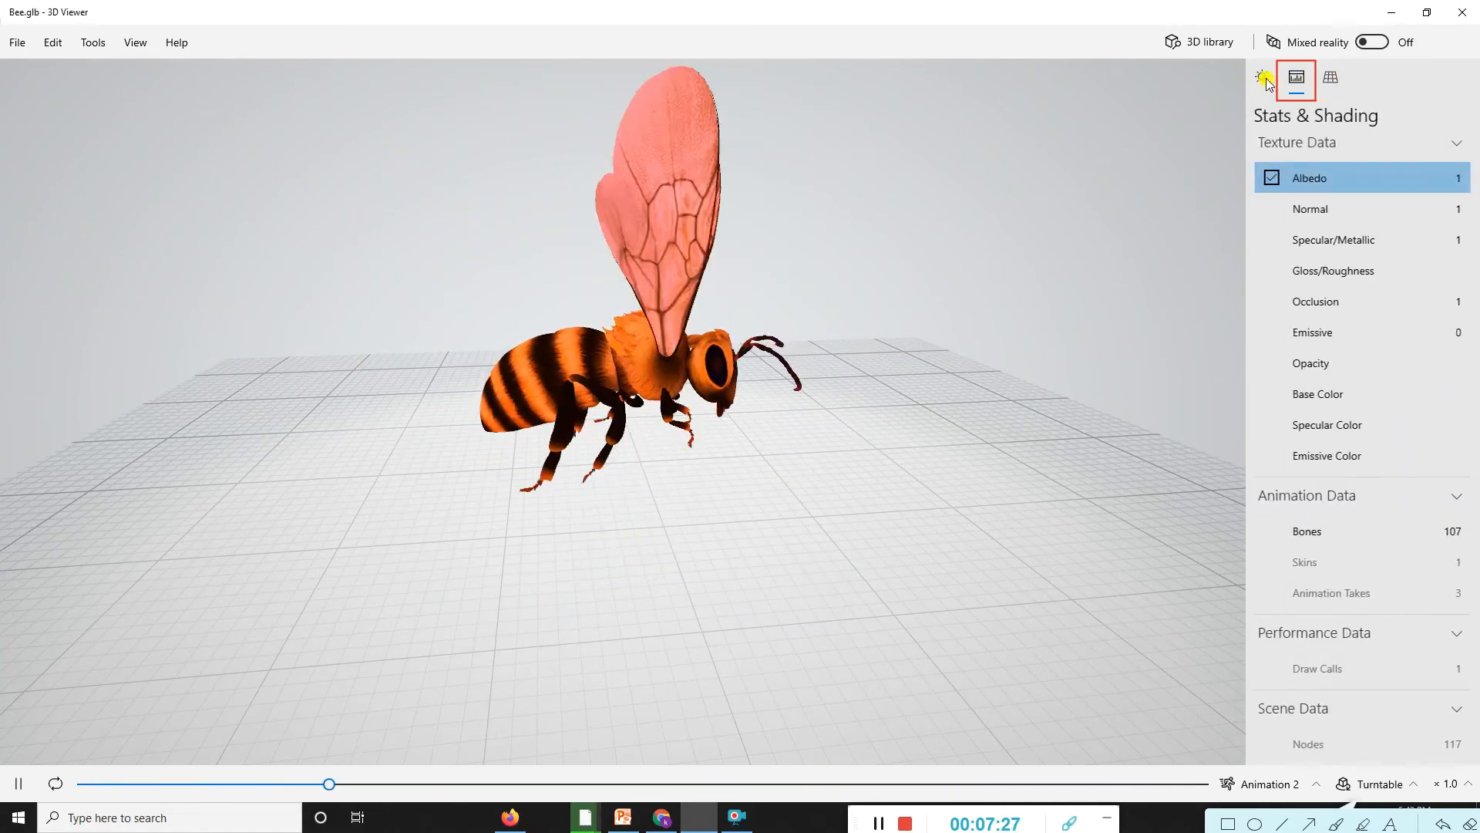
pyautogui.click(1262, 79)
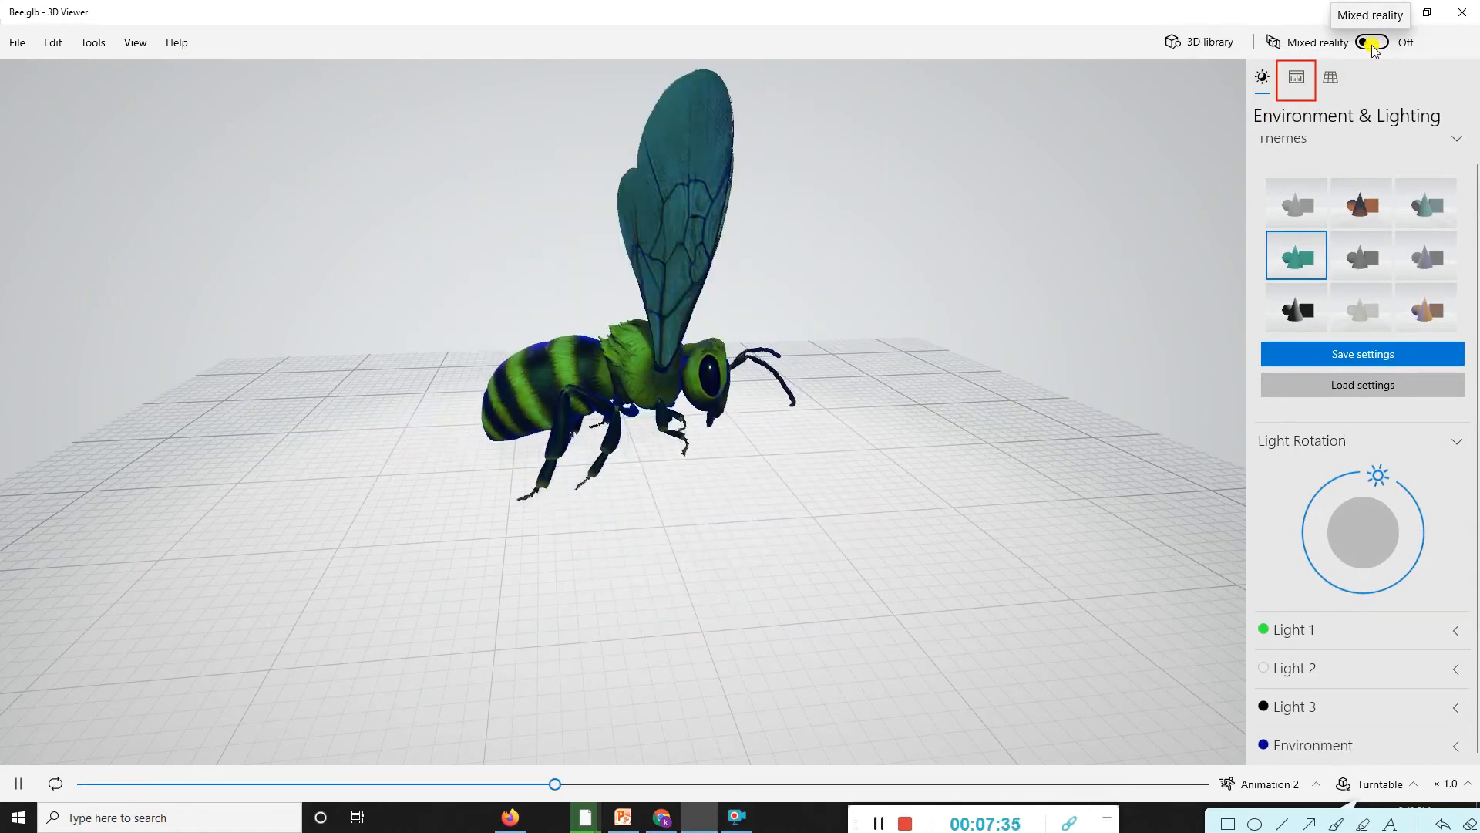
# Turn on Mixed reality and animate the bee with Jump & Turn
pyautogui.click(1372, 42)
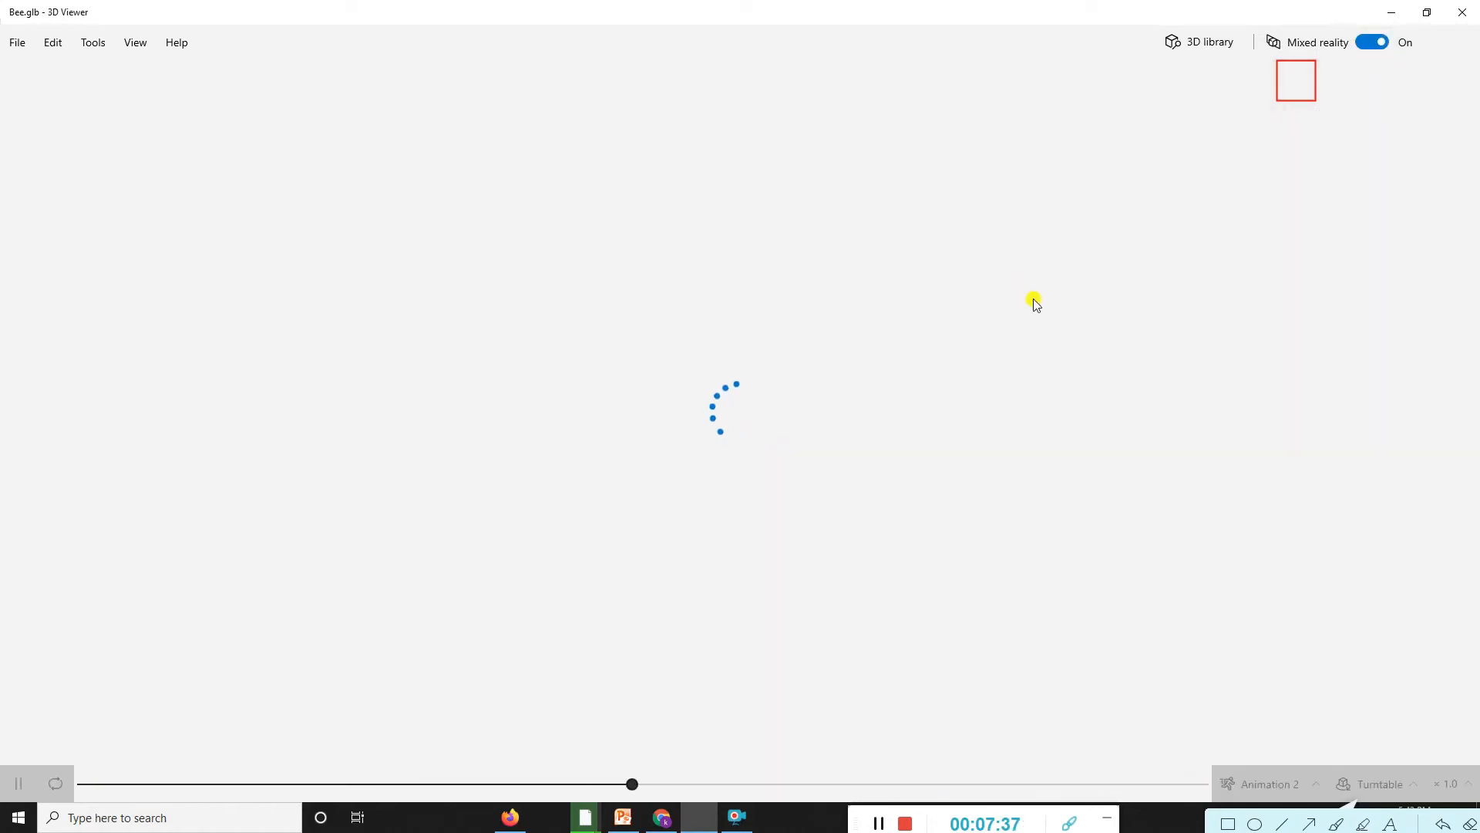
pyautogui.moveTo(1021, 315)
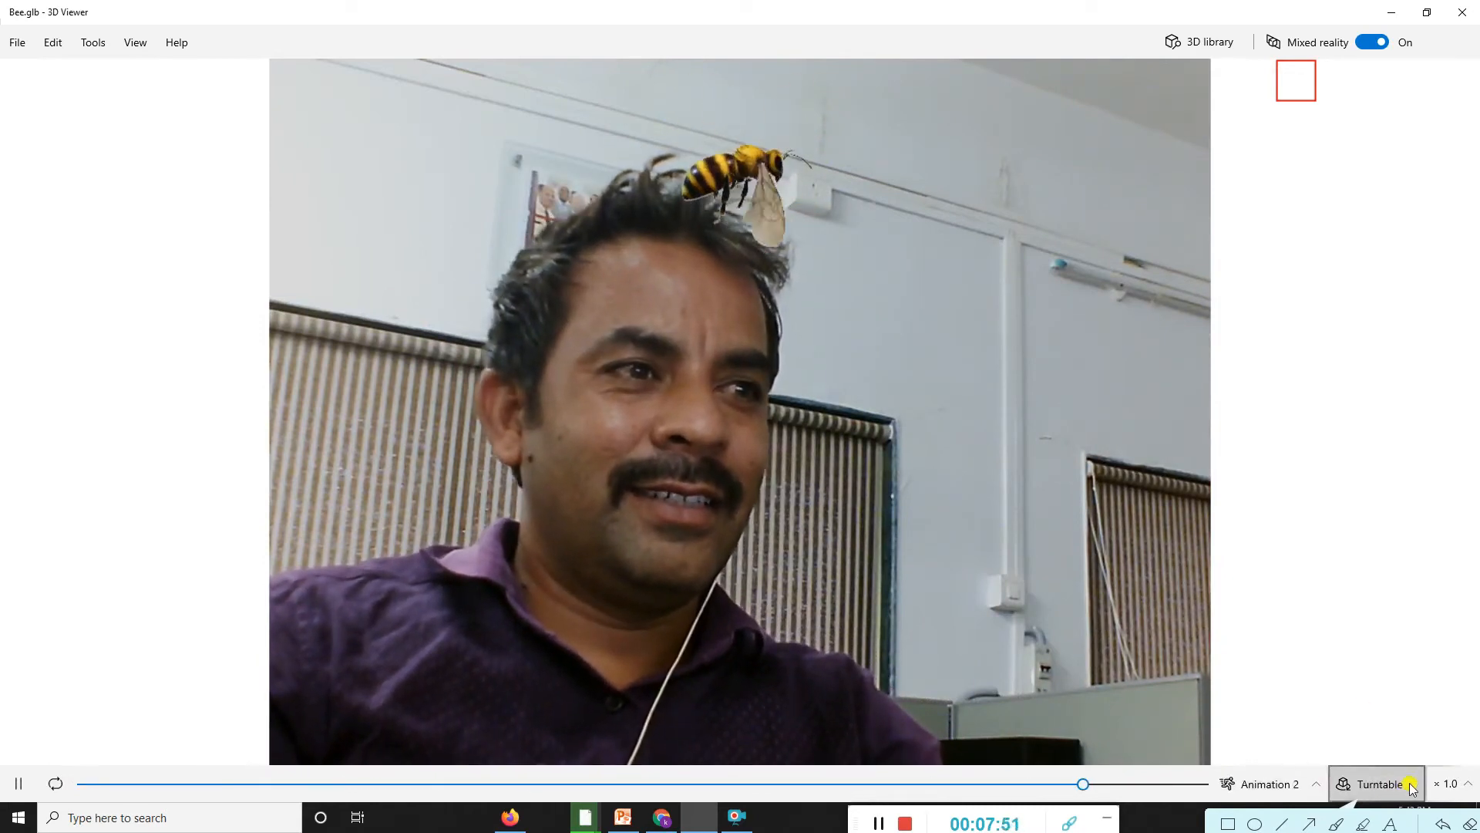
pyautogui.click(1376, 783)
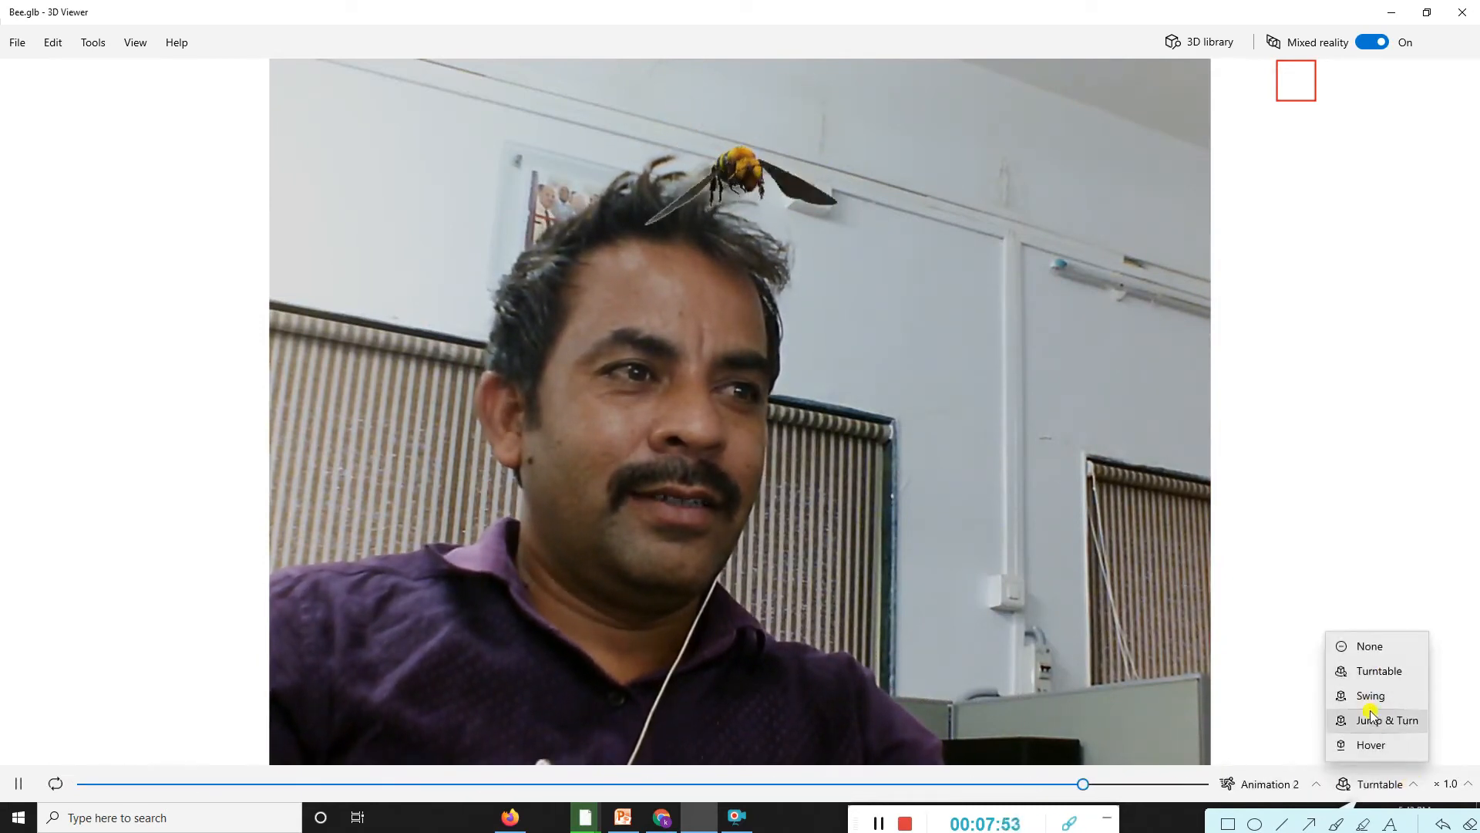
pyautogui.click(1388, 719)
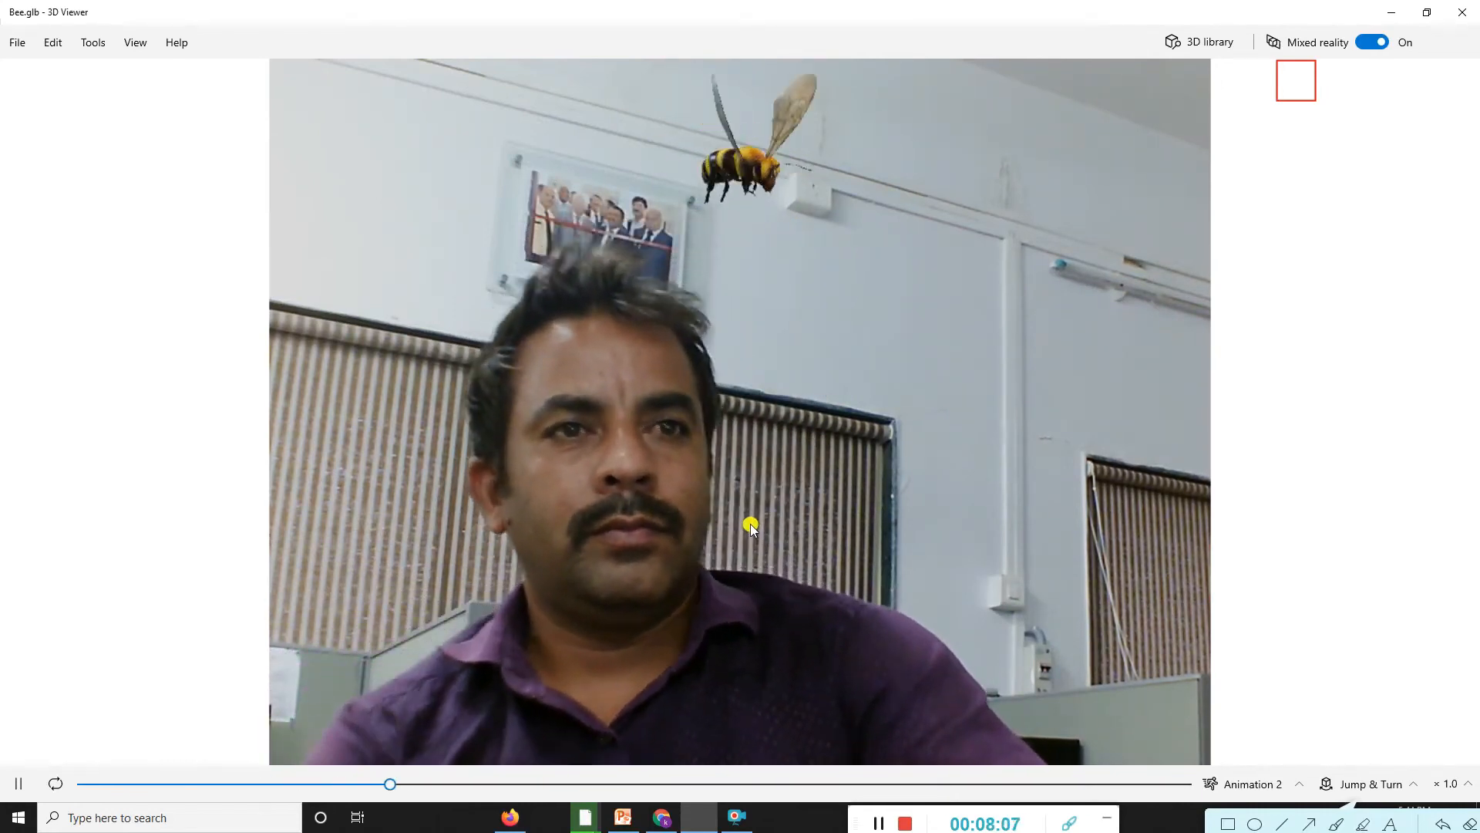
pyautogui.moveTo(1246, 94)
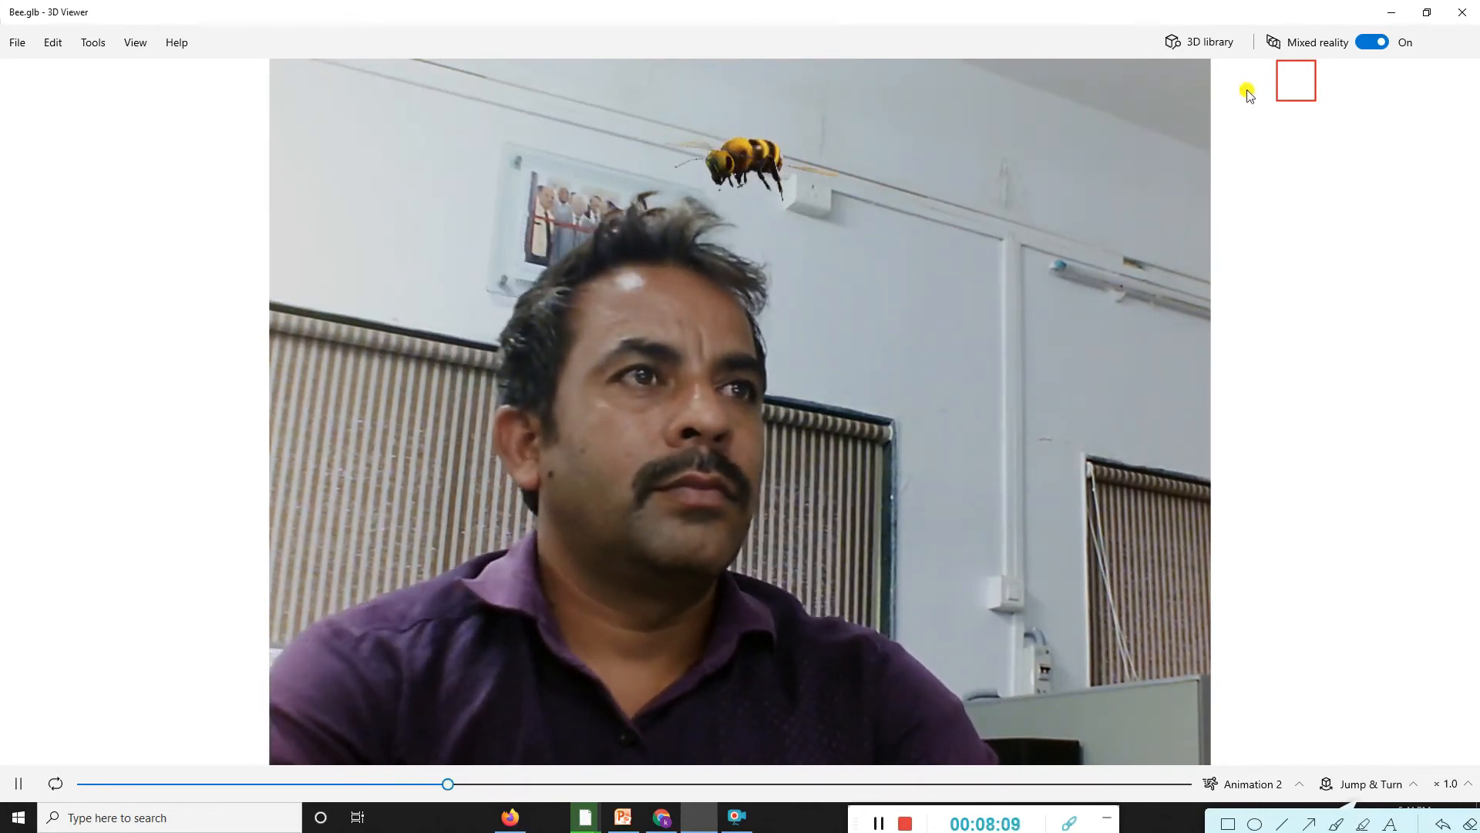
pyautogui.moveTo(1161, 349)
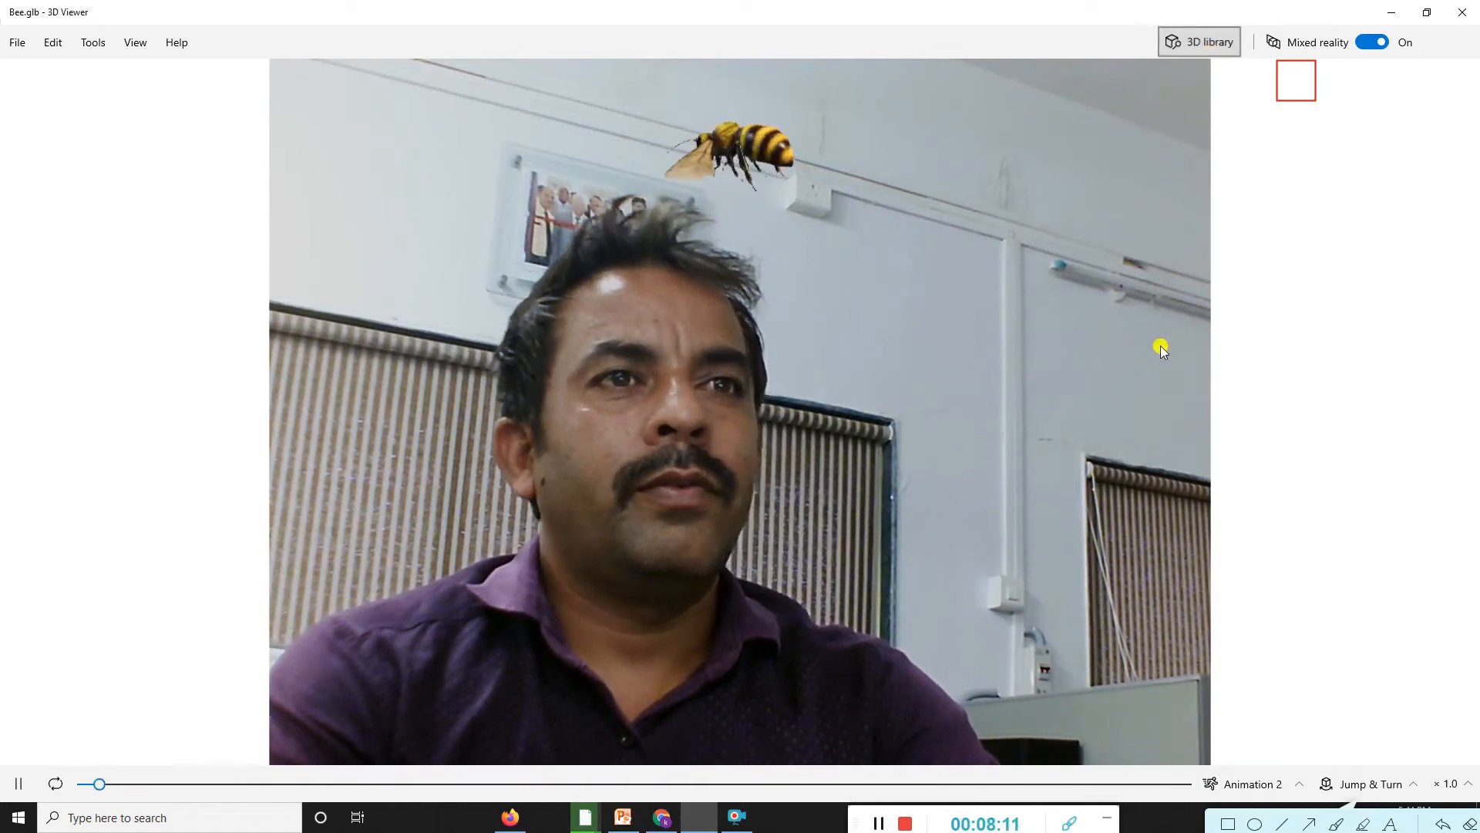
# Load 'Knockout stars and birds' from the 3D library's Get Started in Mixed Reality Viewer collection
pyautogui.click(1198, 41)
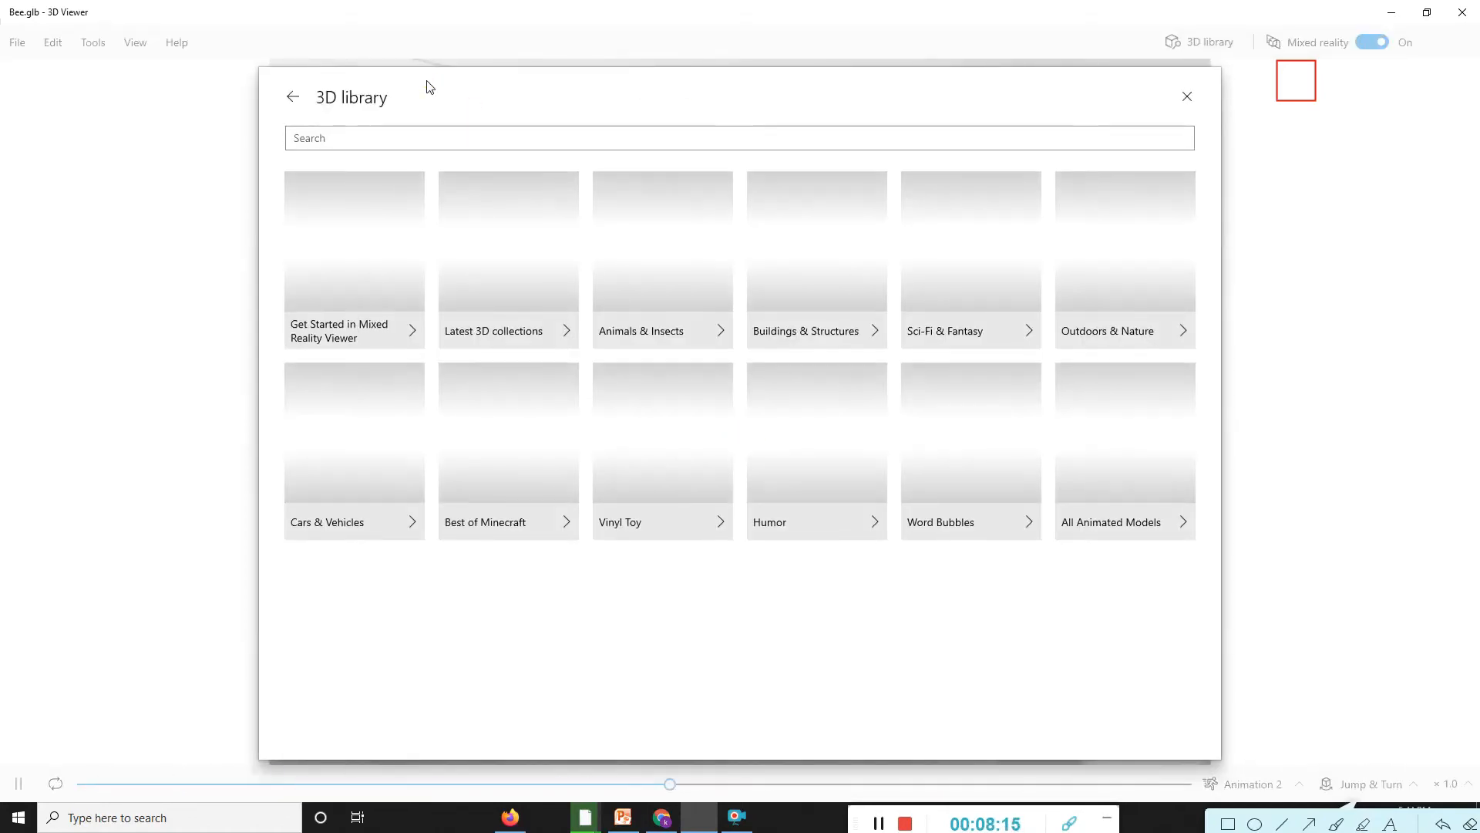
pyautogui.moveTo(814, 60)
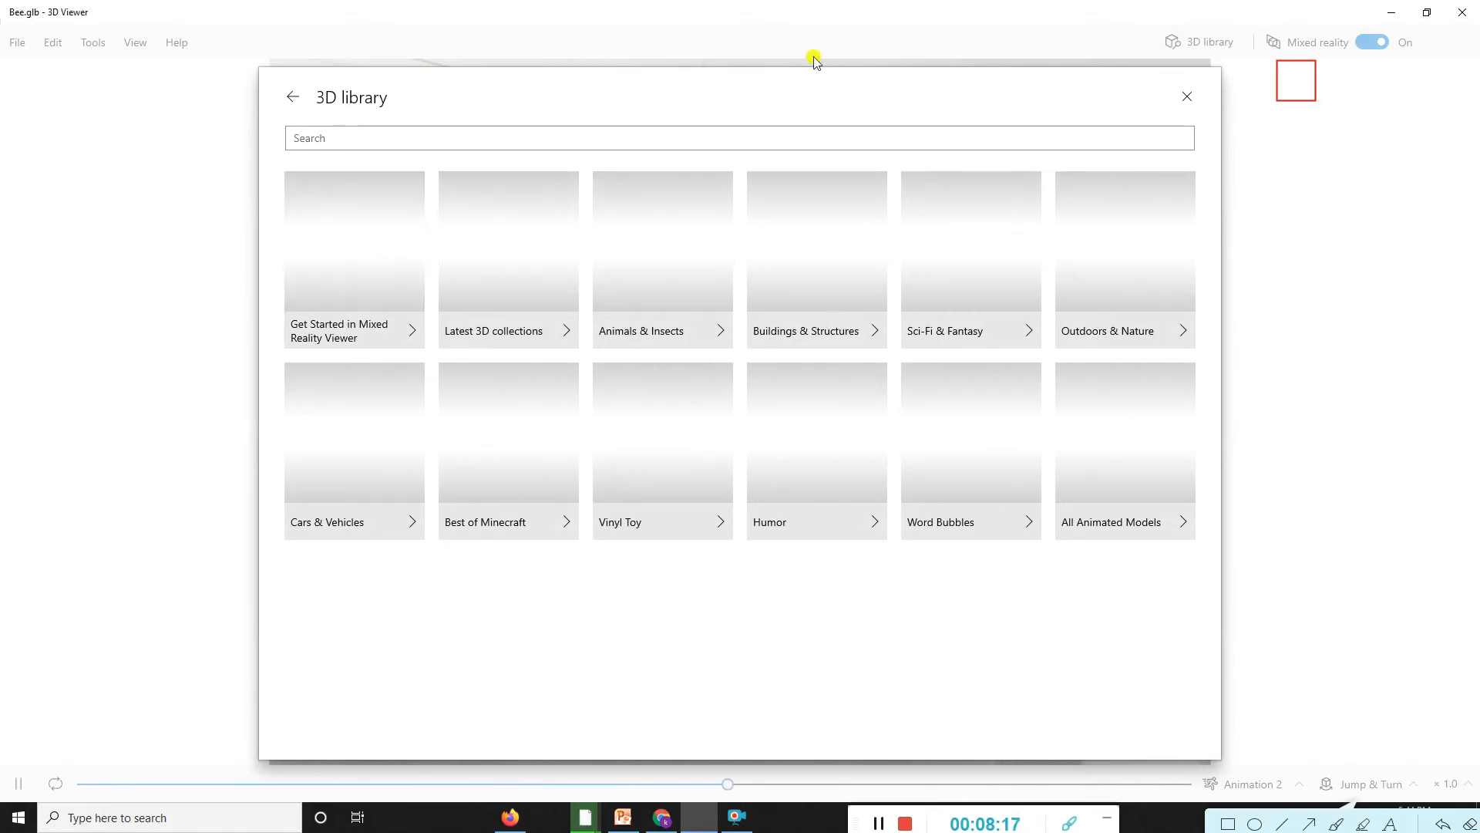
pyautogui.moveTo(1187, 96)
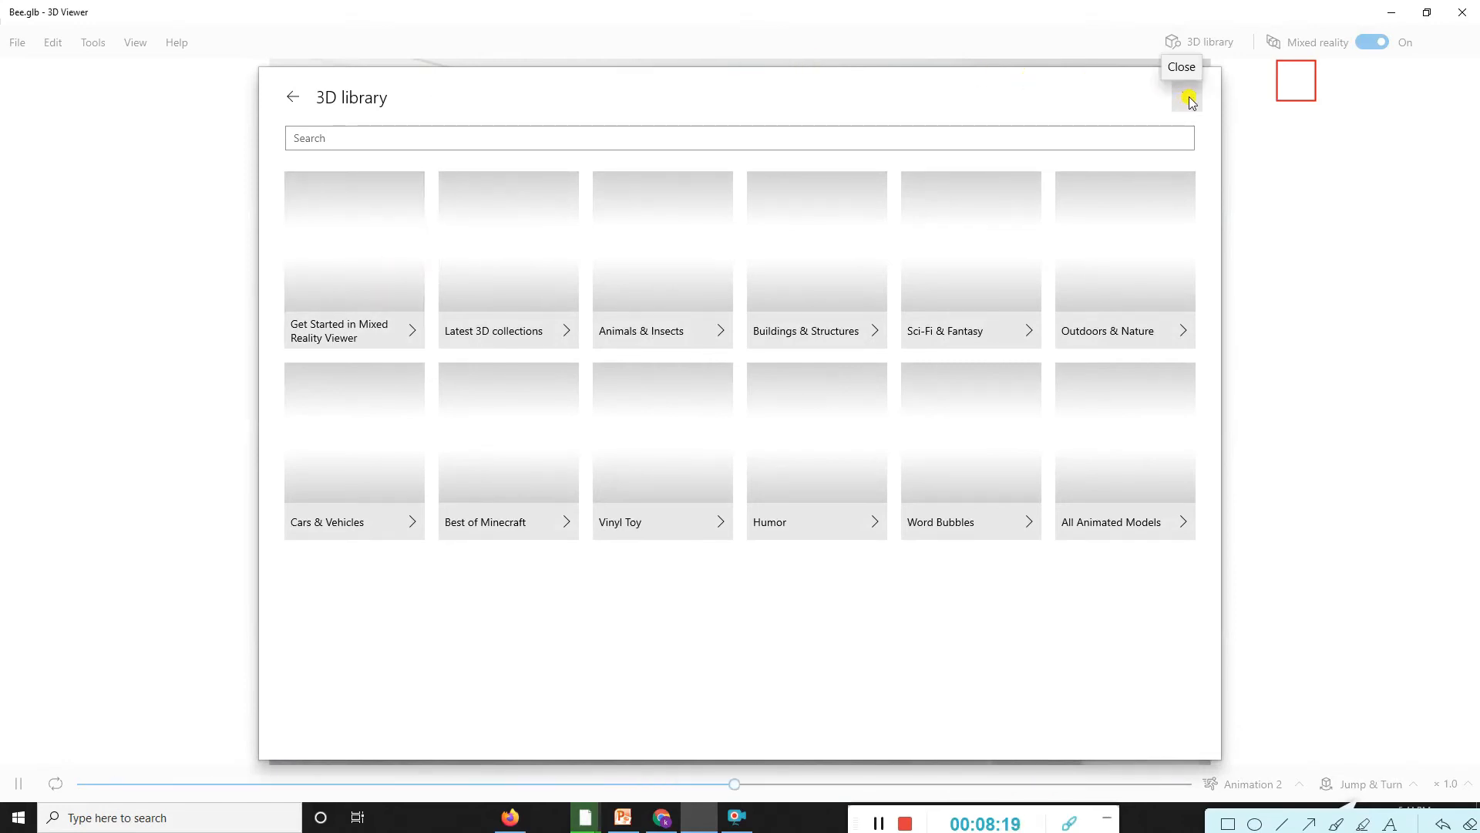
pyautogui.moveTo(353, 257)
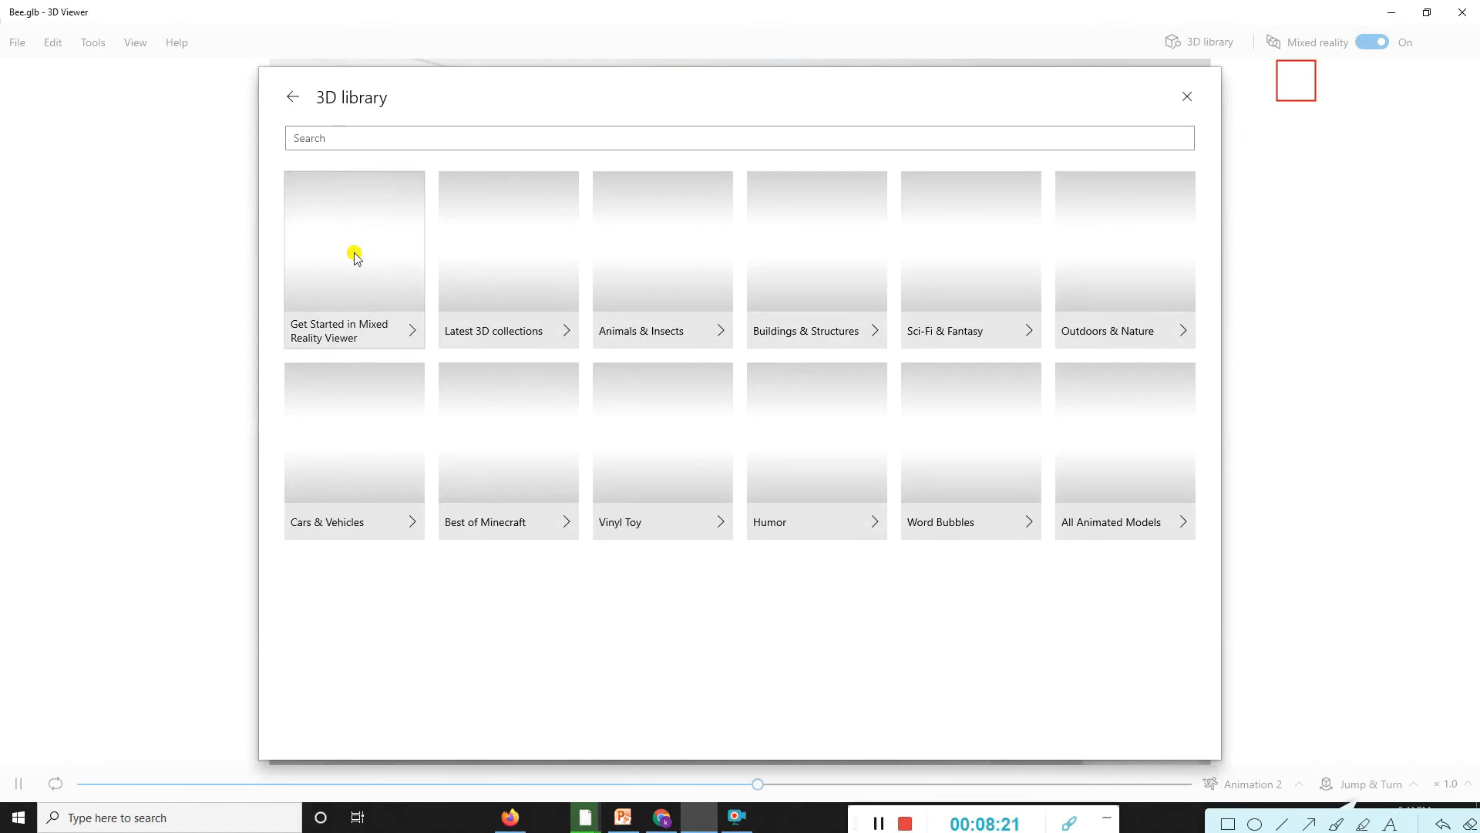
pyautogui.click(354, 245)
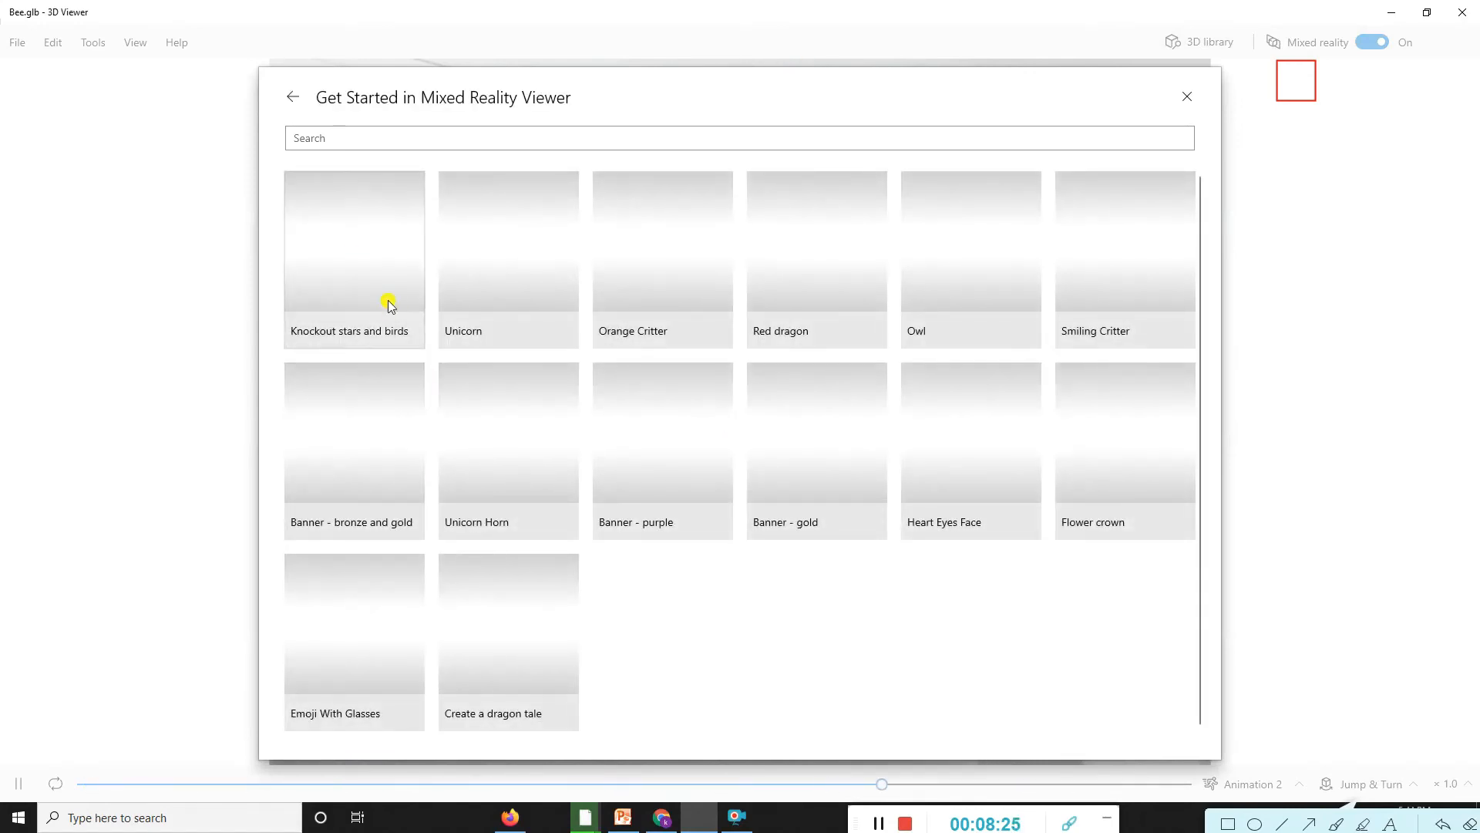
pyautogui.click(1186, 96)
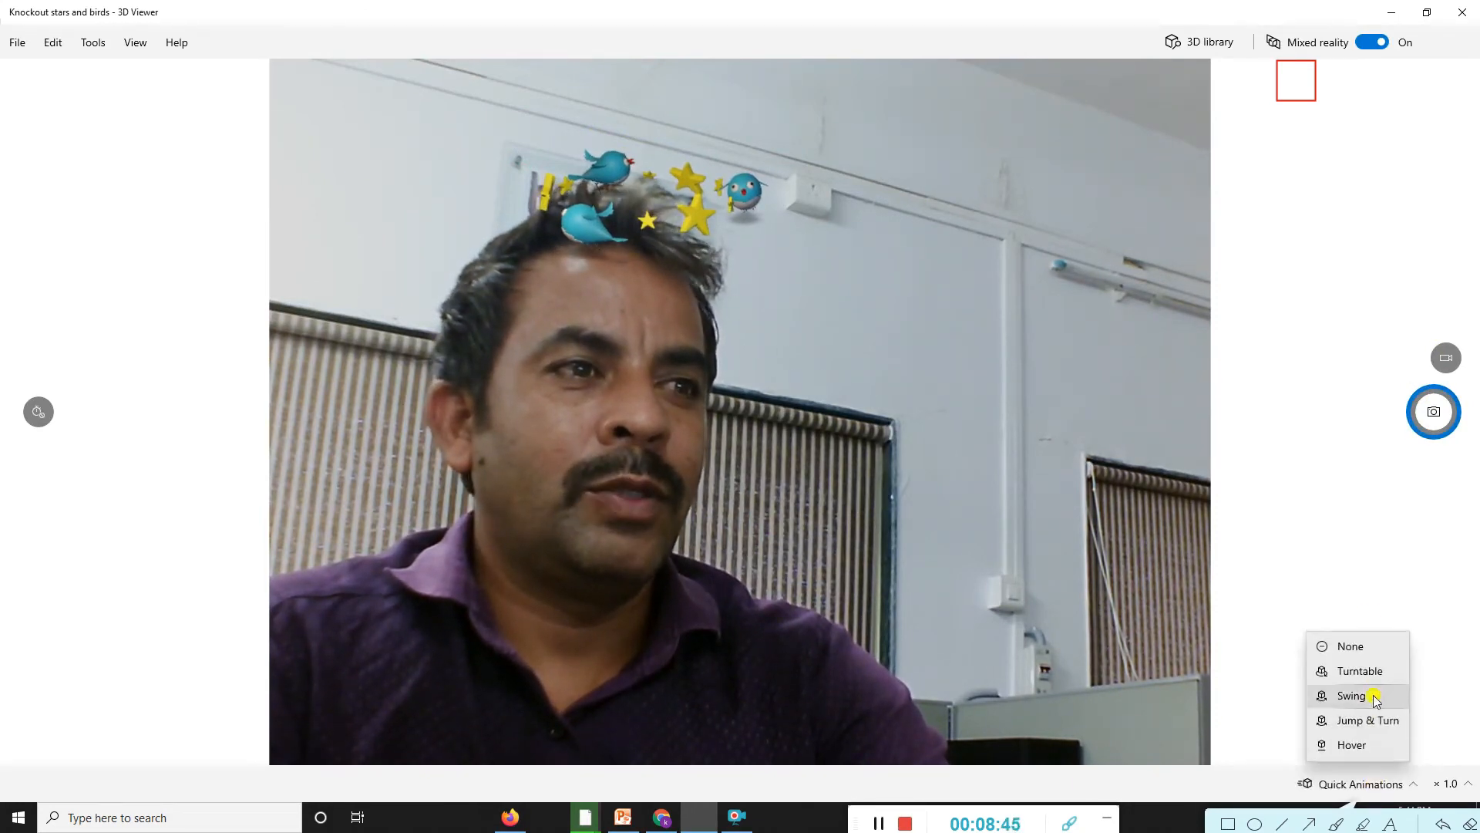
# Animate the stars and birds with Swing, then change to Turntable
pyautogui.click(1352, 696)
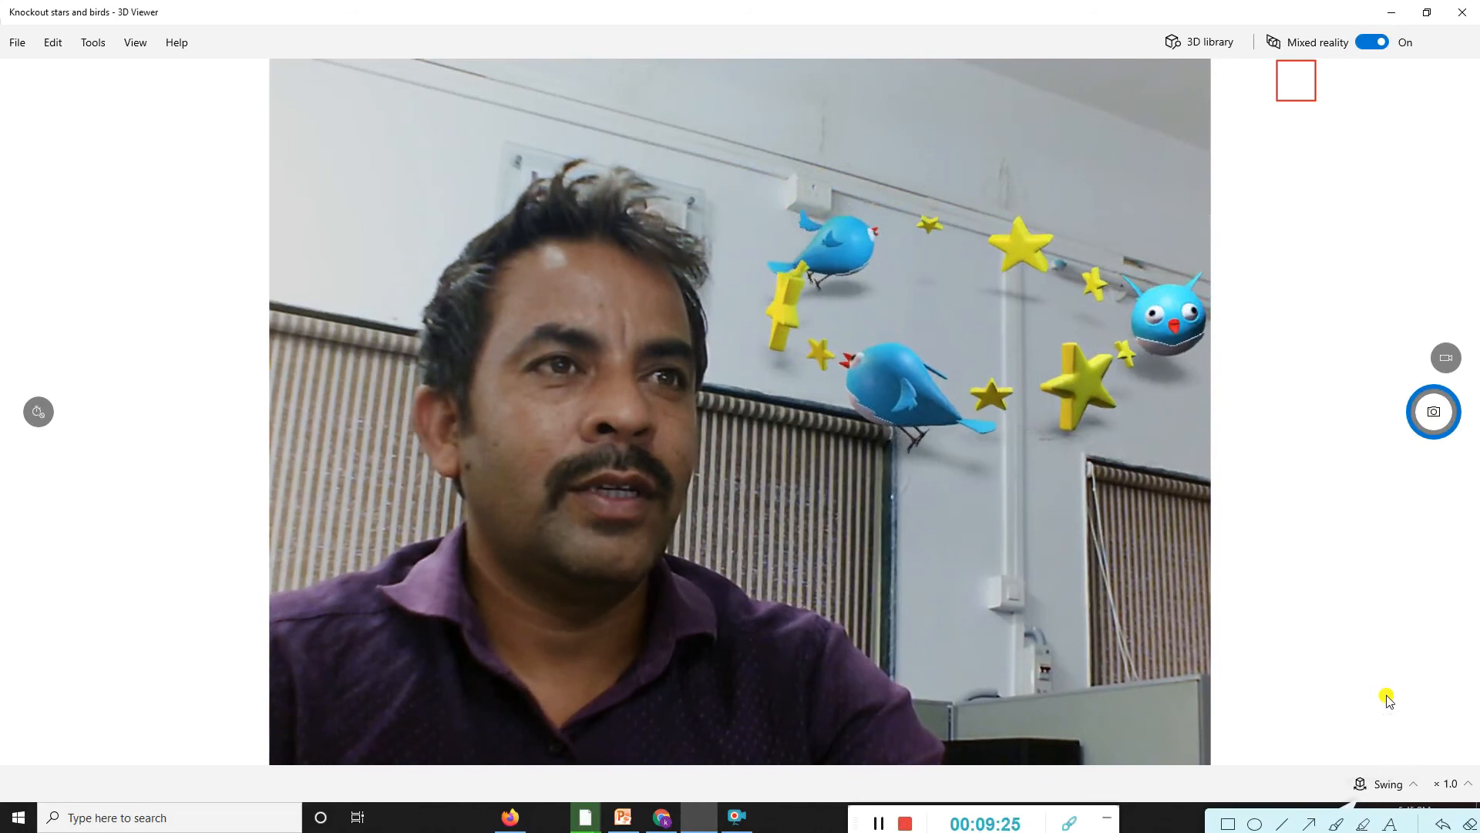
pyautogui.click(1388, 783)
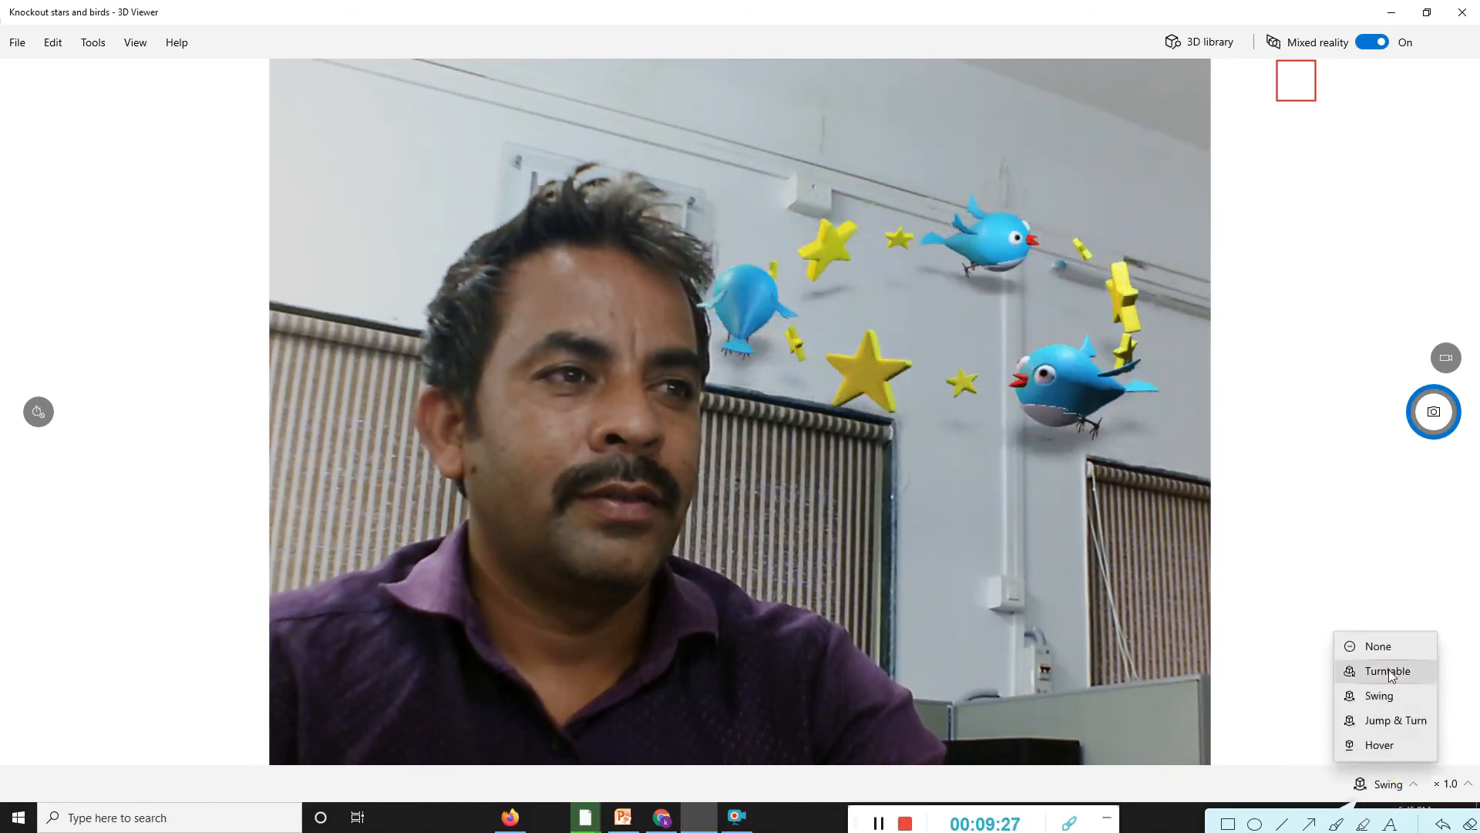
pyautogui.click(1387, 670)
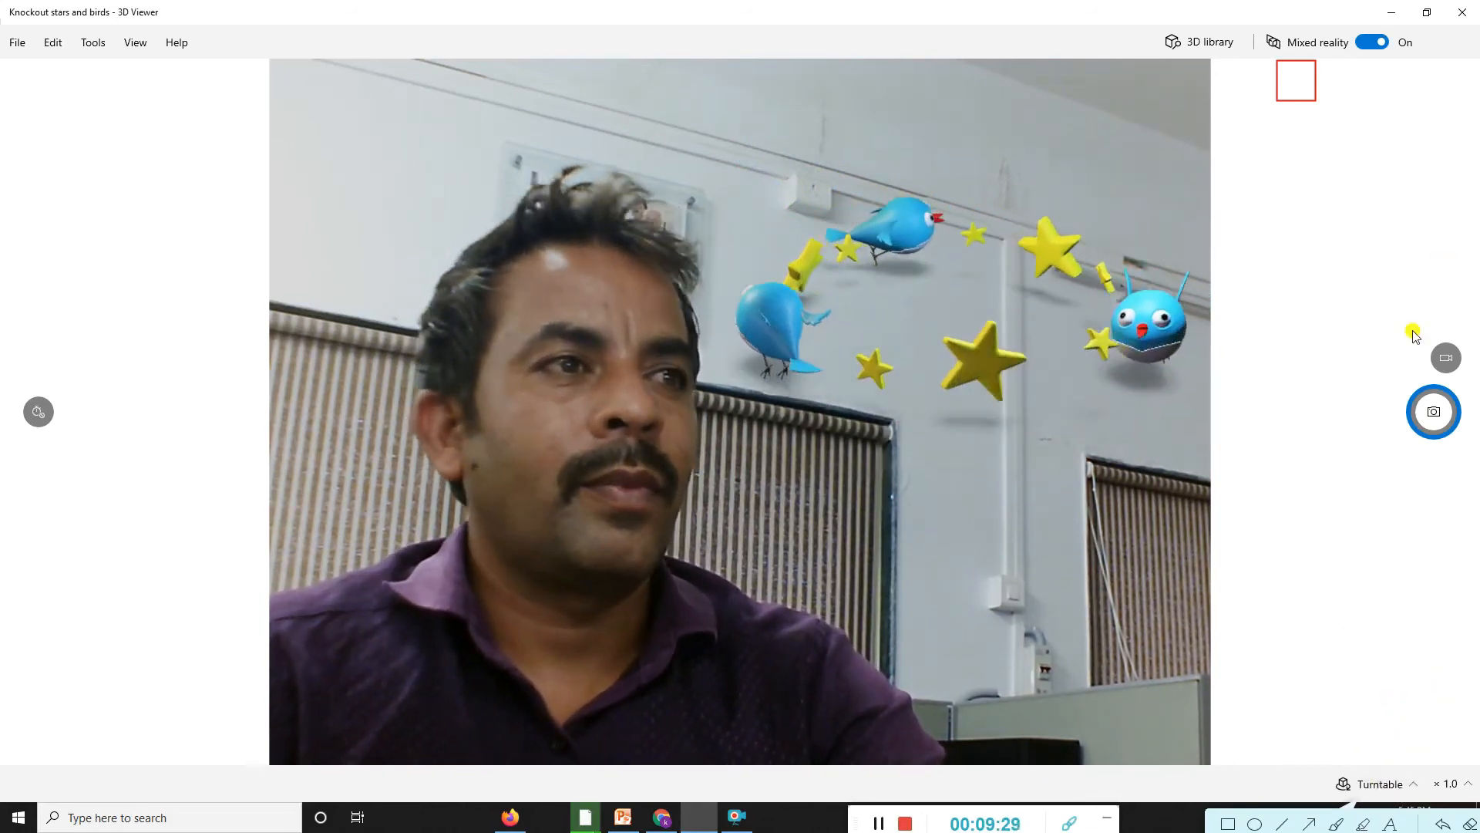
pyautogui.moveTo(1433, 413)
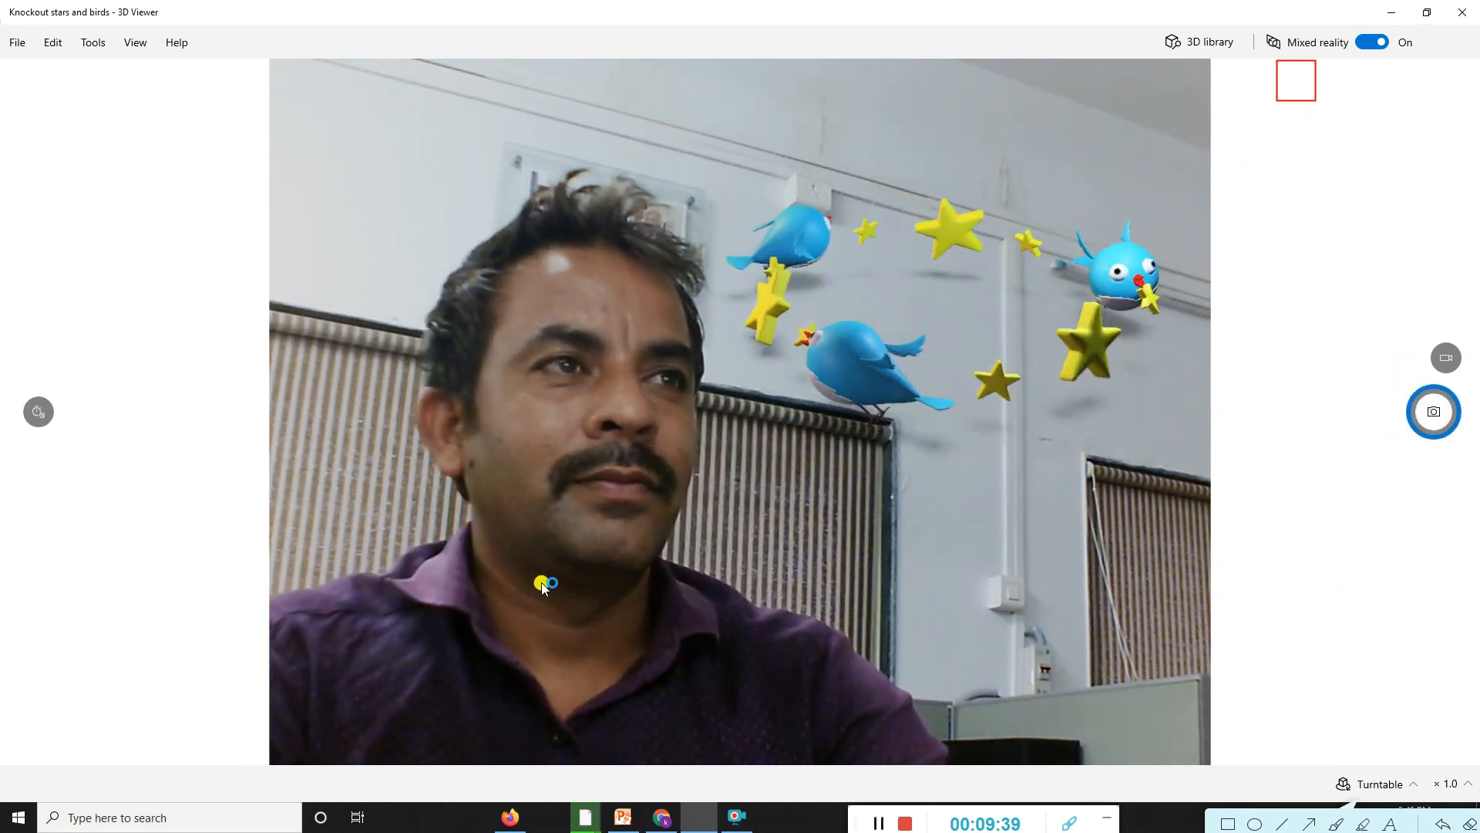
pyautogui.moveTo(977, 505)
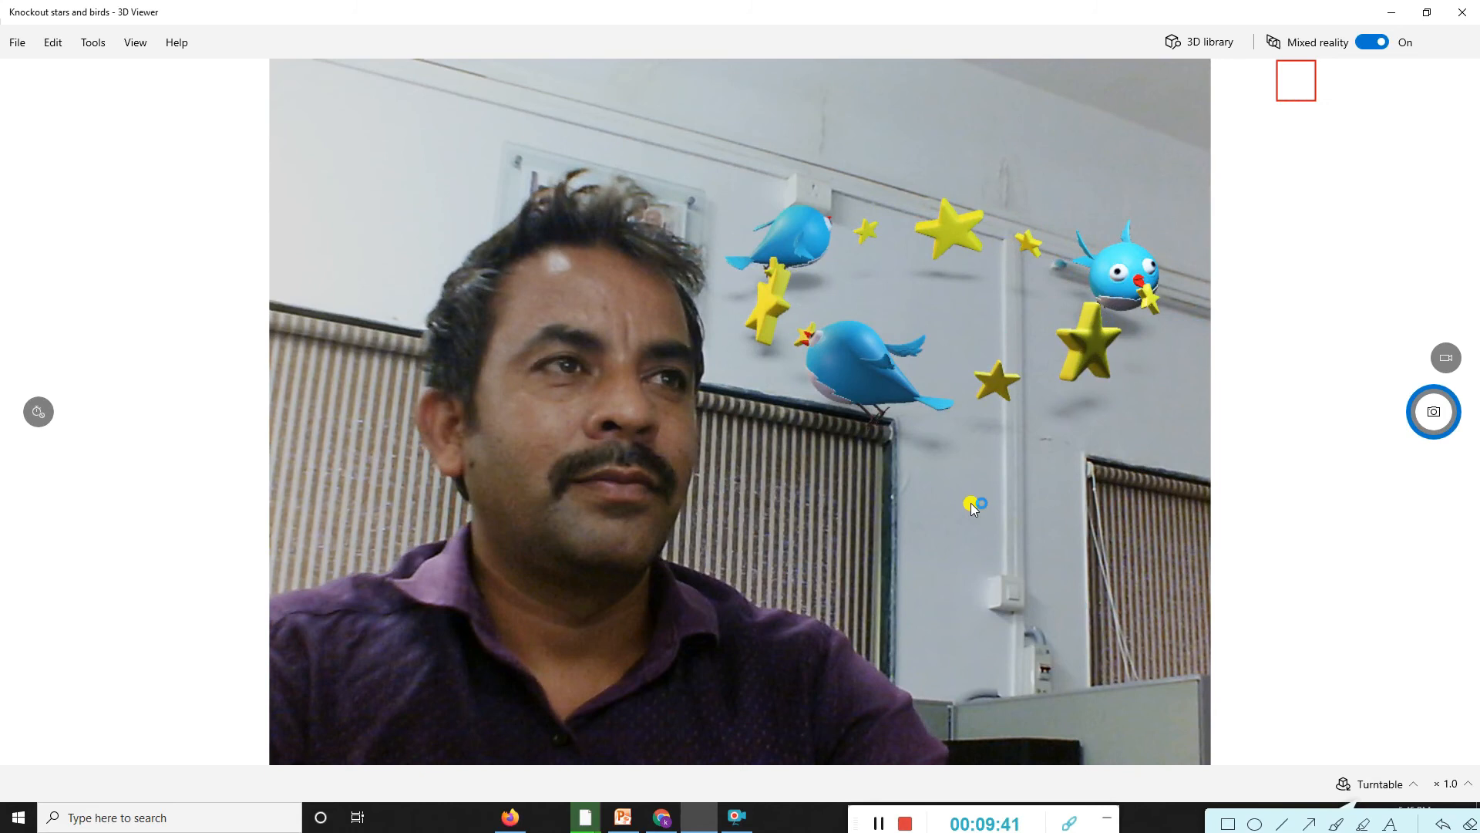
pyautogui.moveTo(913, 564)
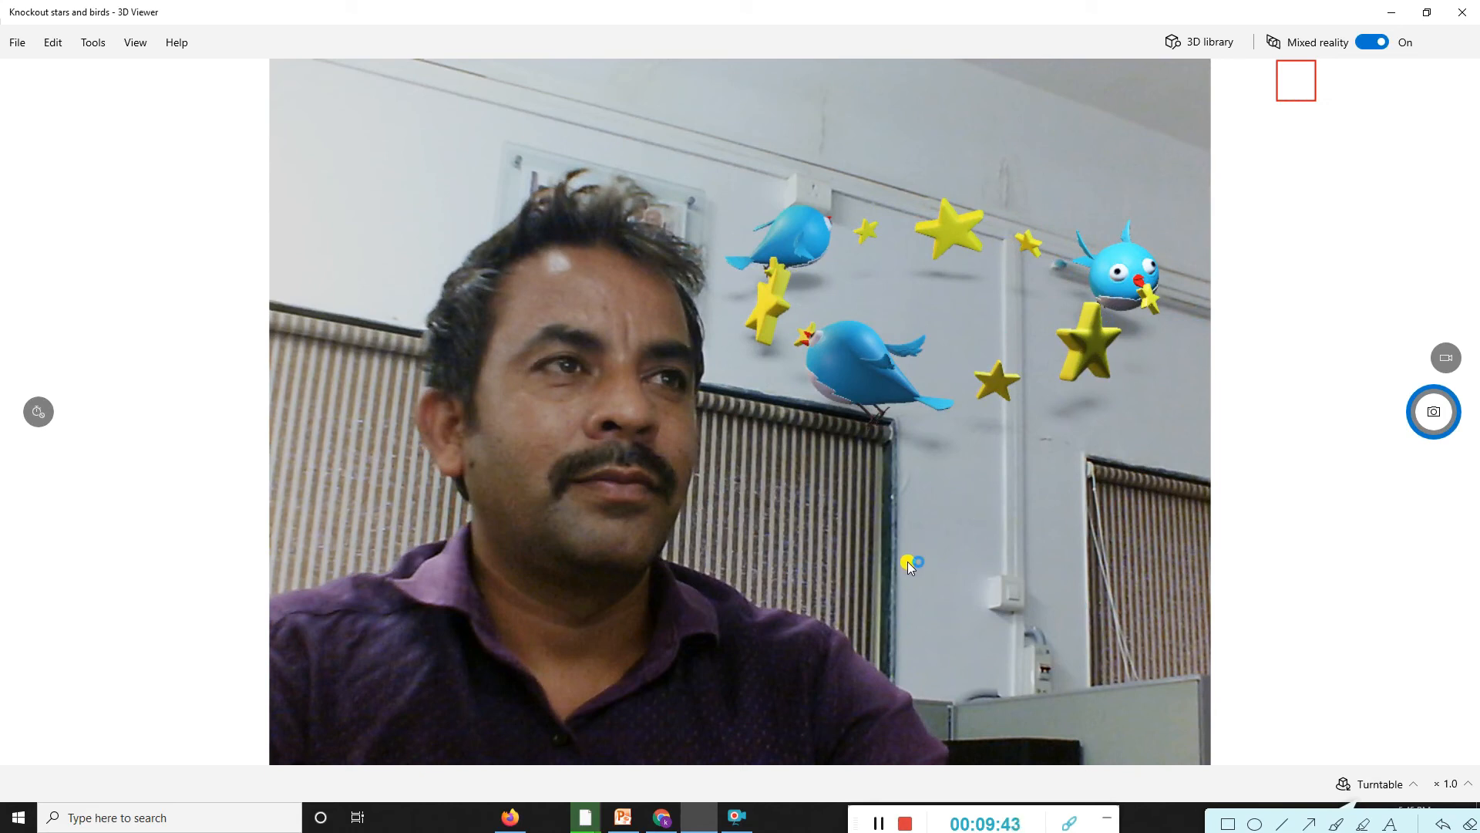
pyautogui.moveTo(859, 661)
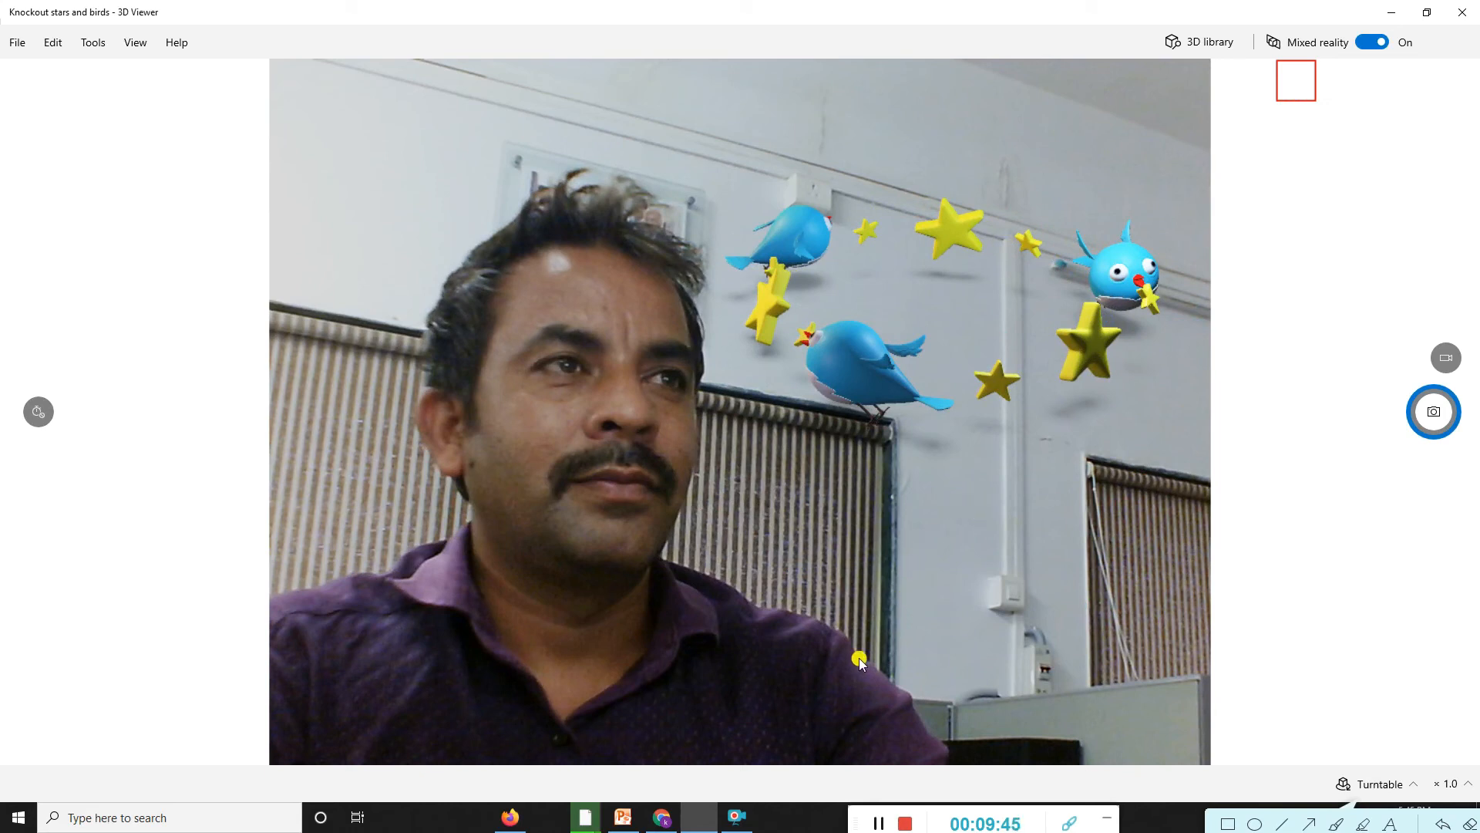
pyautogui.moveTo(1355, 59)
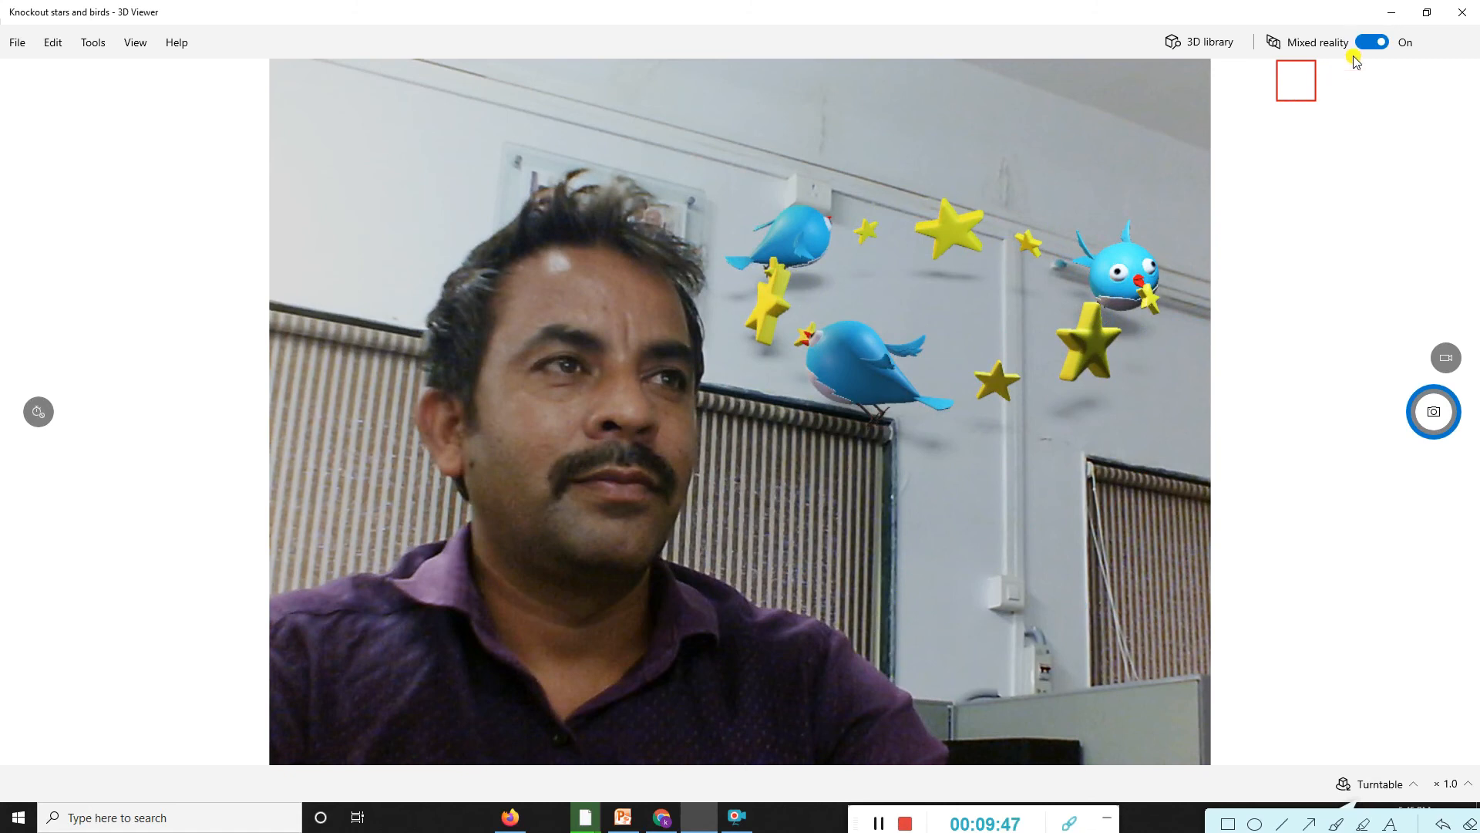
pyautogui.moveTo(1284, 83)
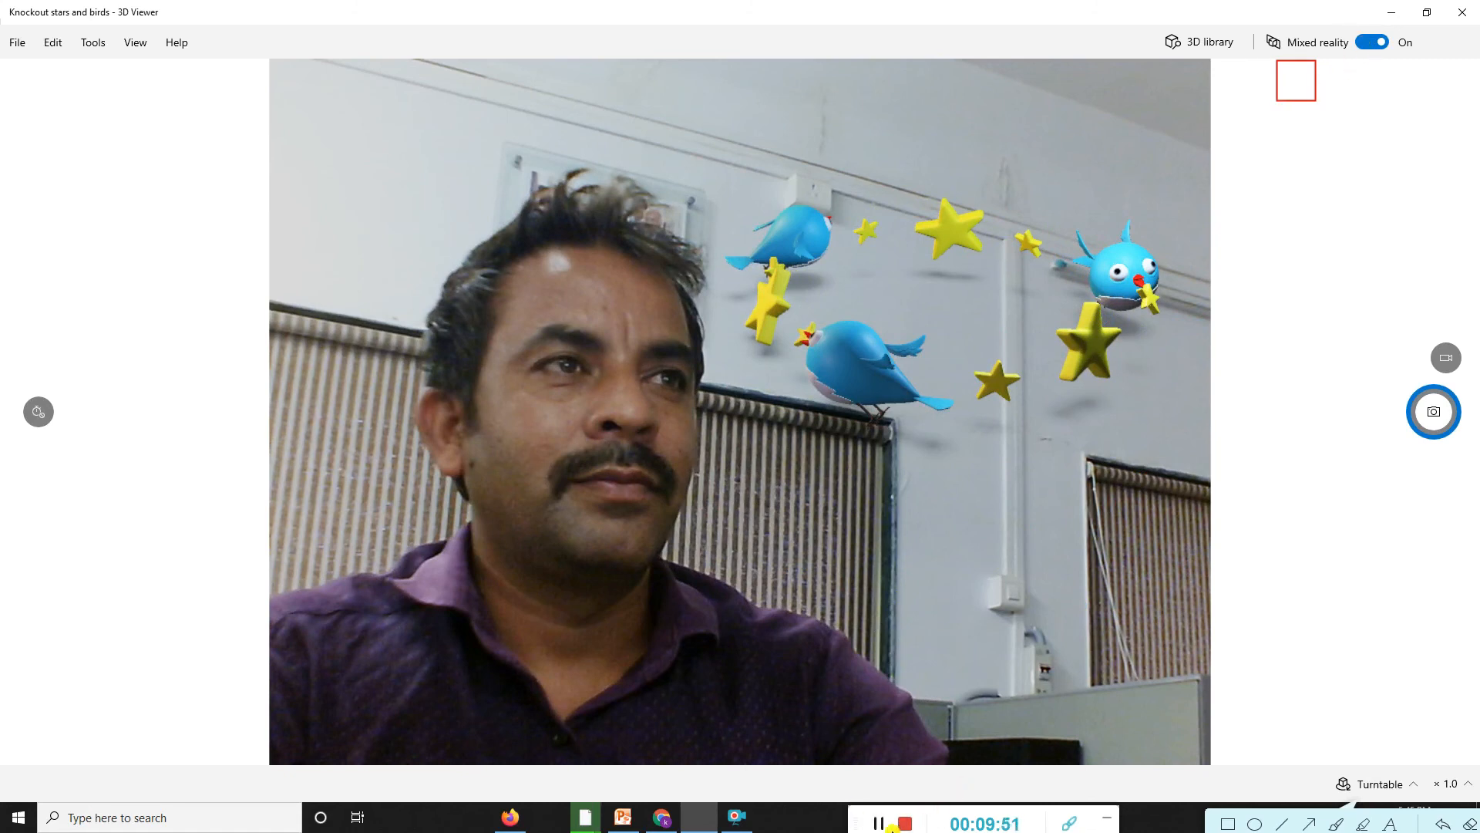
pyautogui.moveTo(829, 501)
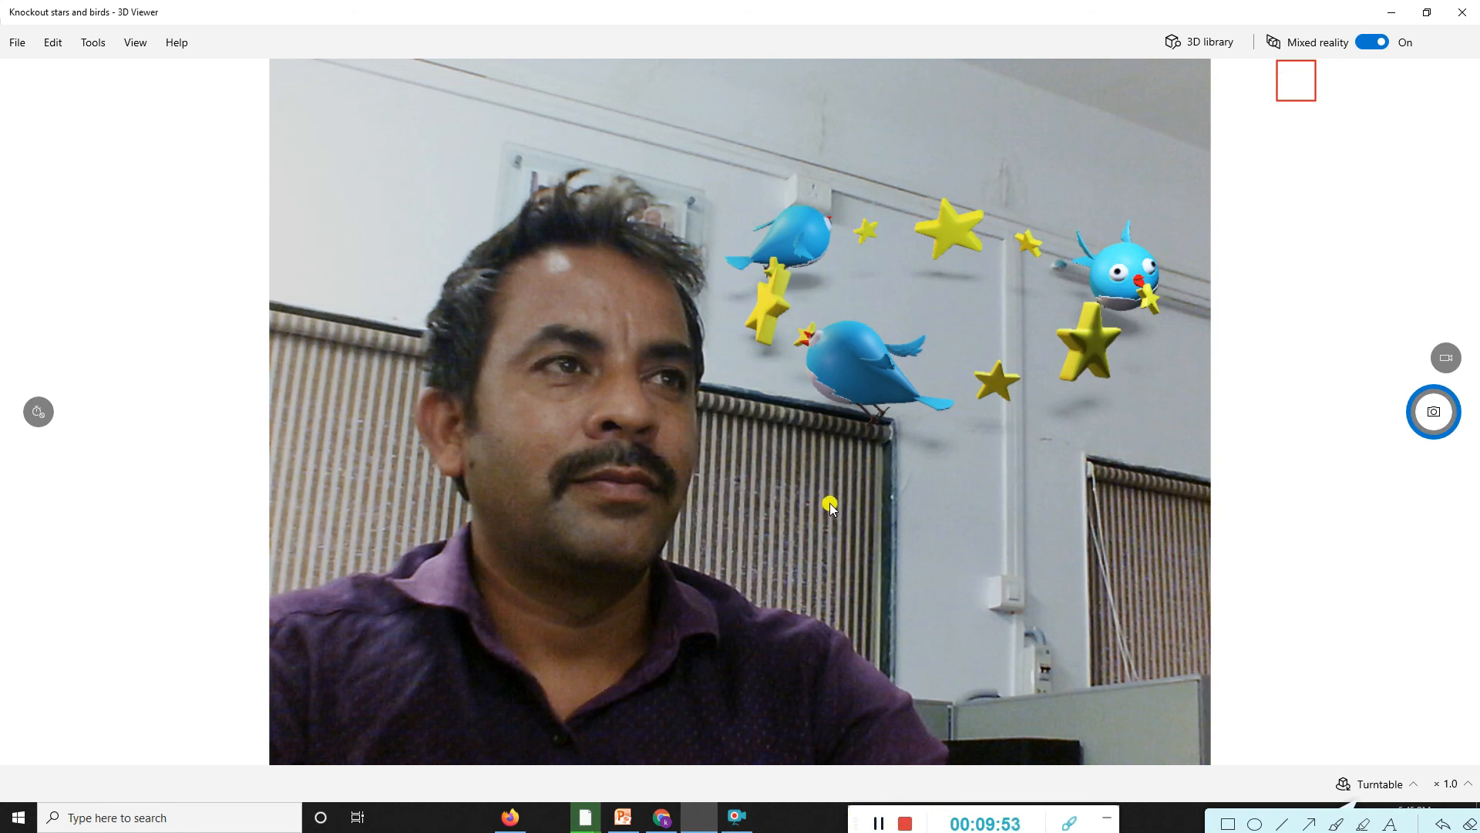
pyautogui.moveTo(8, 378)
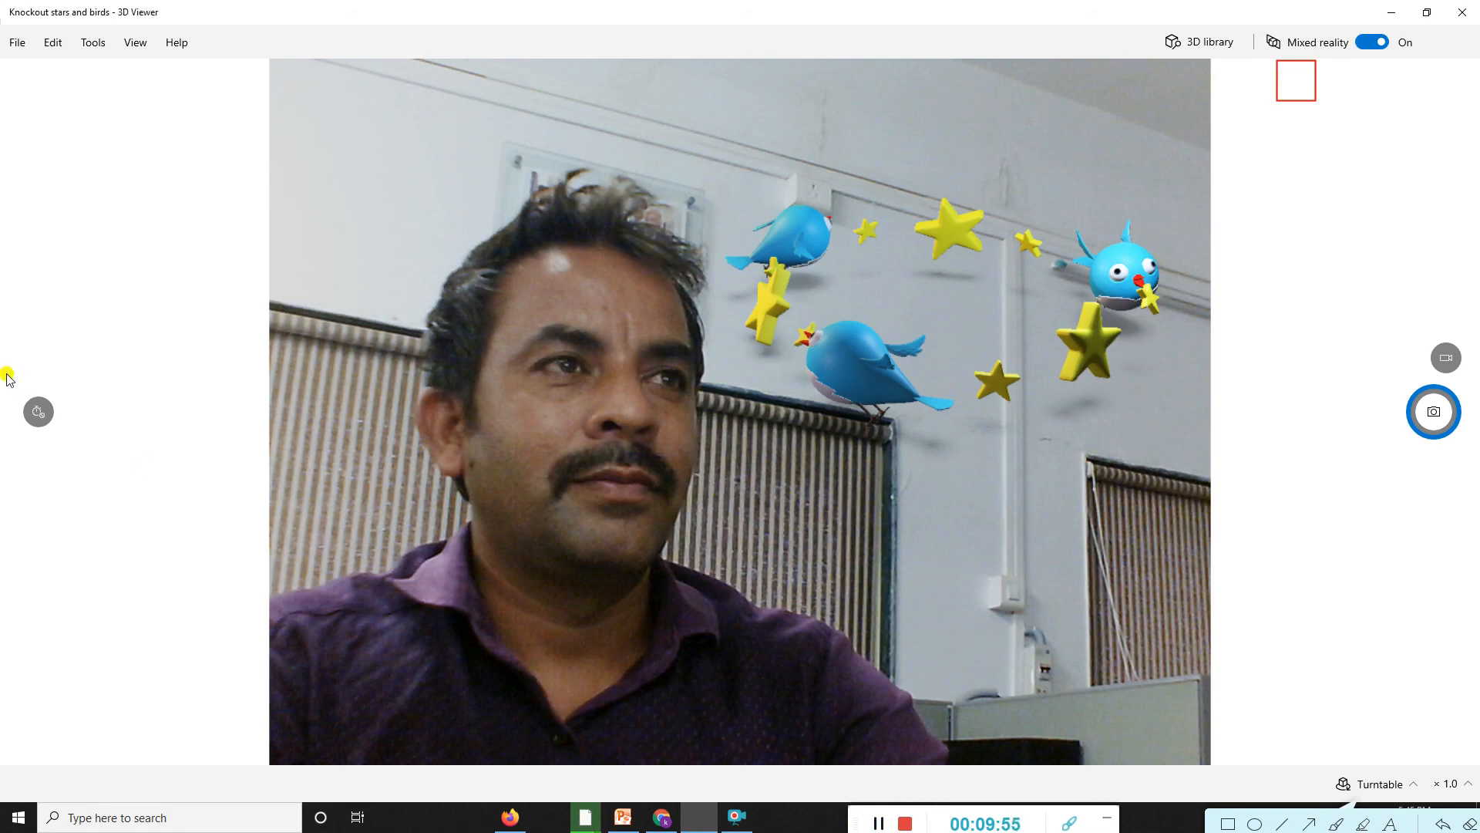